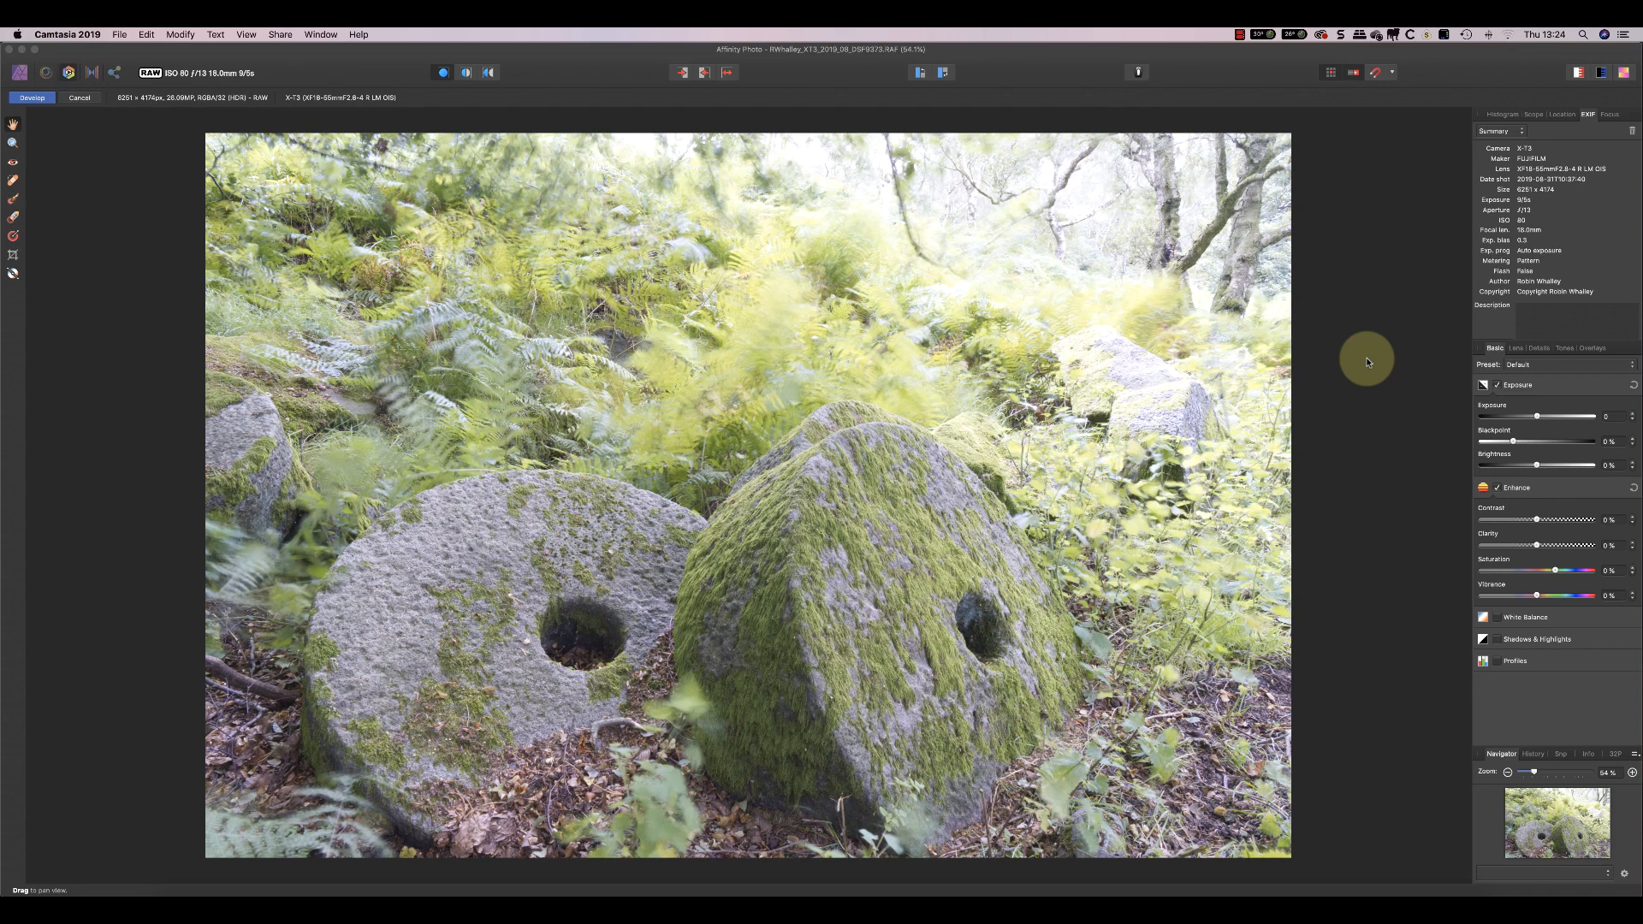
pyautogui.moveTo(917, 325)
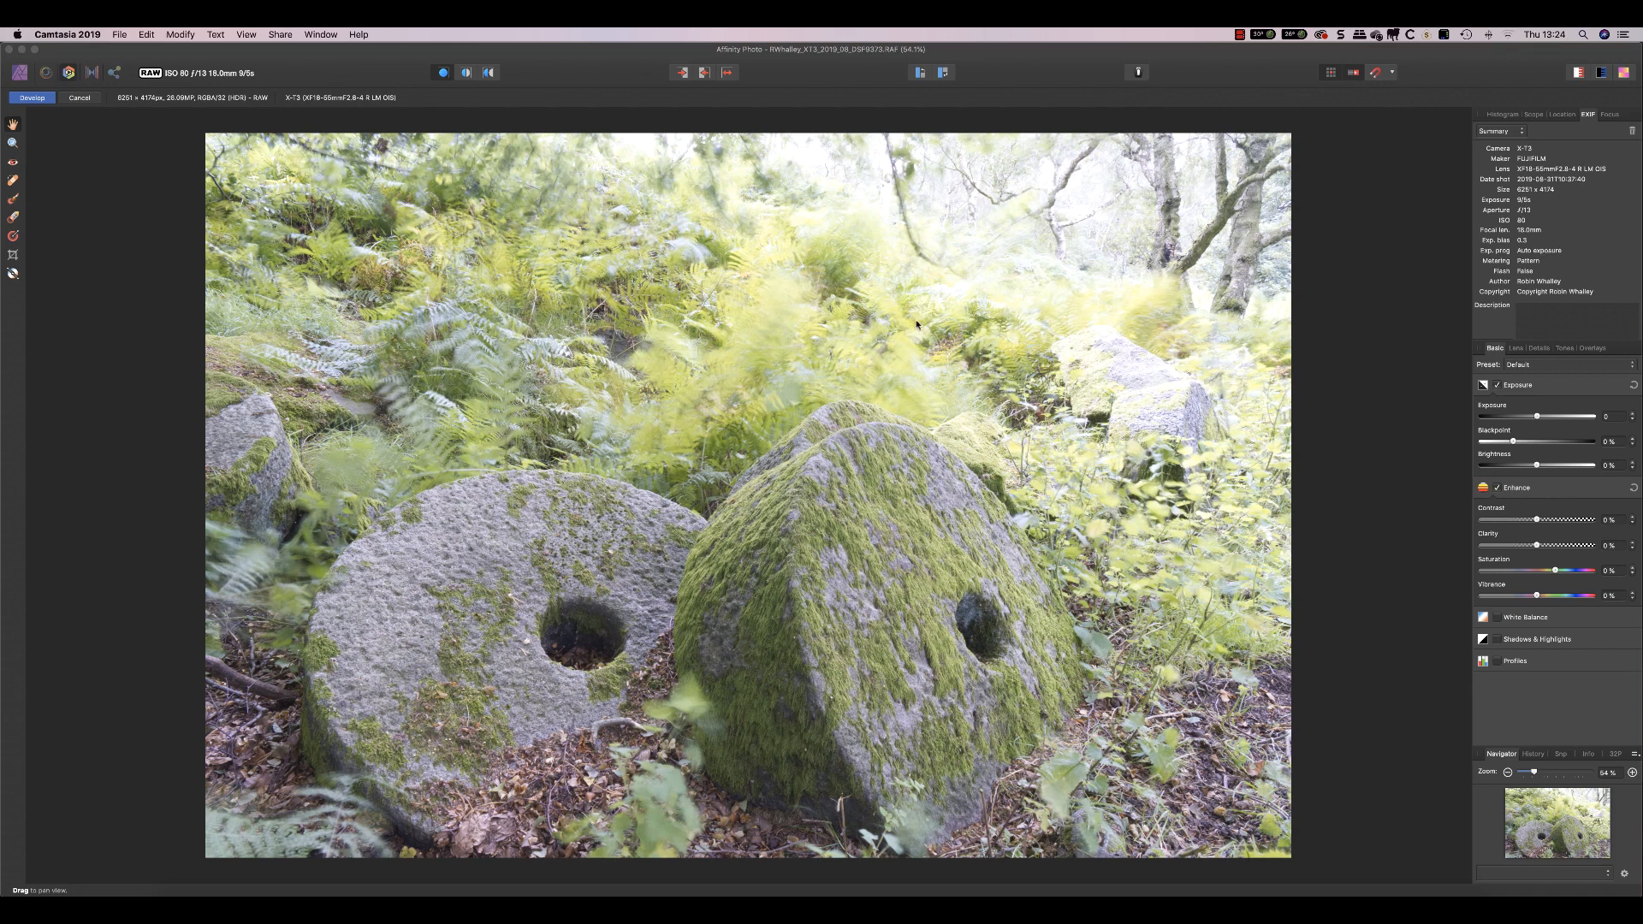
pyautogui.moveTo(1322, 324)
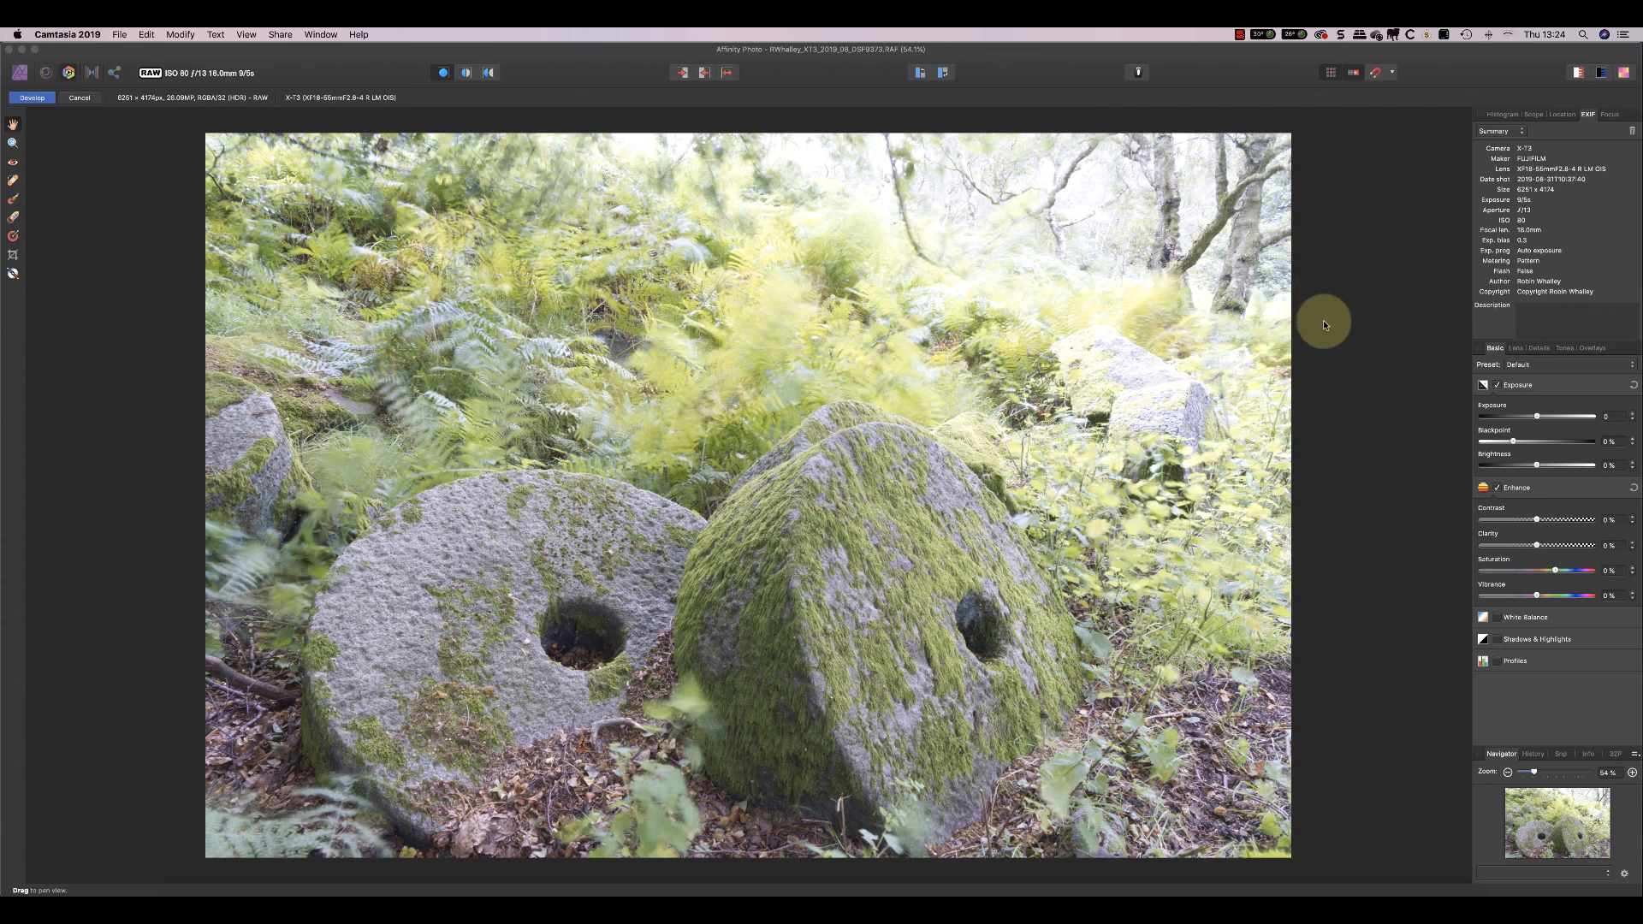
pyautogui.moveTo(1302, 334)
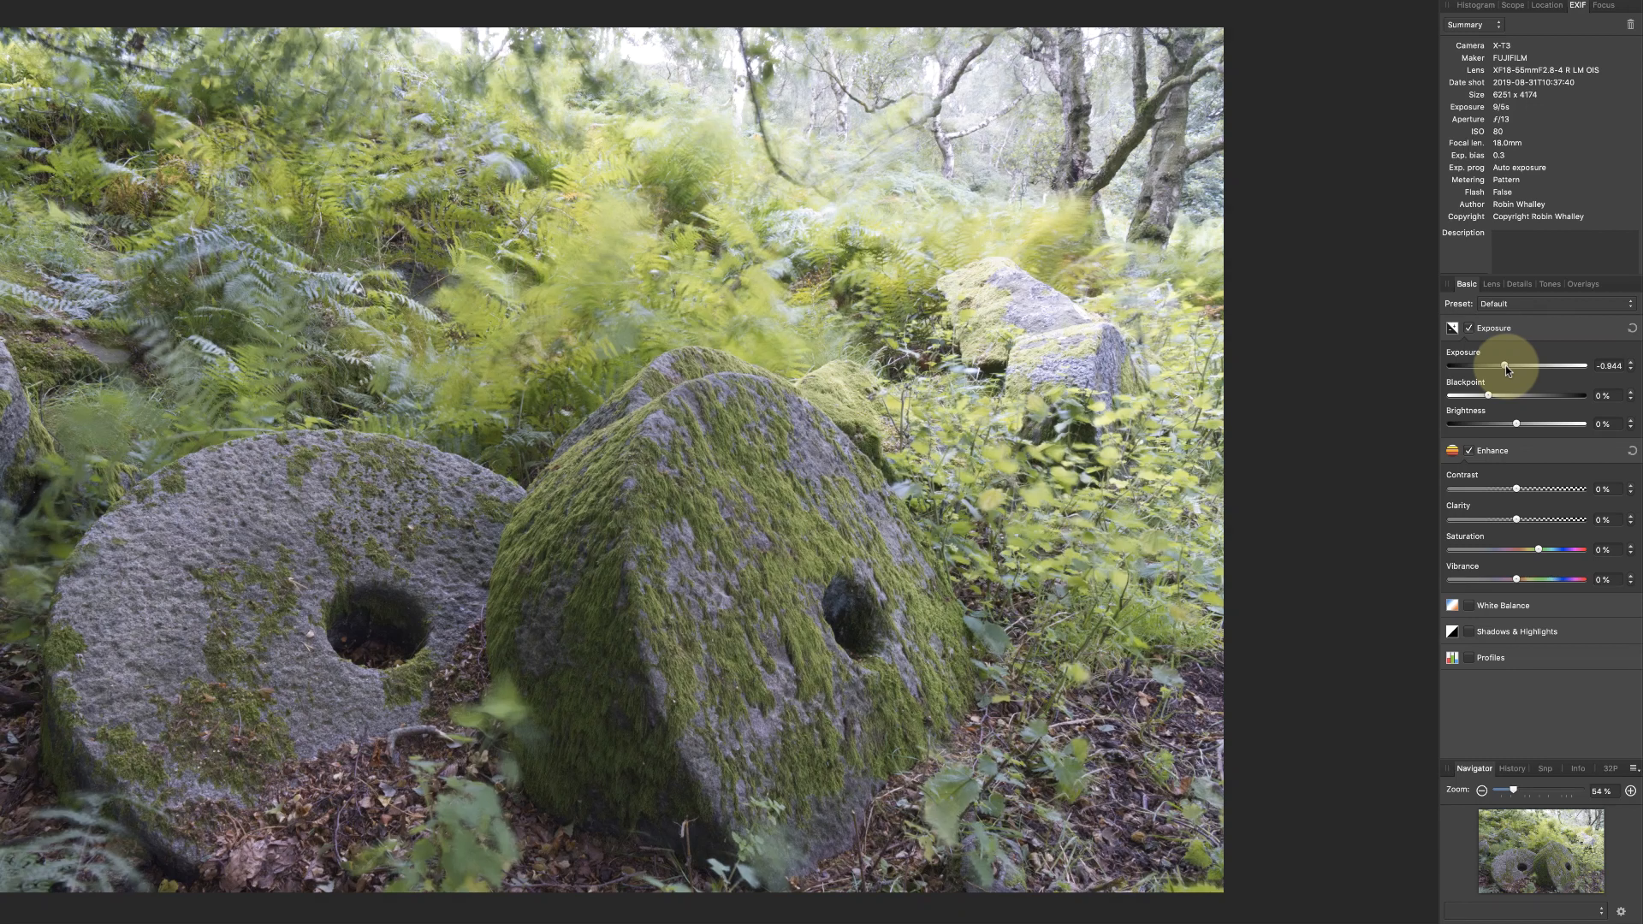
pyautogui.moveTo(1345, 379)
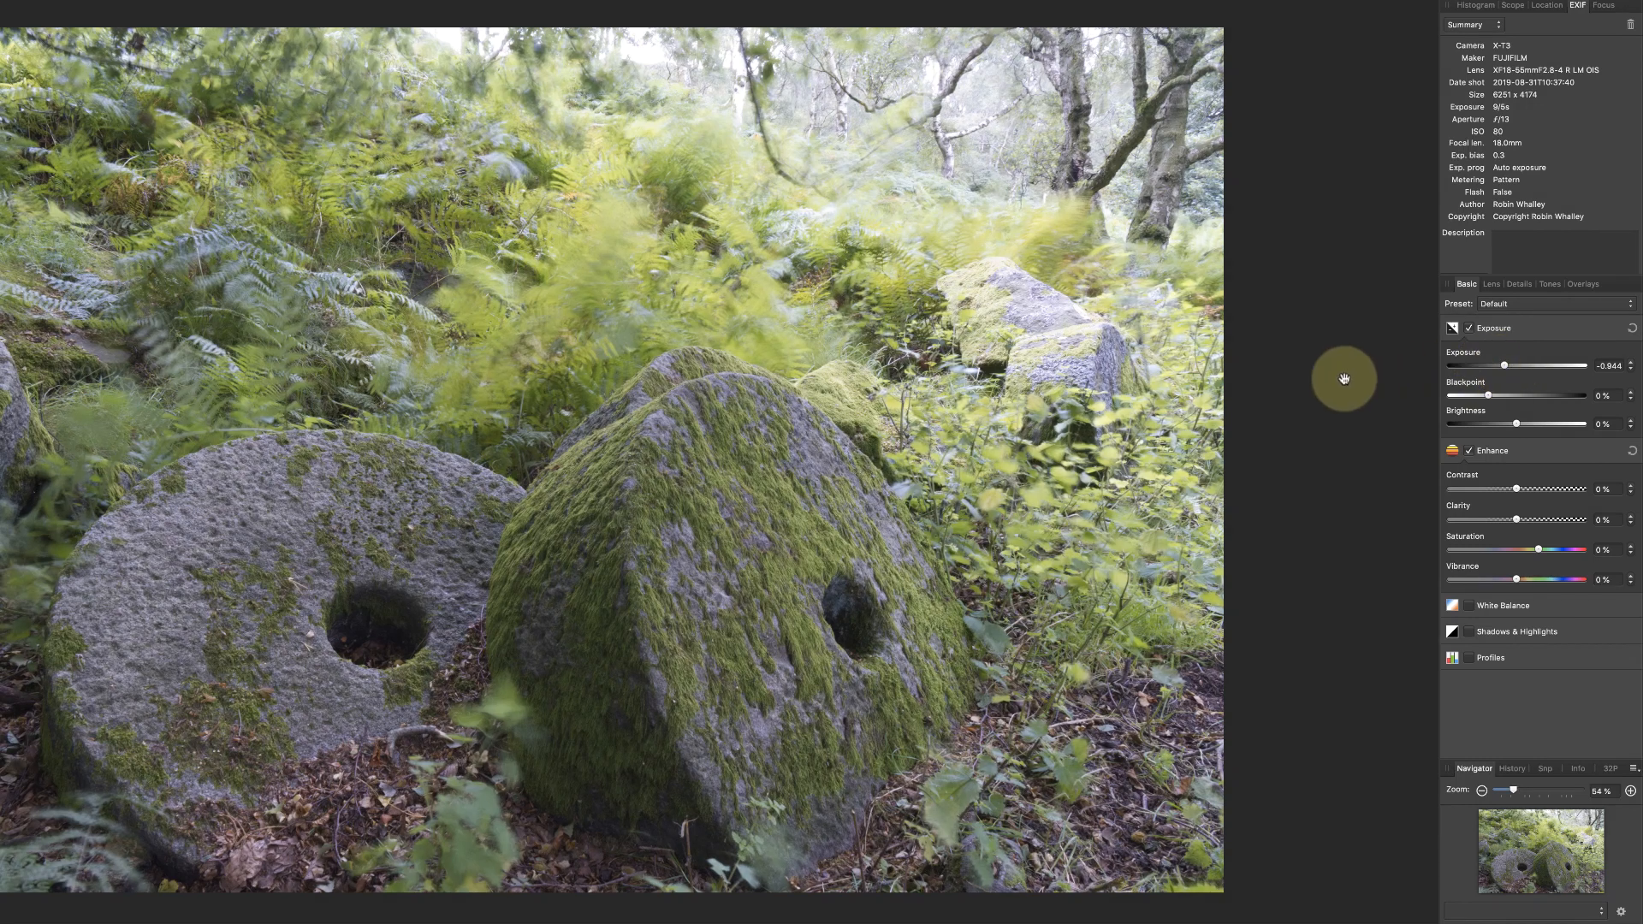
pyautogui.moveTo(1210, 236)
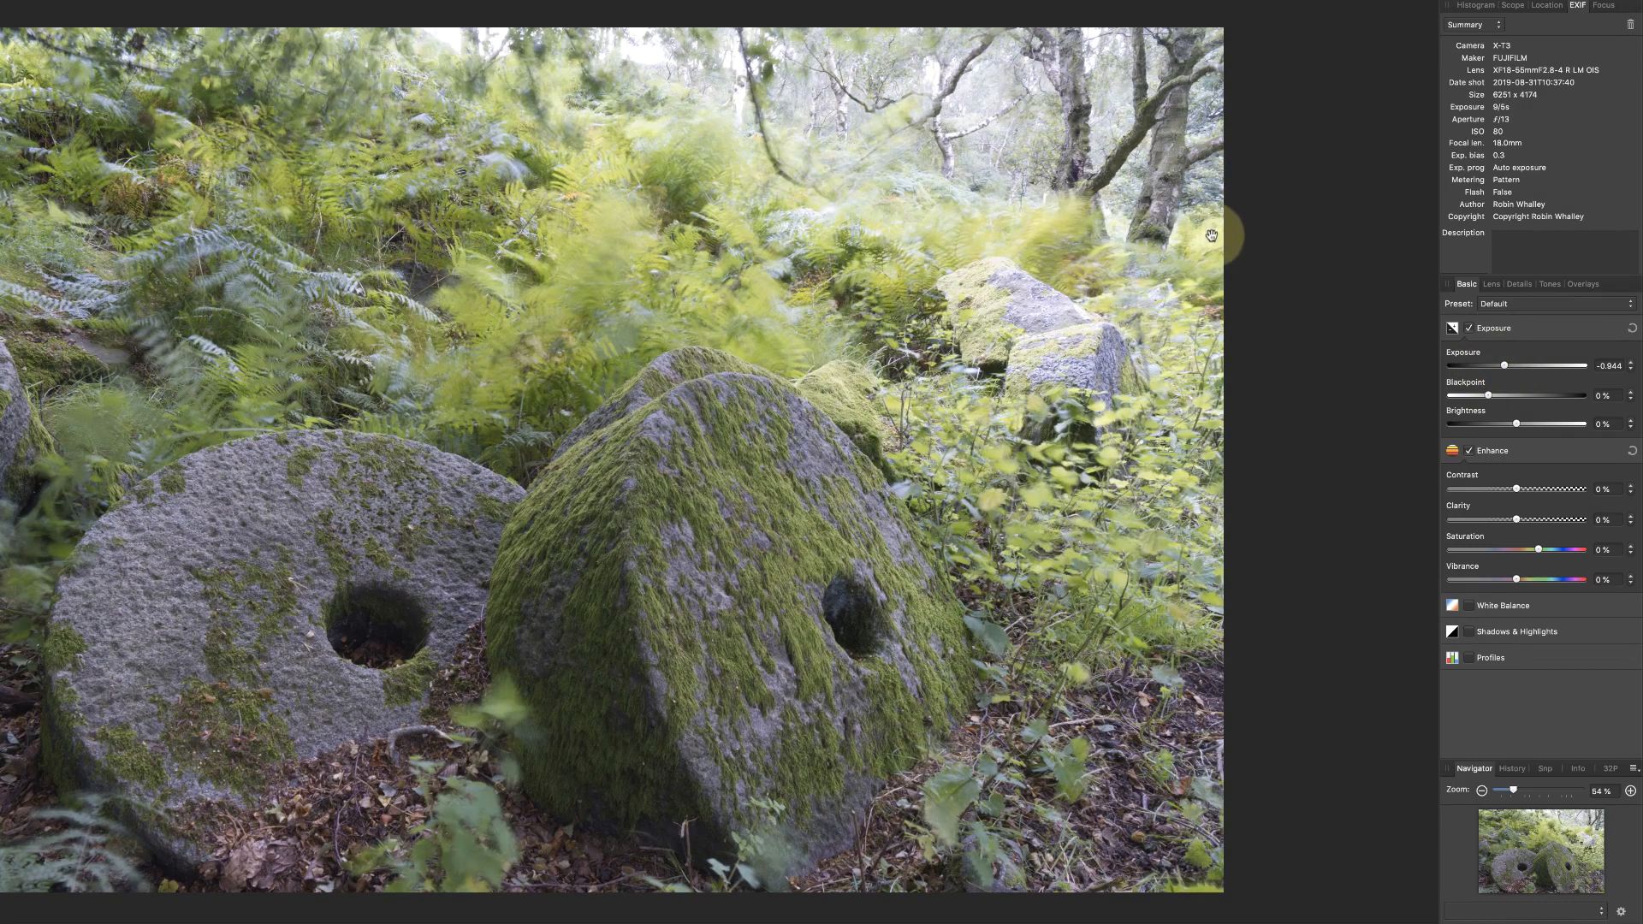
pyautogui.moveTo(1348, 477)
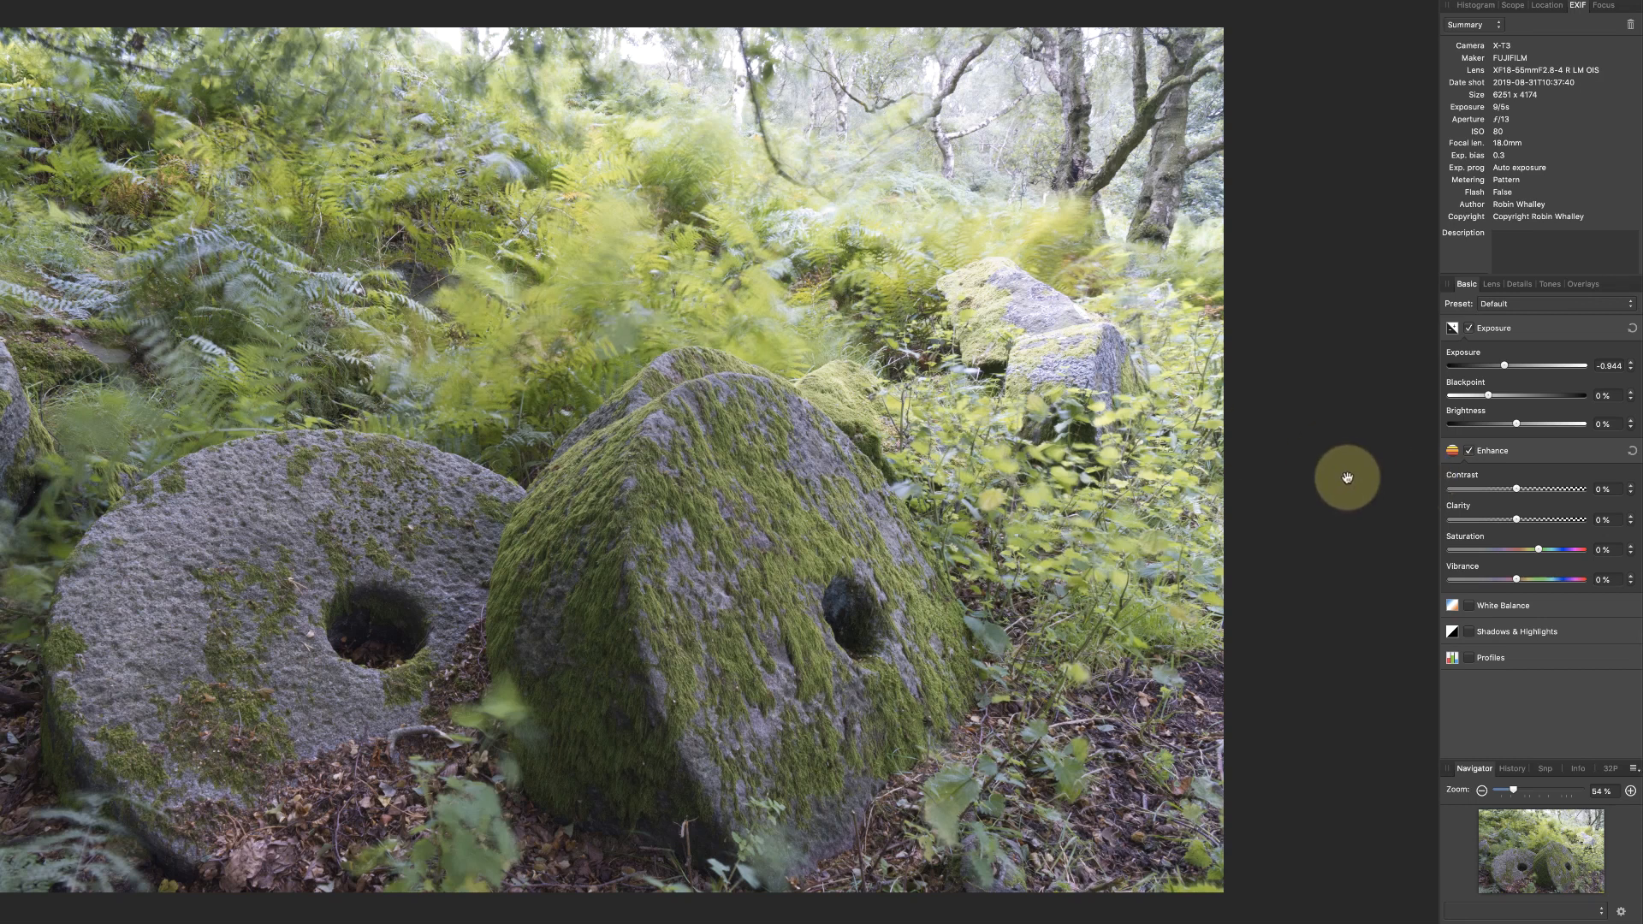
pyautogui.moveTo(1333, 478)
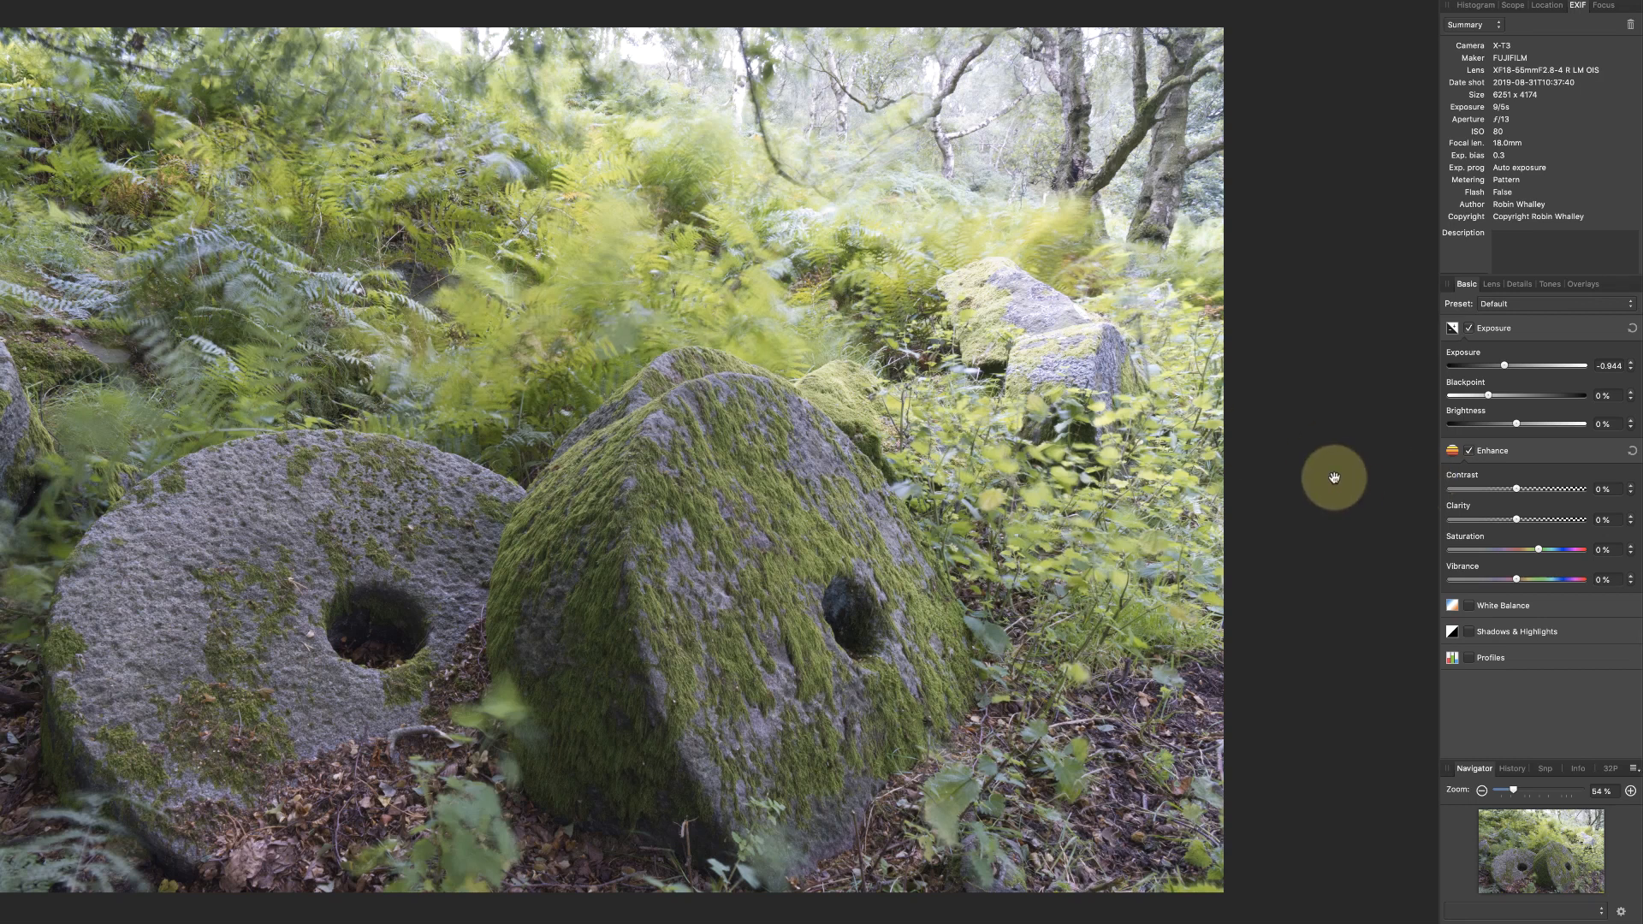
pyautogui.moveTo(1342, 479)
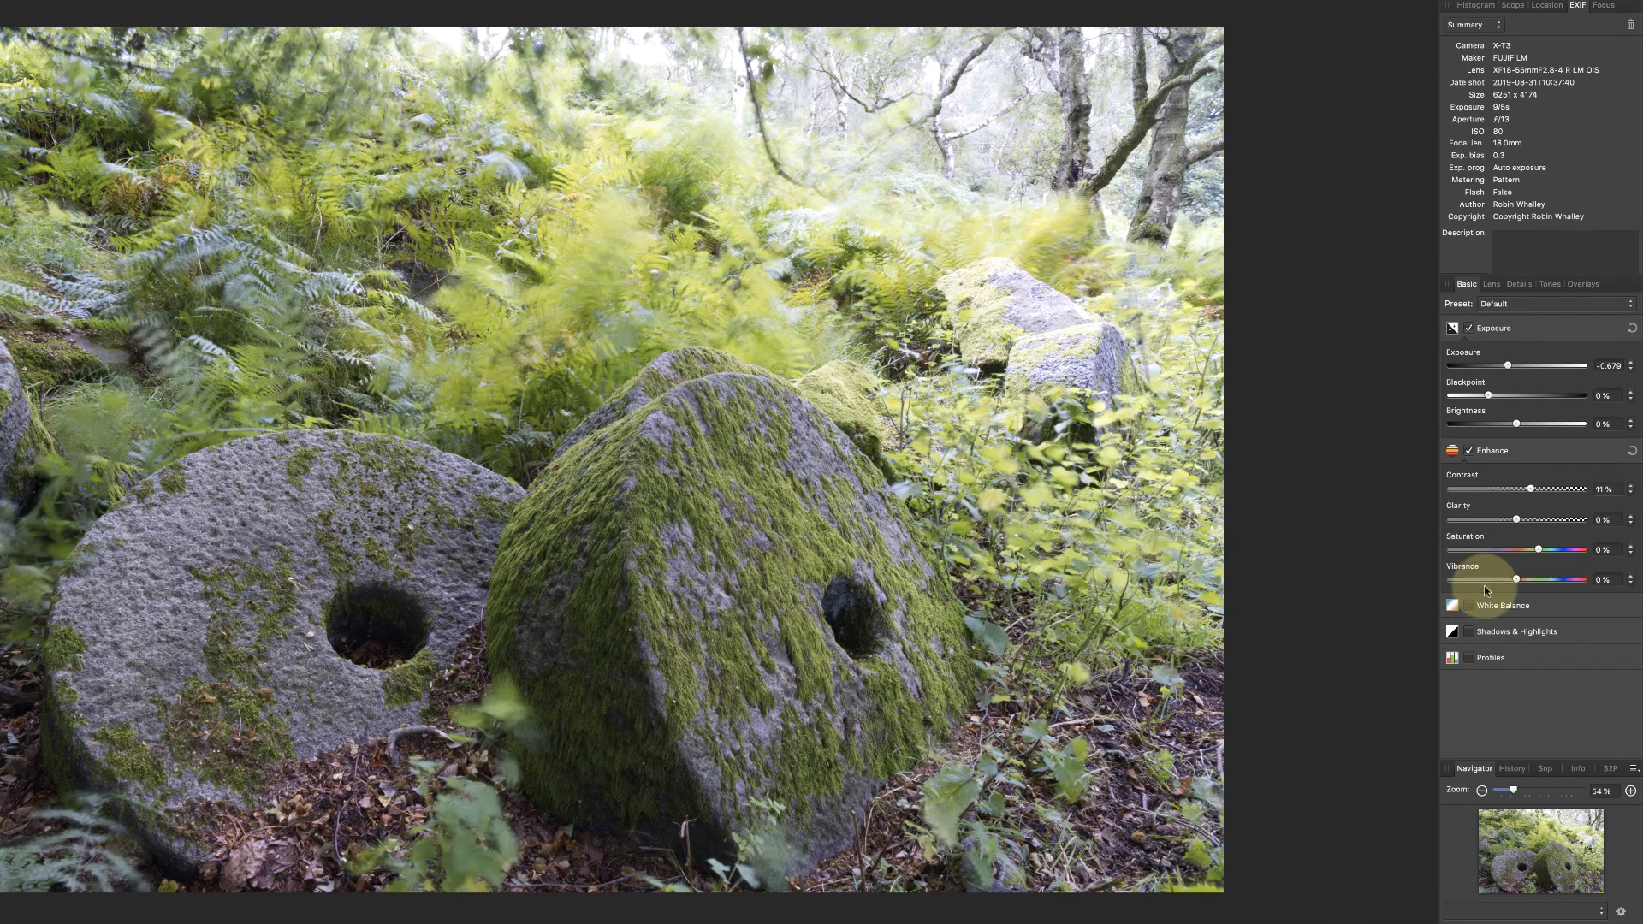
# - Enable Shadows & Highlights with Shadows lifted to about 29% and Highlights at -8%
pyautogui.click(1518, 632)
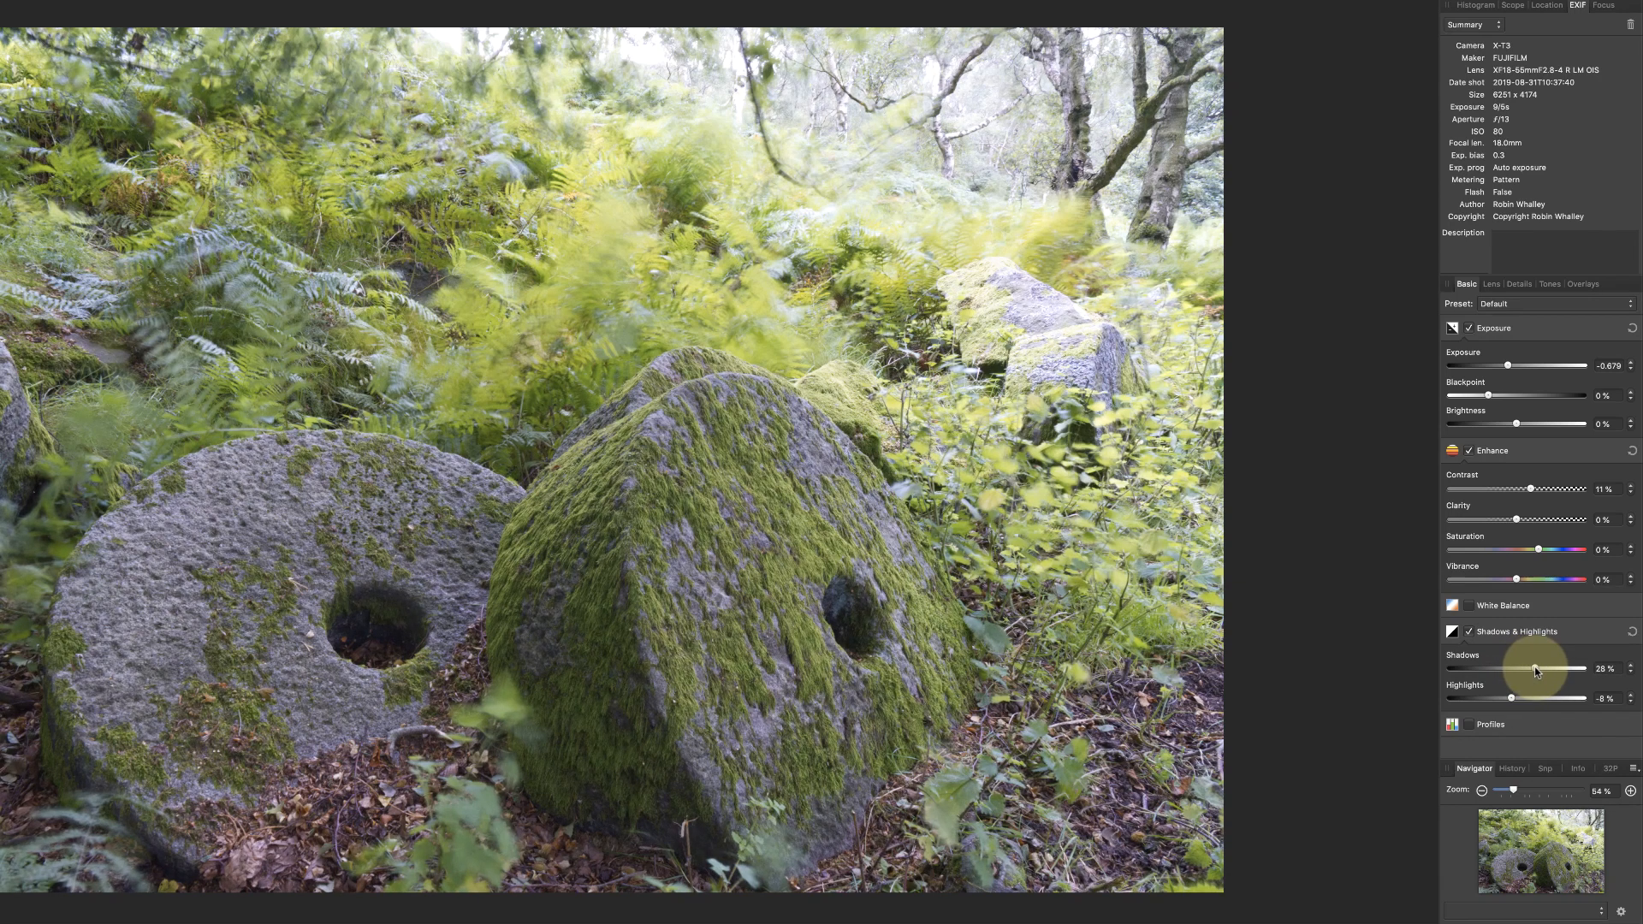
pyautogui.moveTo(1372, 643)
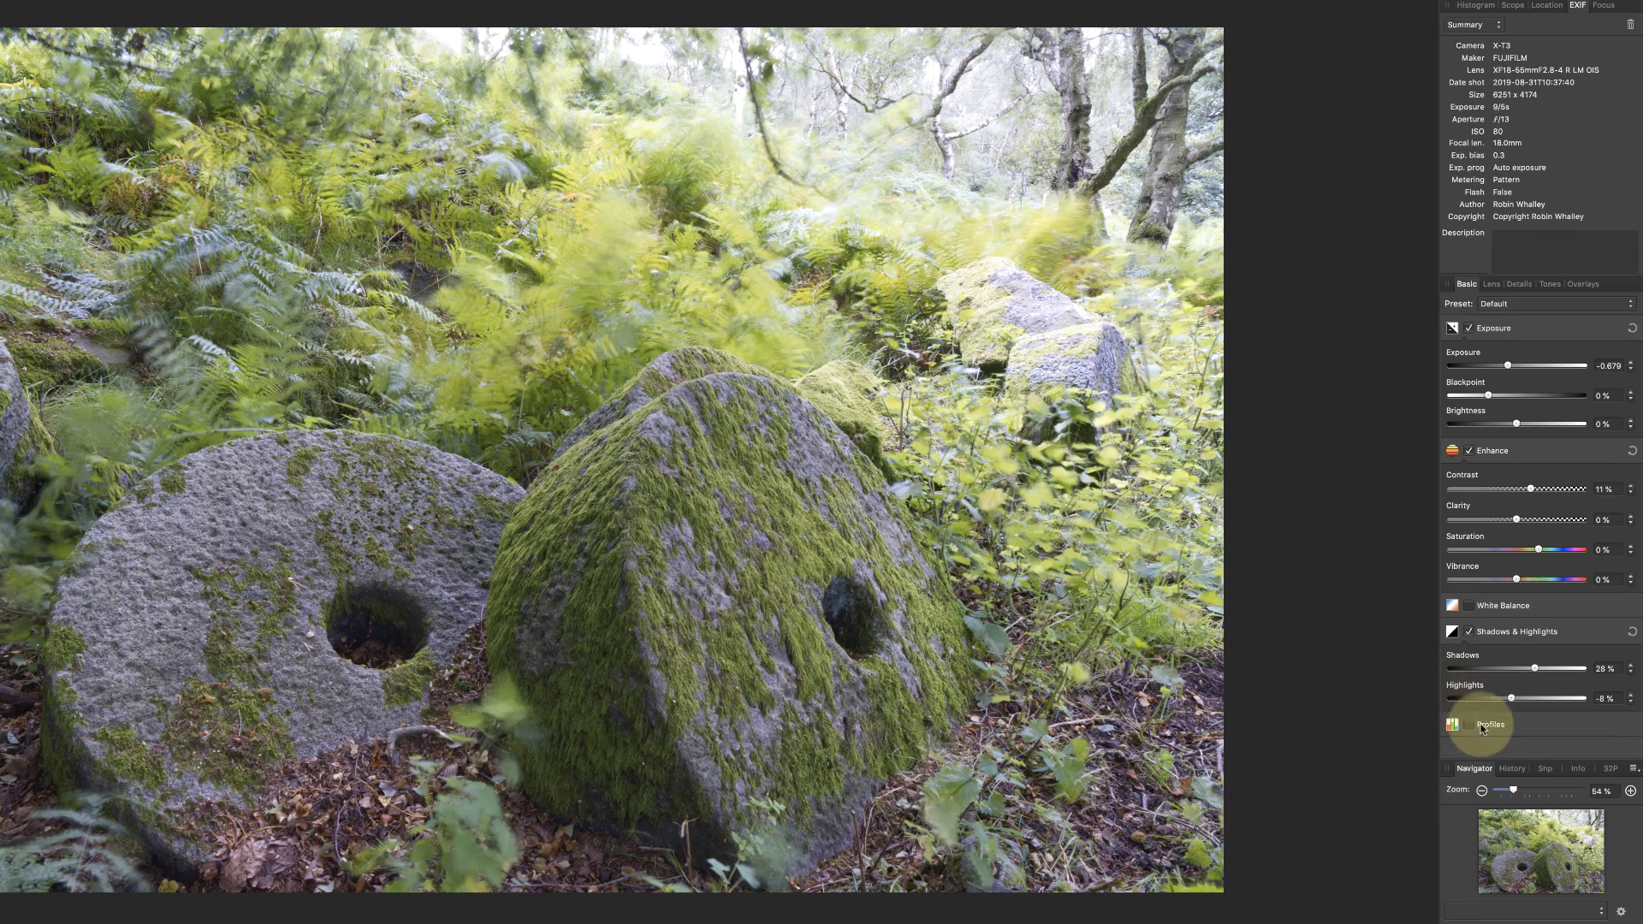
# - Set the Output Profile under Profiles to Adobe RGB (1998) instead of sRGB
pyautogui.click(1490, 724)
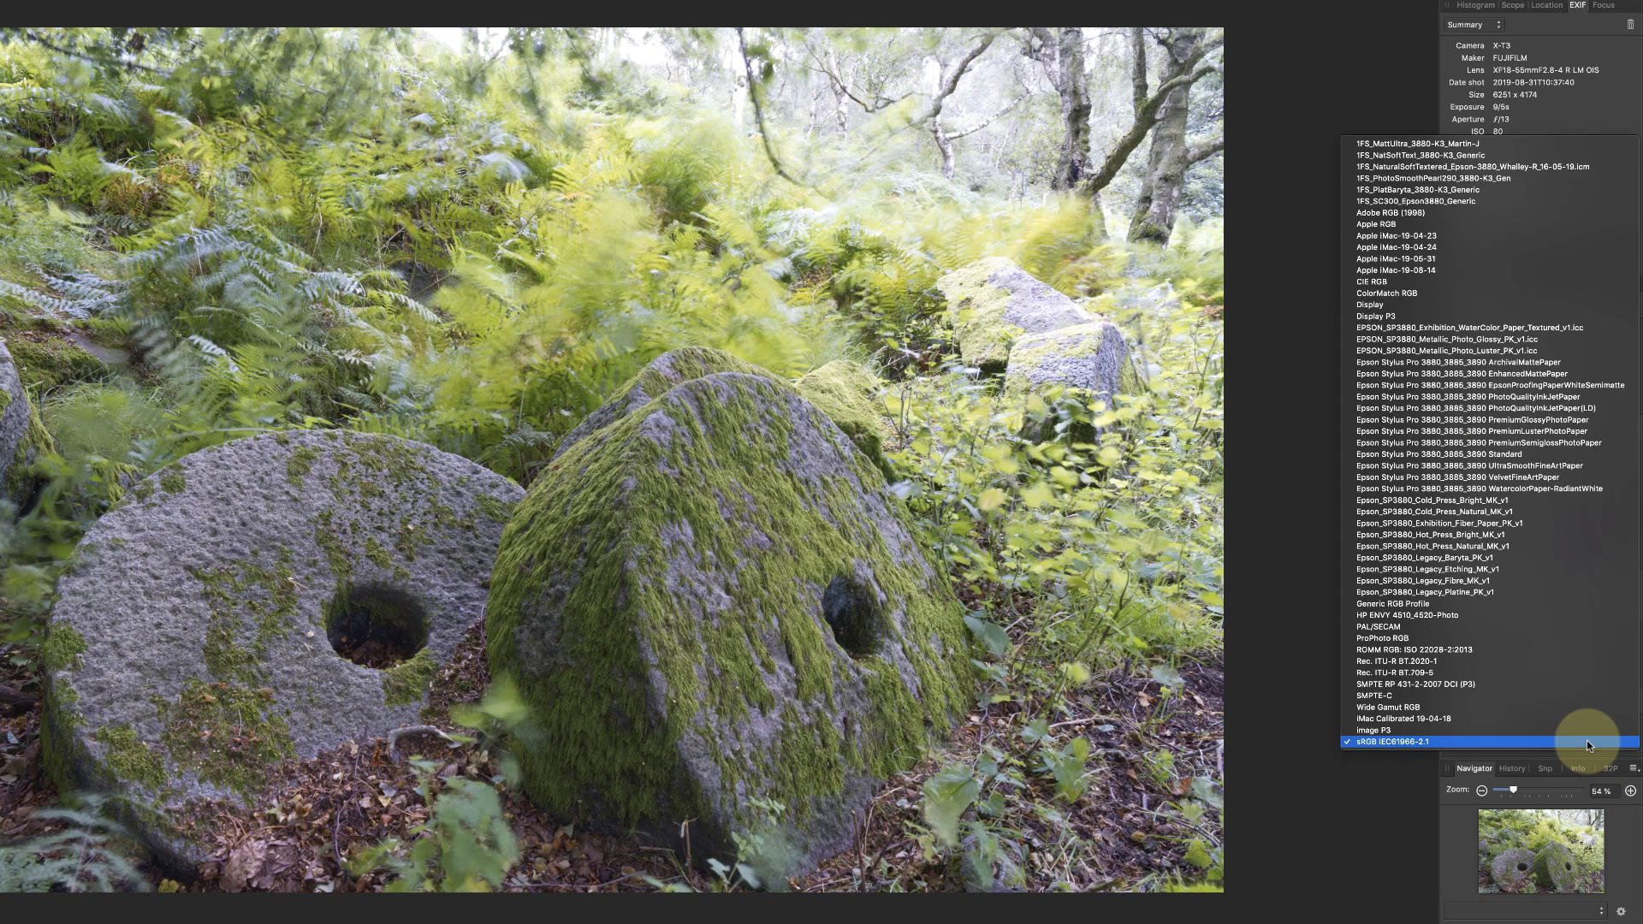
pyautogui.click(1476, 407)
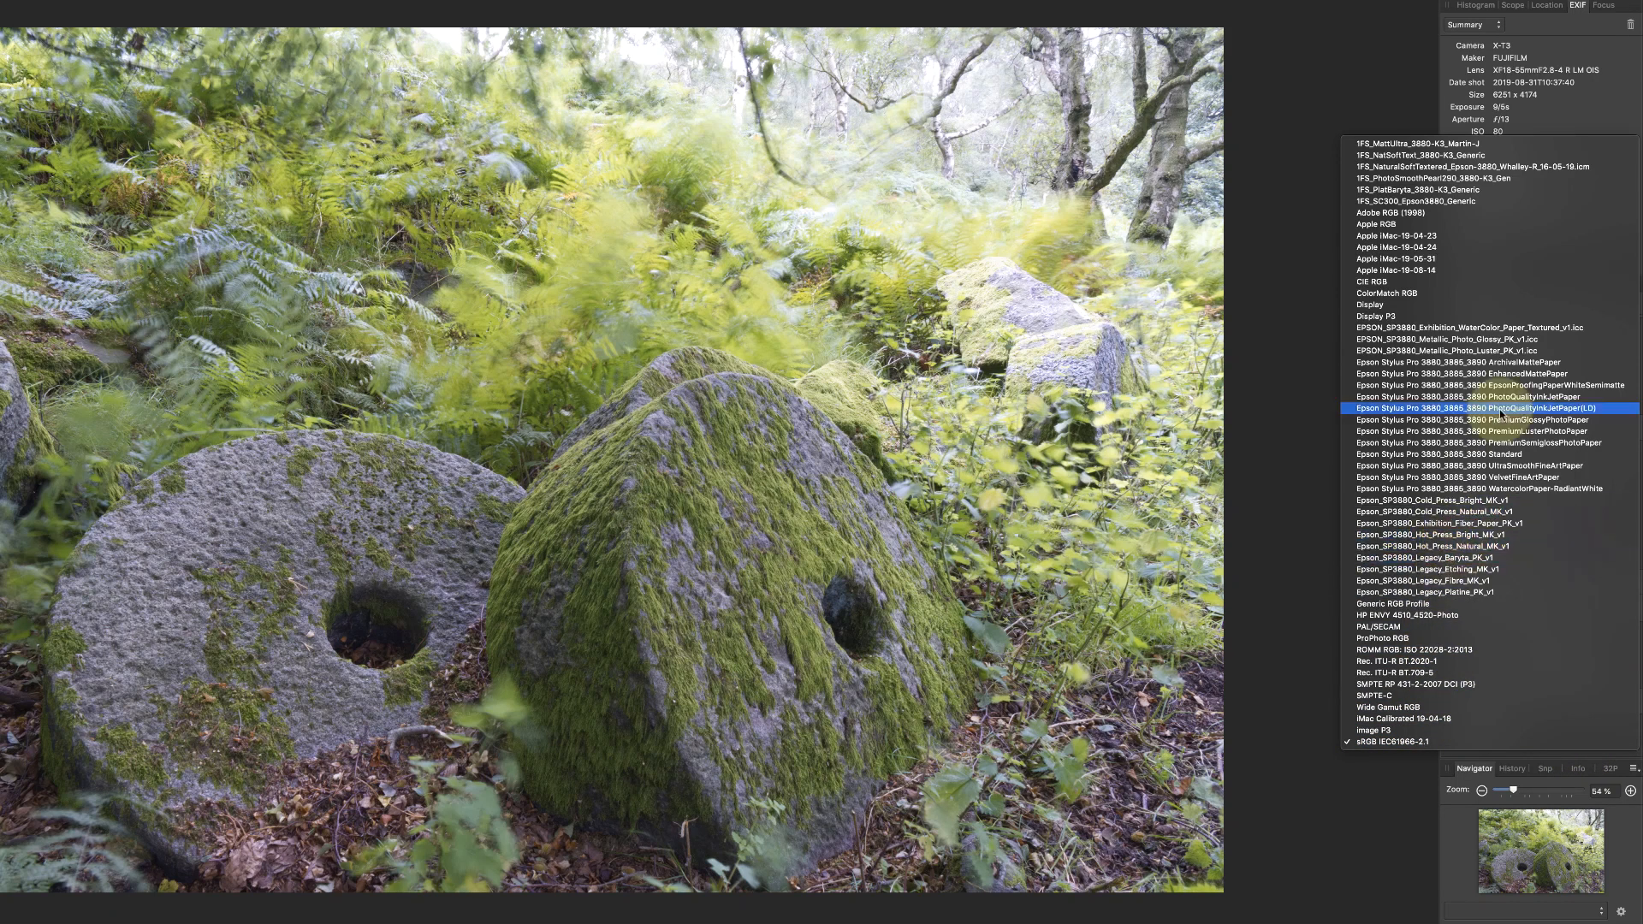
pyautogui.click(1397, 212)
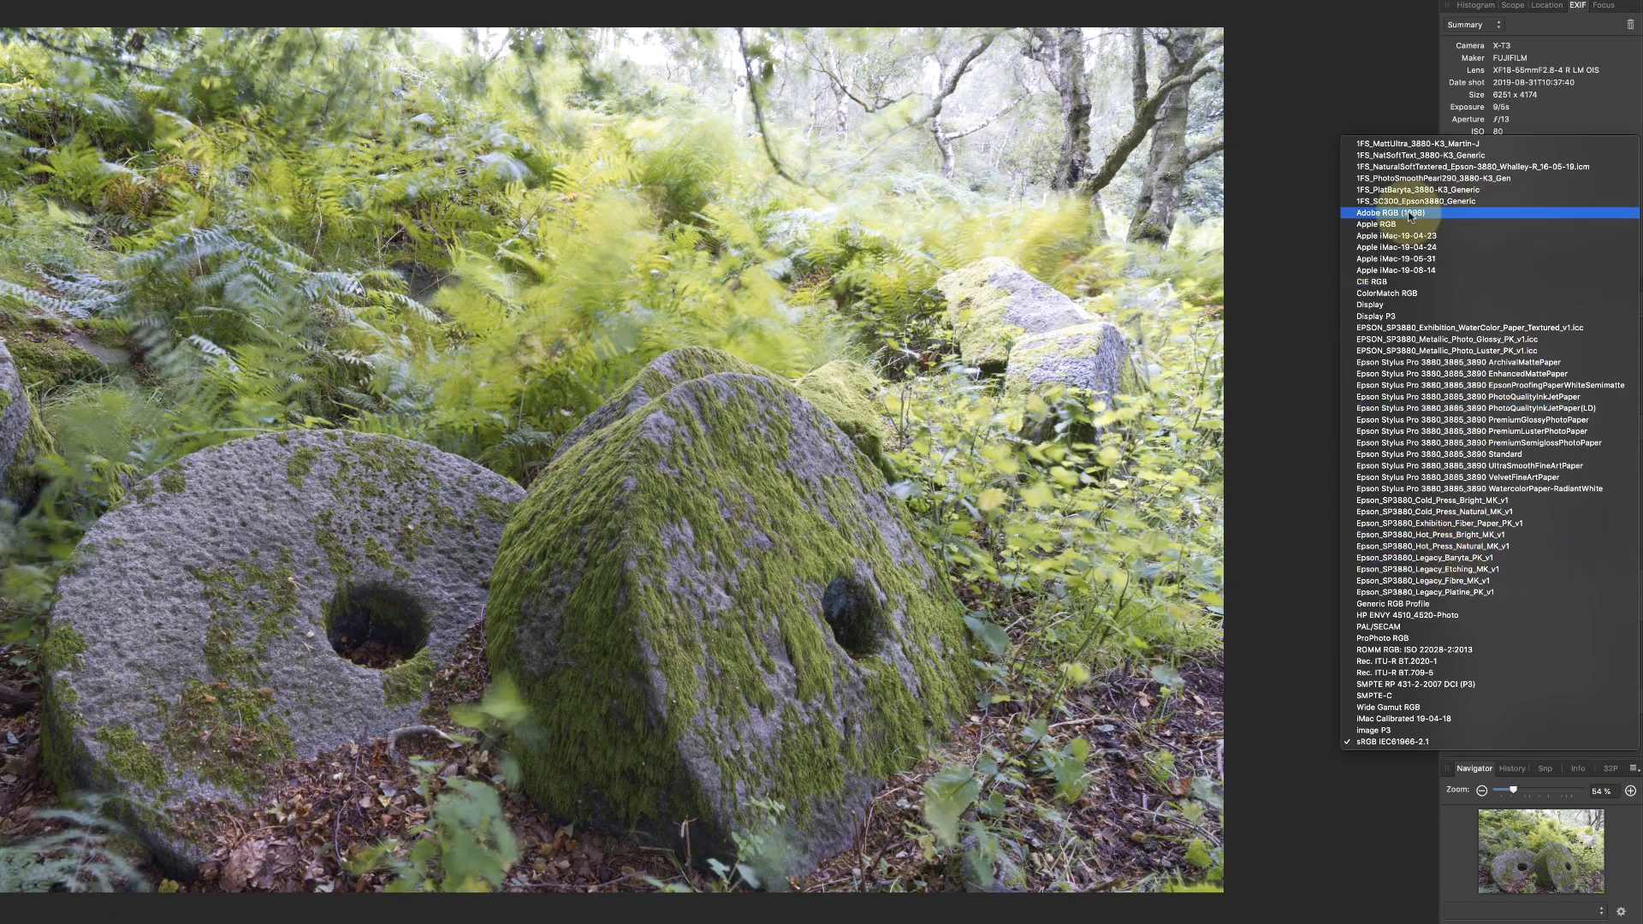
pyautogui.click(1393, 212)
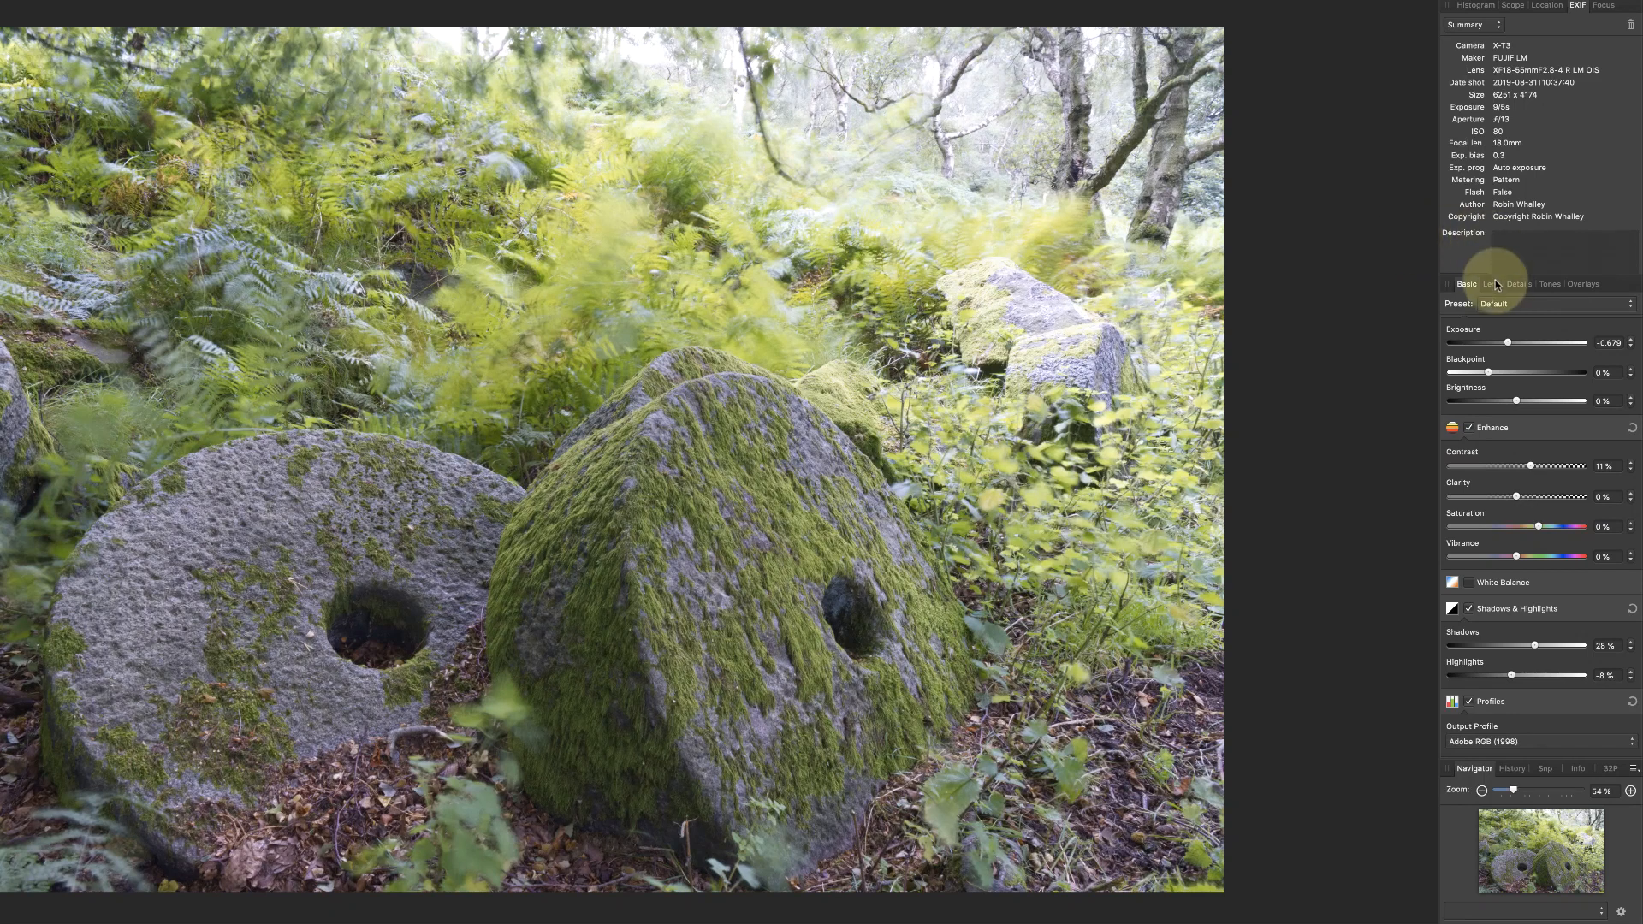
# - Review the Lens tab's XF18-55mm correction, chromatic aberration reduction and lens vignette removal
pyautogui.click(1488, 283)
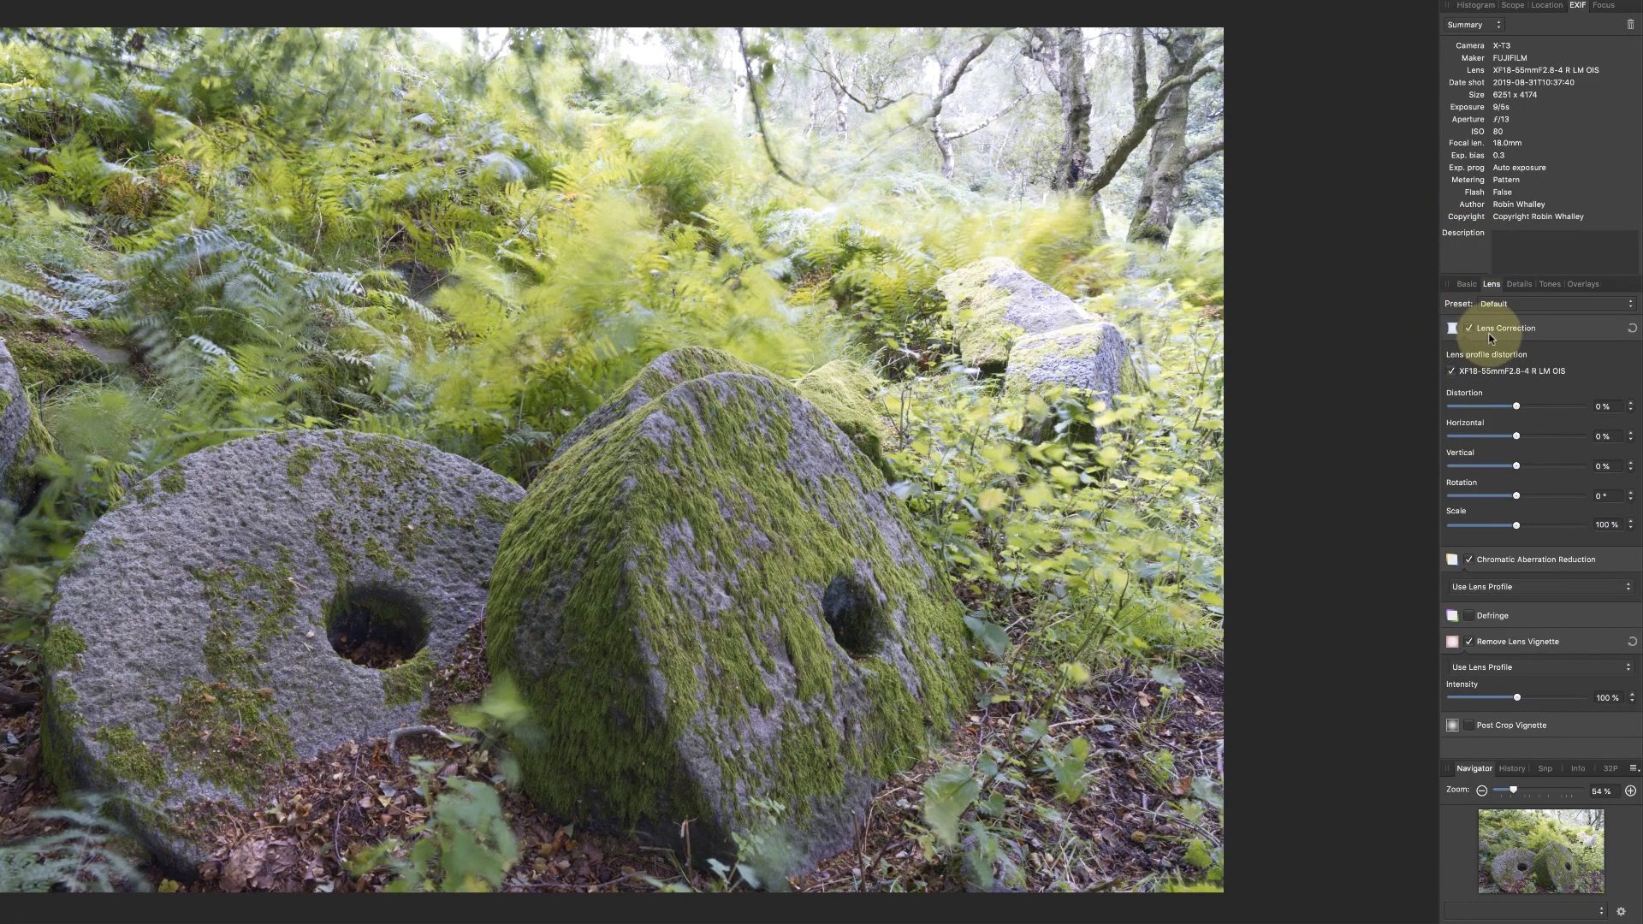
pyautogui.click(1451, 329)
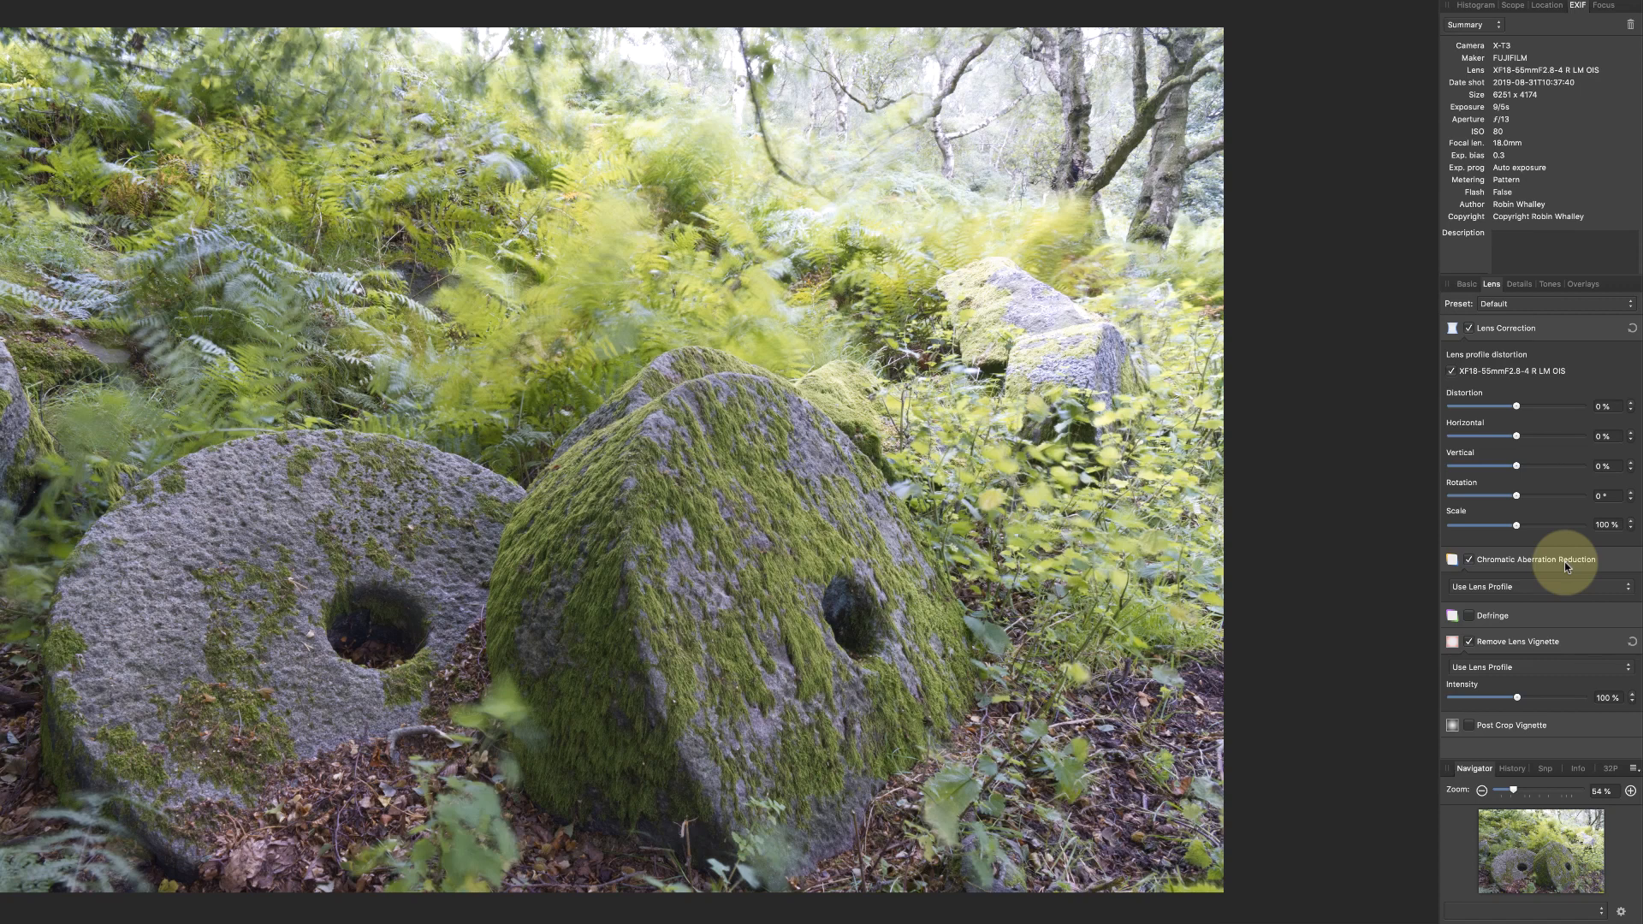
pyautogui.moveTo(1535, 571)
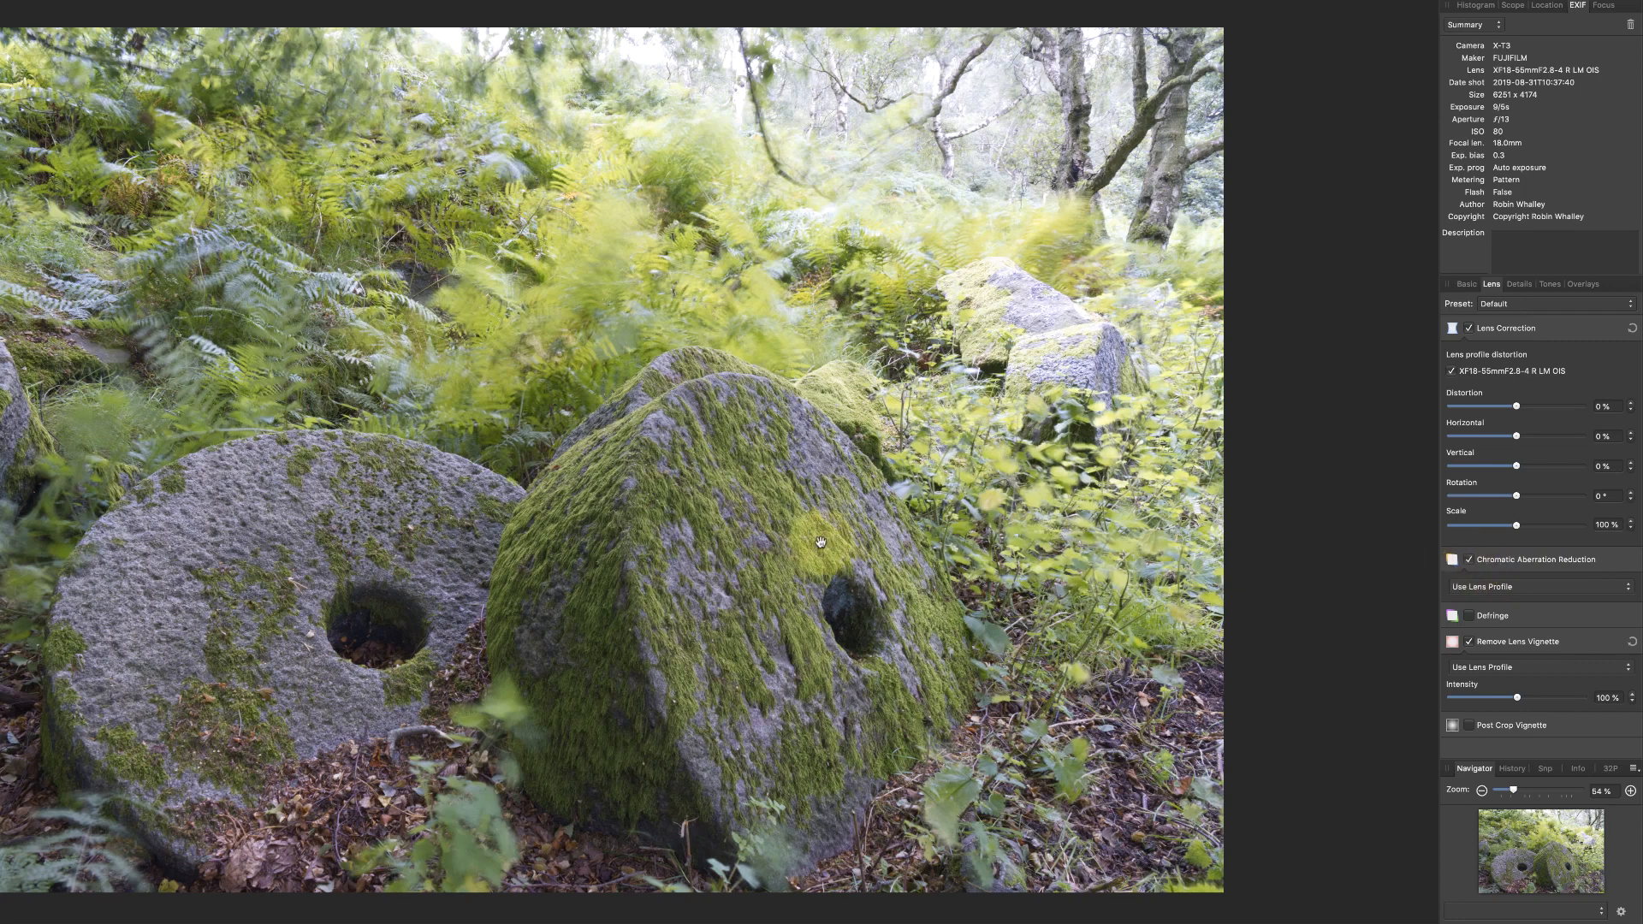
pyautogui.moveTo(1233, 525)
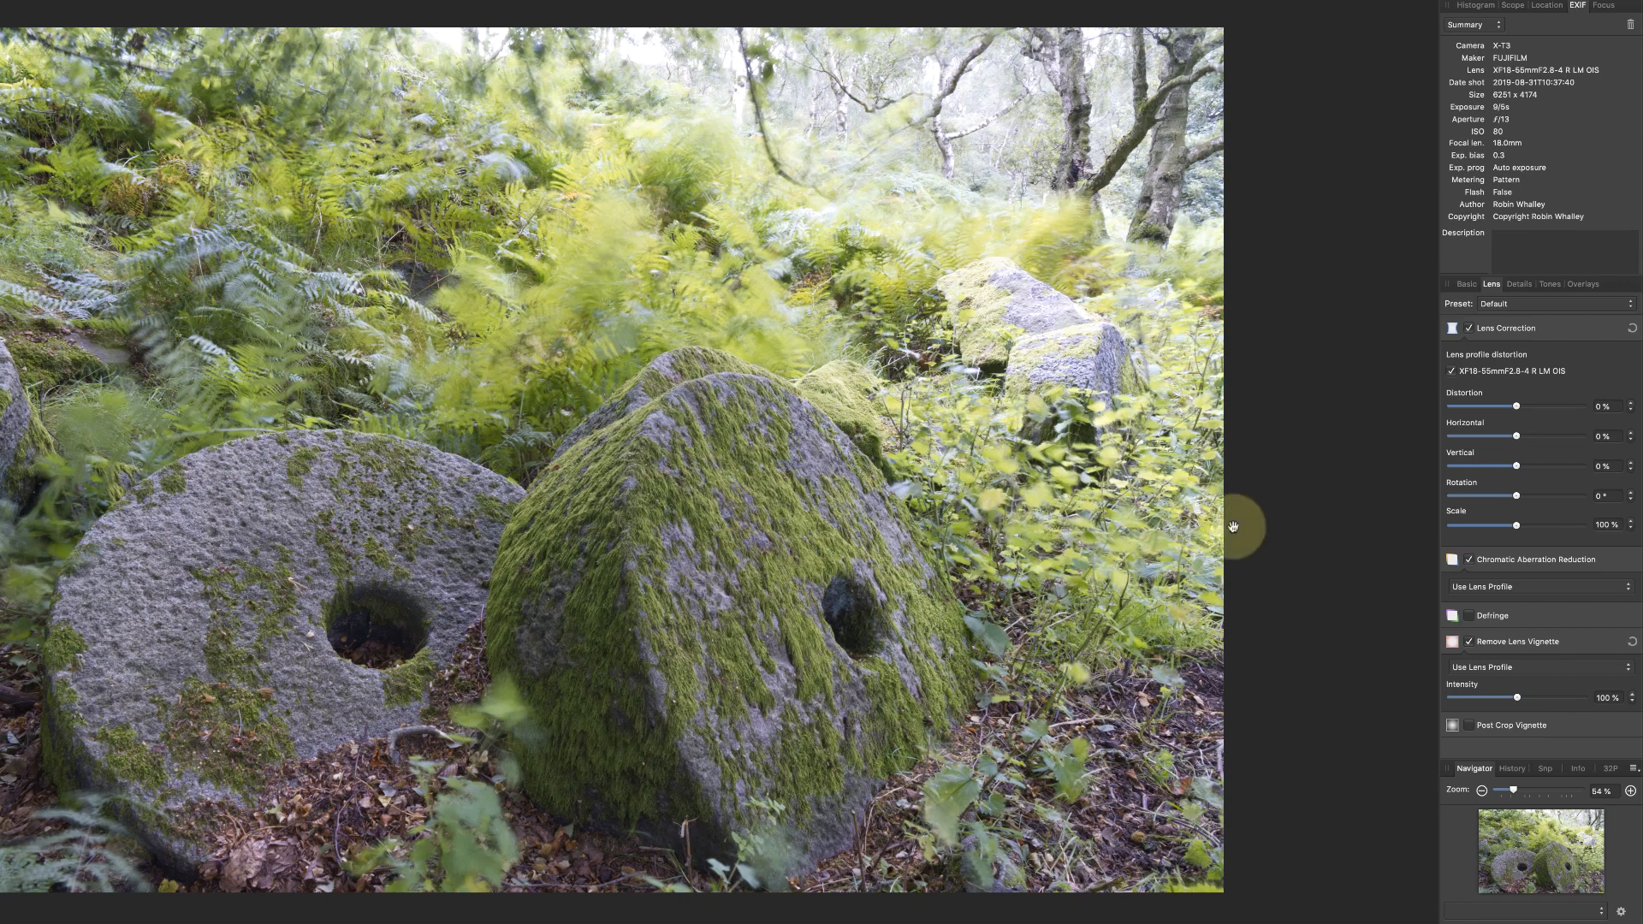
pyautogui.moveTo(1390, 407)
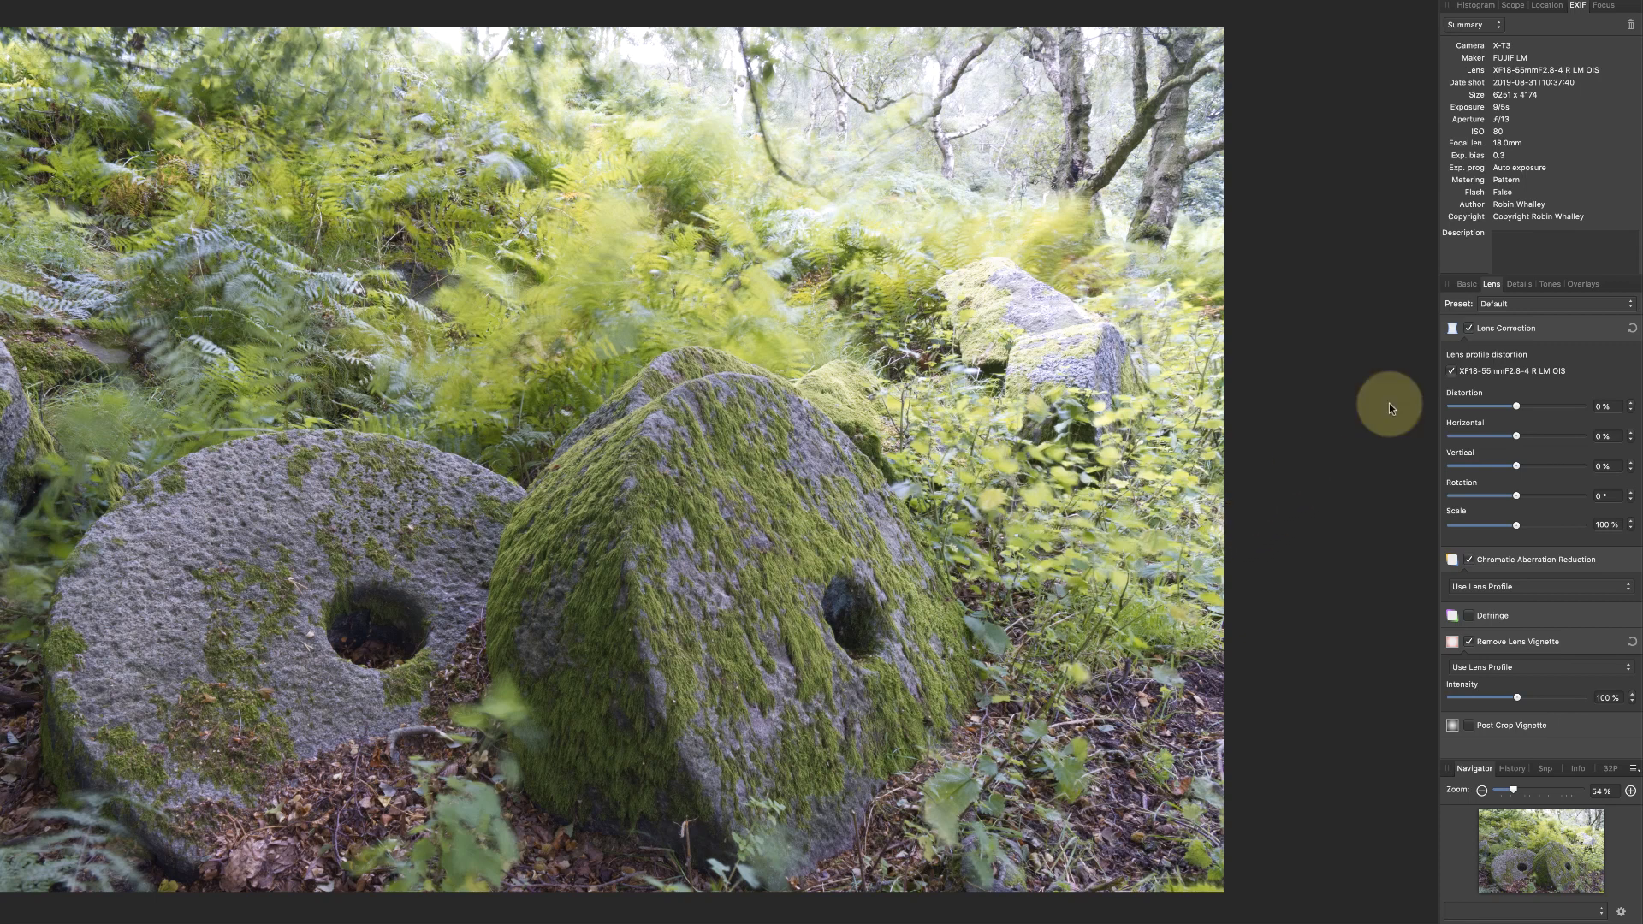
# - Enable Detail Refinement (Radius 21%, Amount 34%) and Noise Reduction with Colours 29%, inspecting at 100%
pyautogui.click(1518, 282)
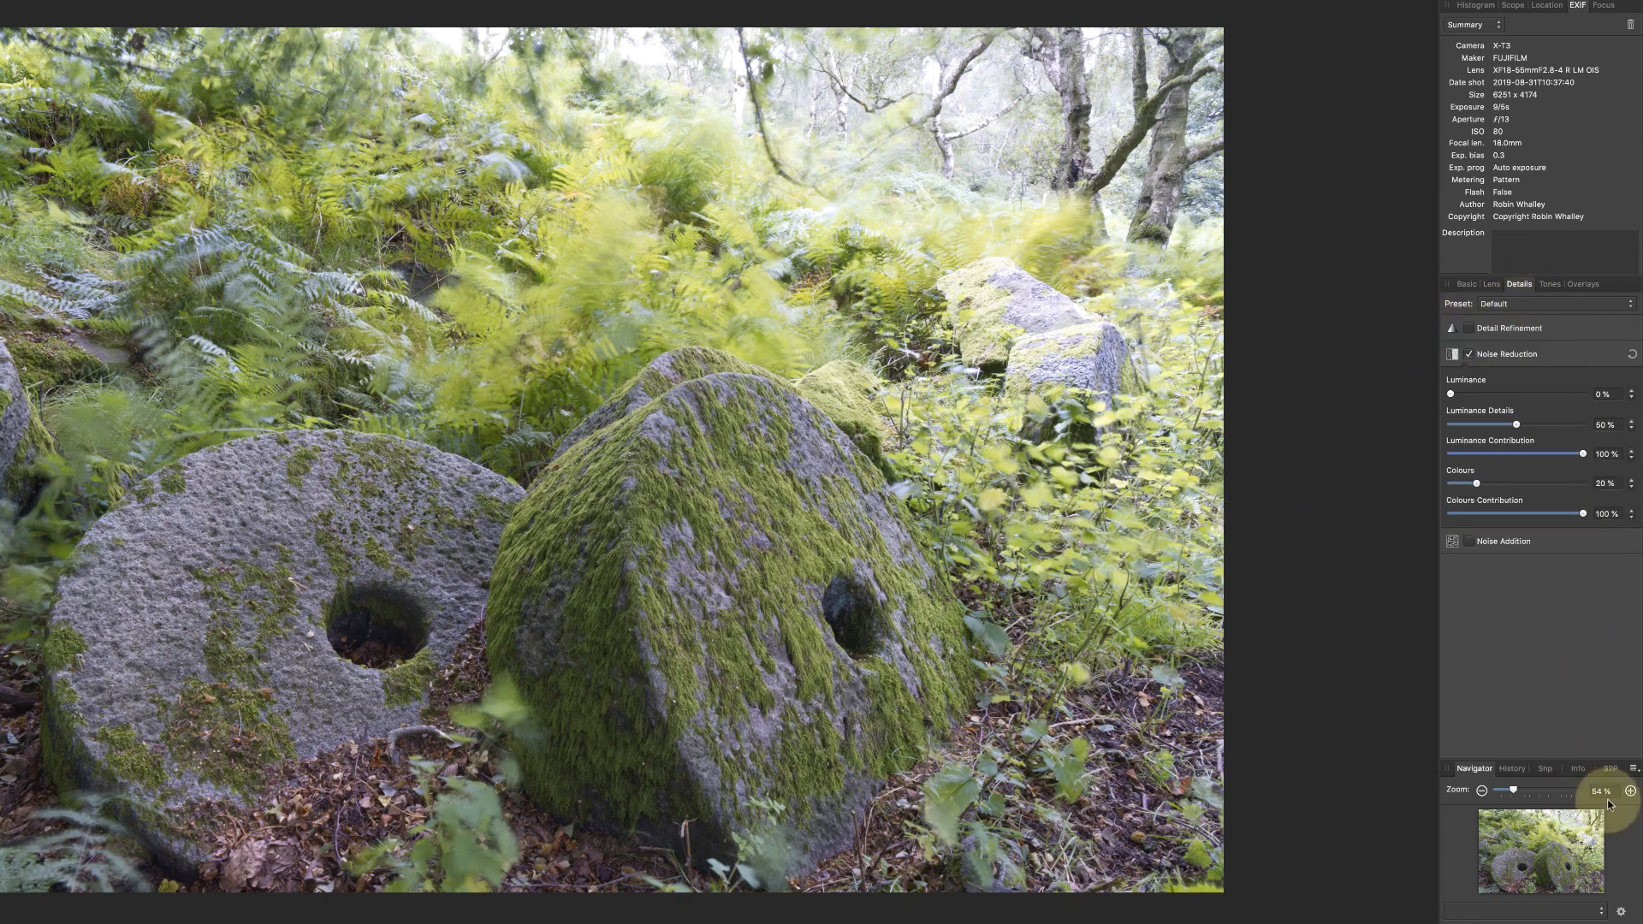
pyautogui.click(1630, 790)
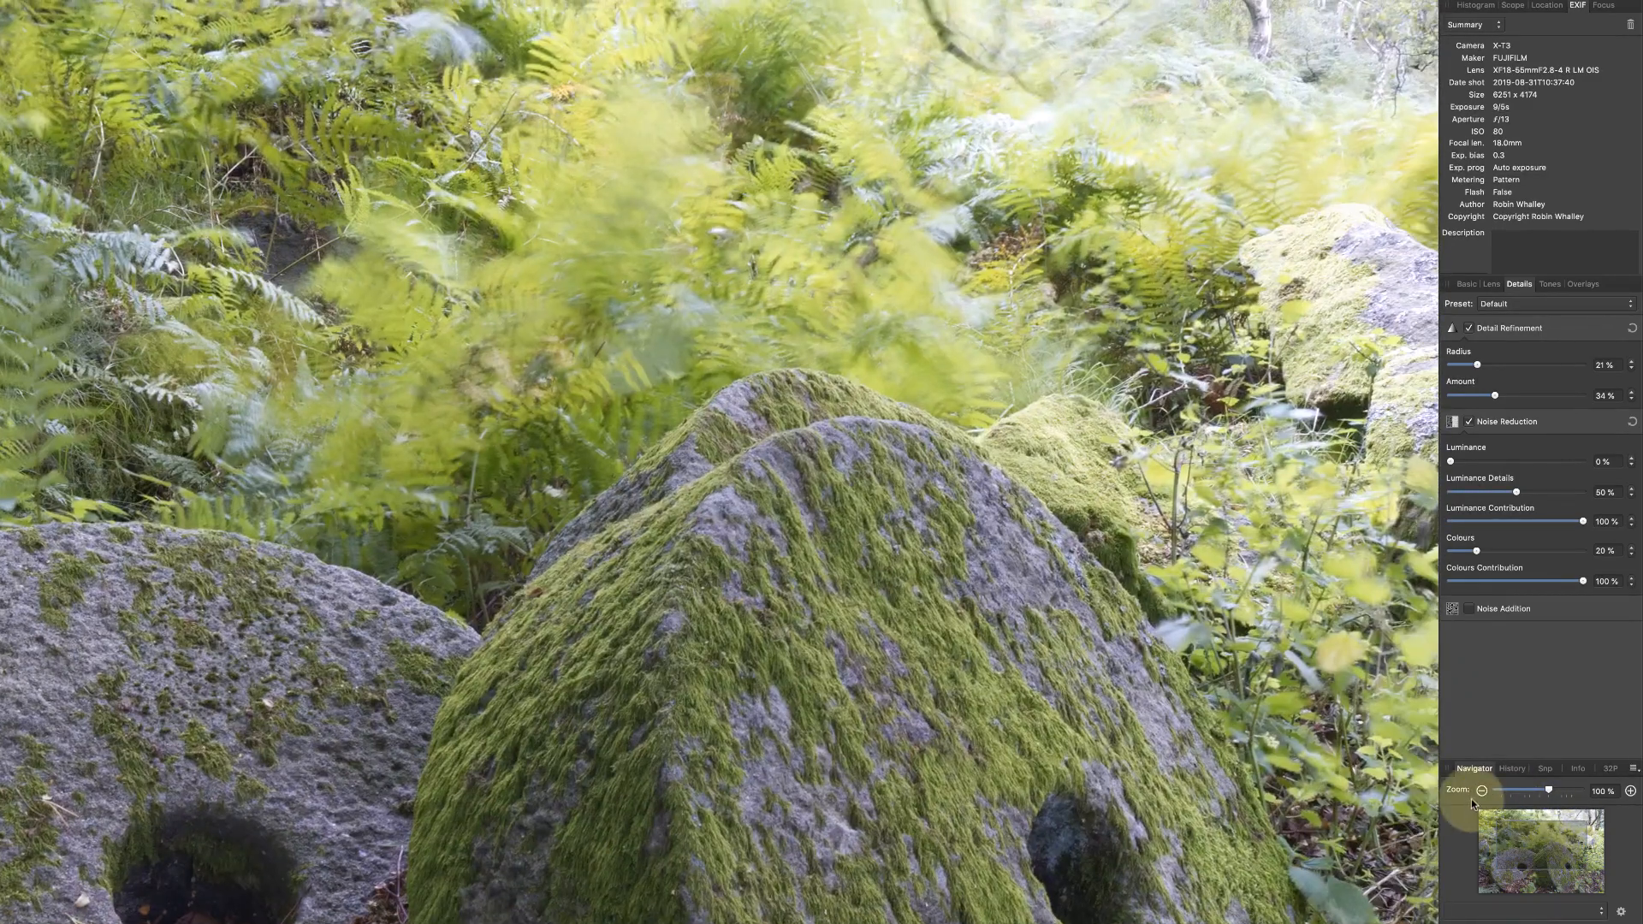
pyautogui.click(1482, 791)
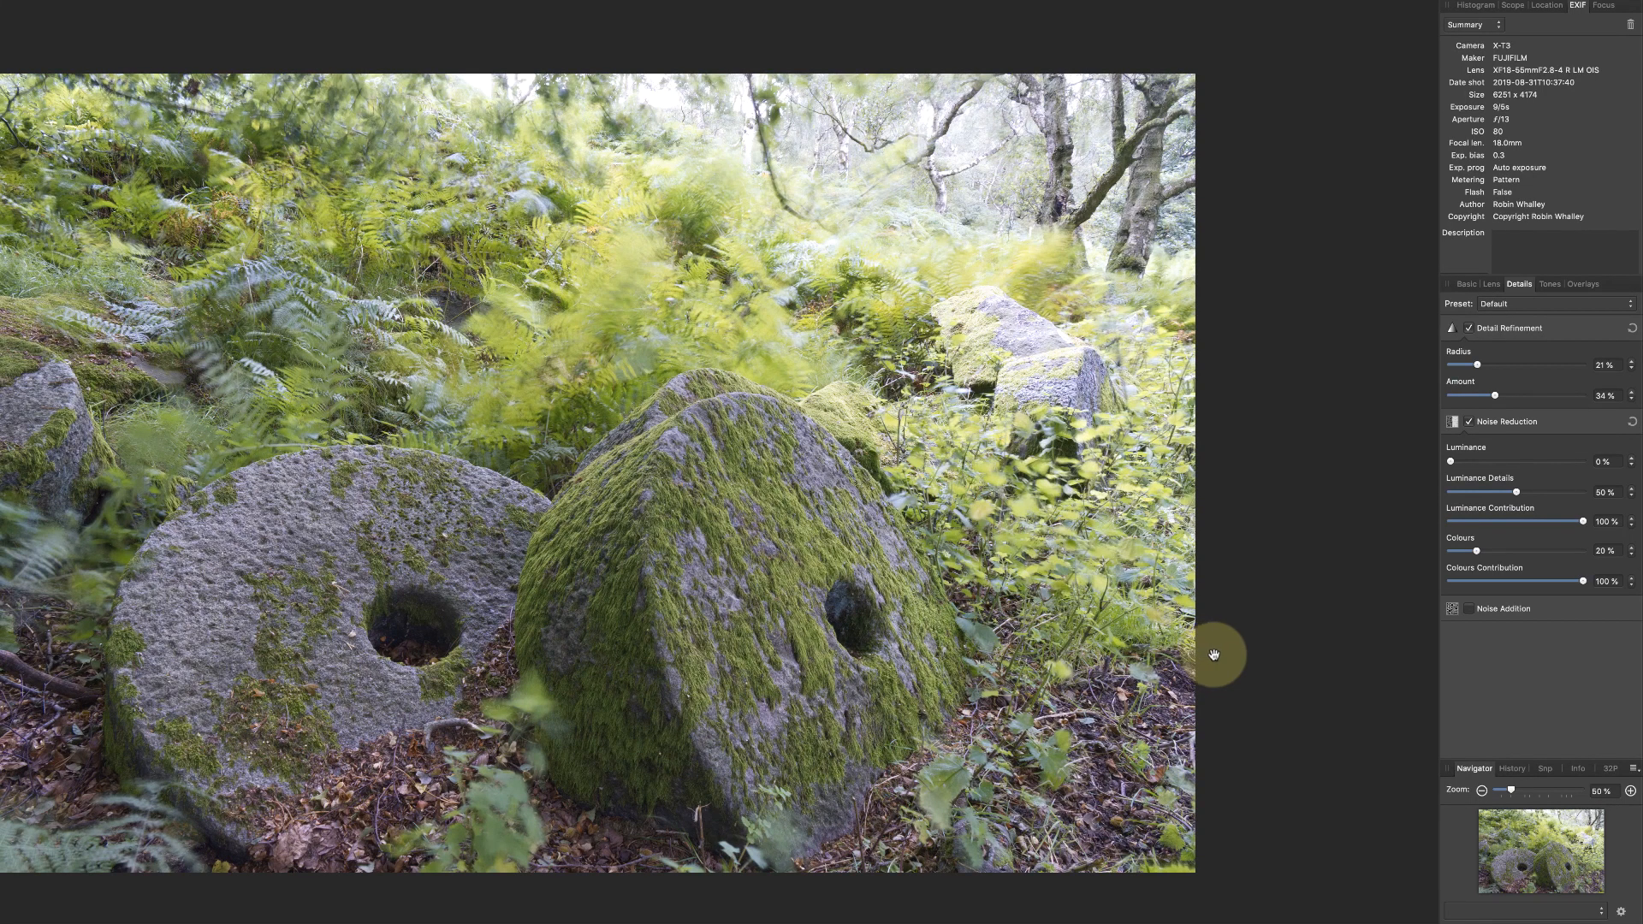
# - Enable White Balance in Basic with Temperature 4192 K and Tint 49%
pyautogui.click(1466, 284)
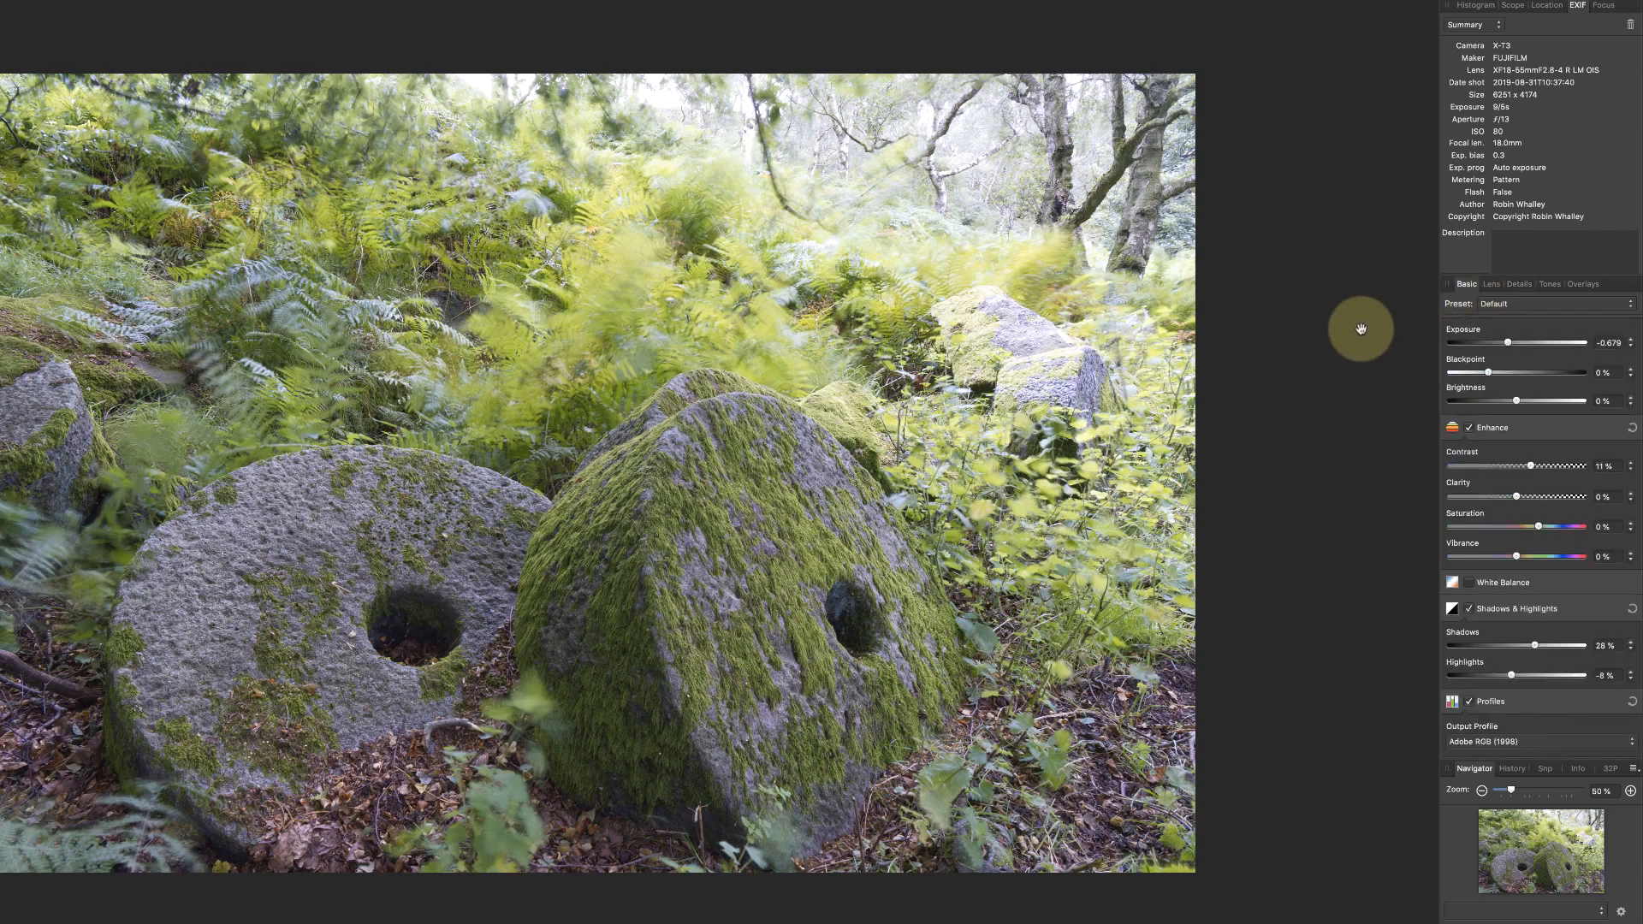
pyautogui.moveTo(1362, 452)
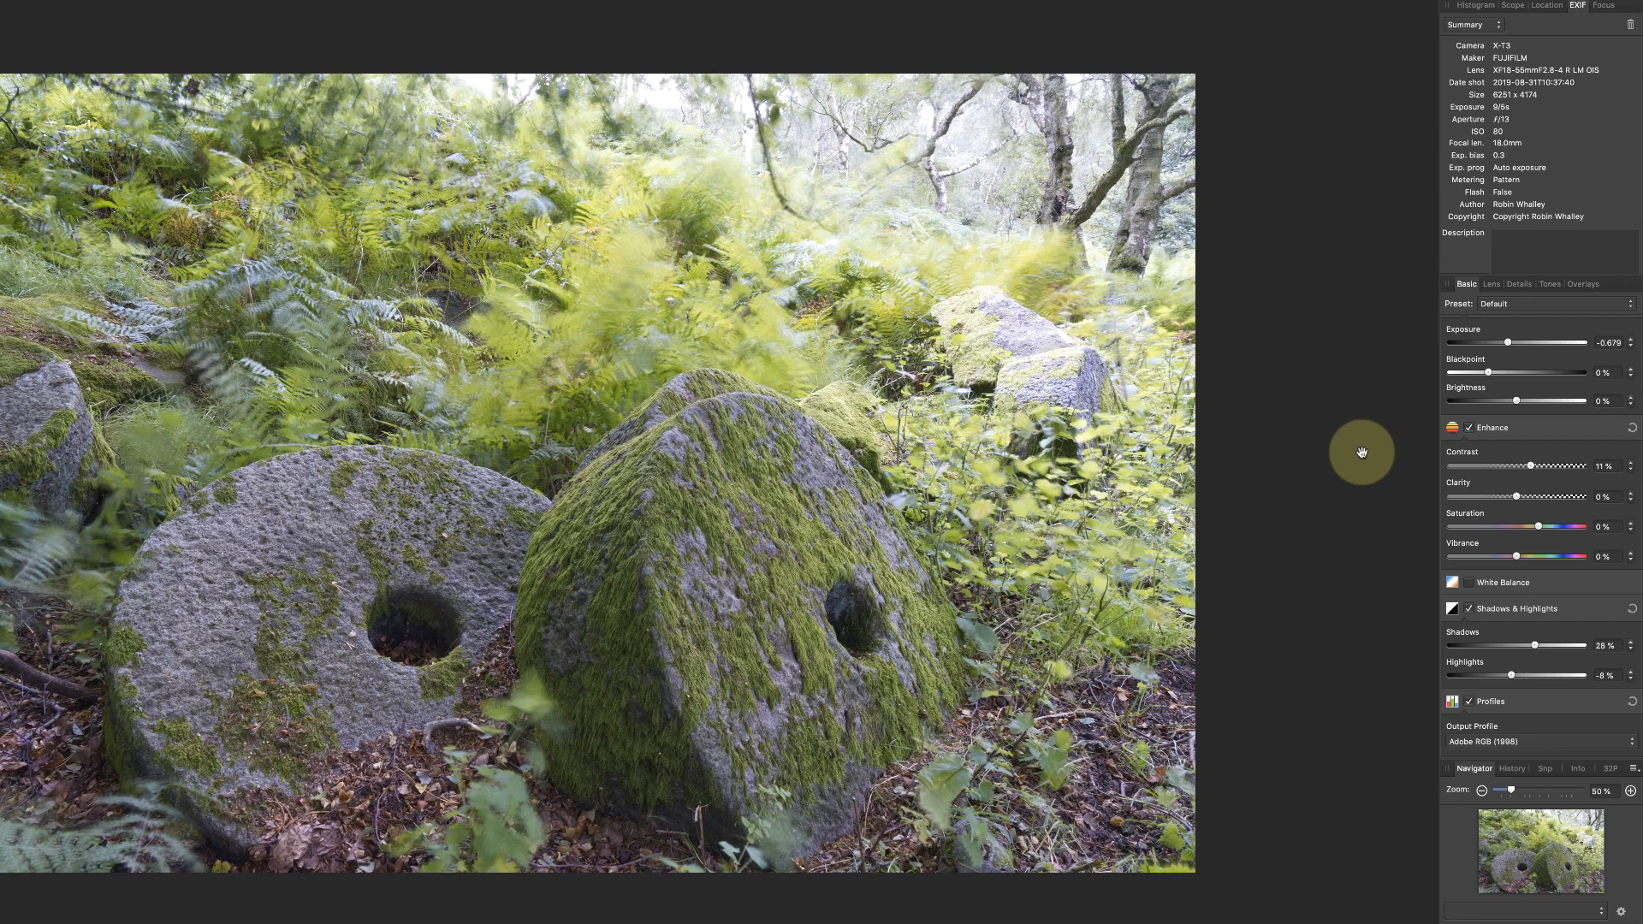
pyautogui.click(1468, 582)
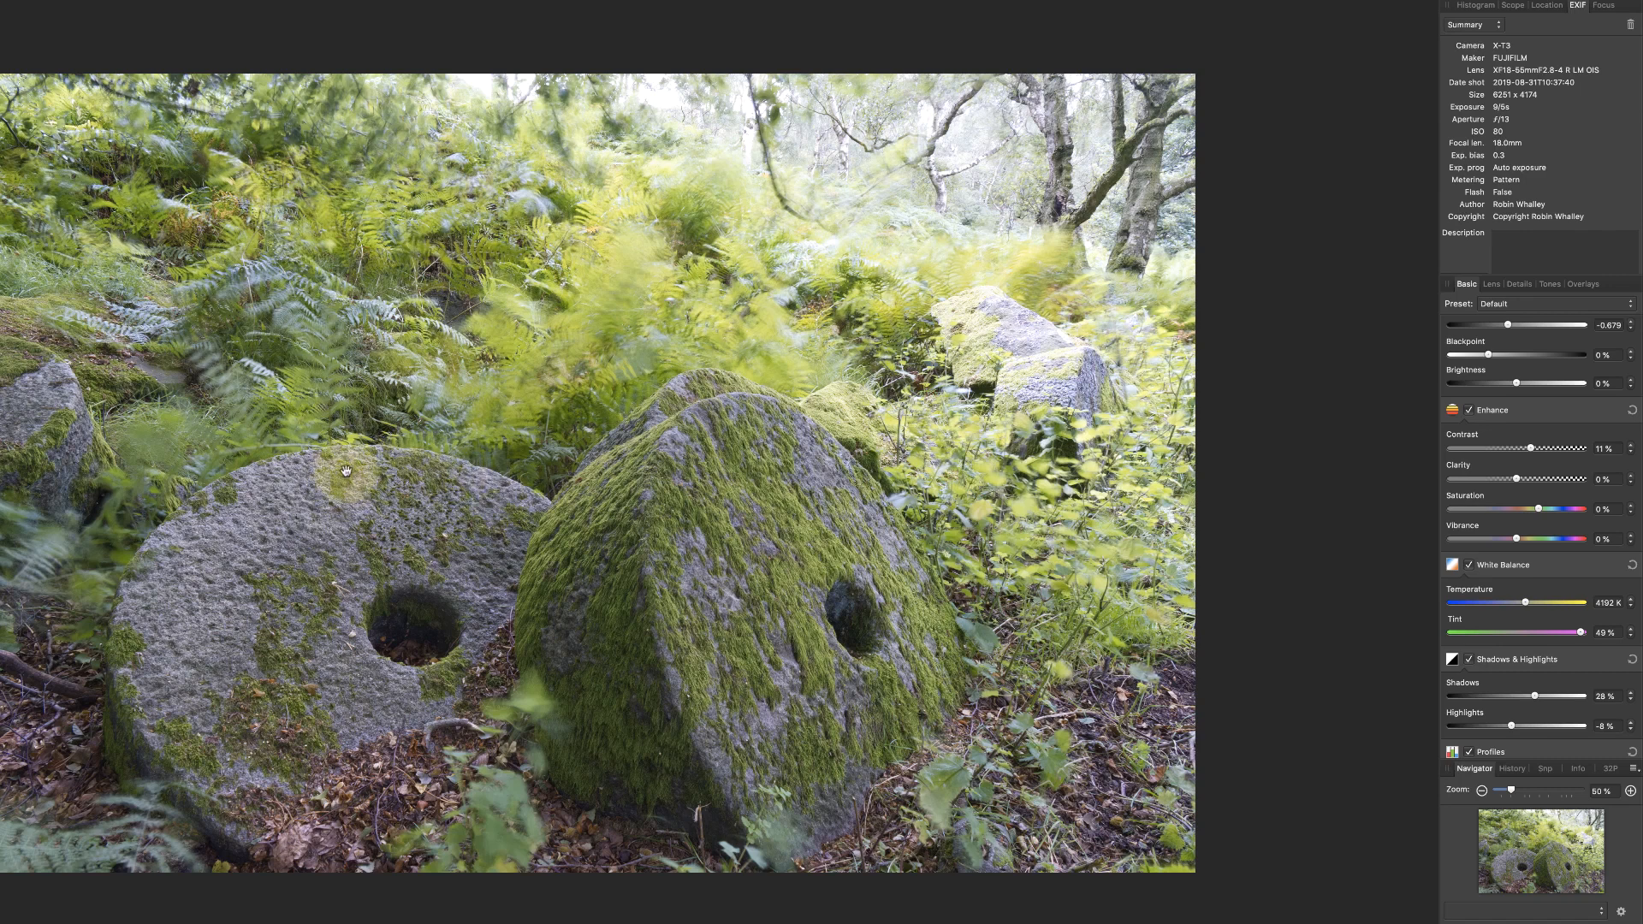
pyautogui.moveTo(1189, 508)
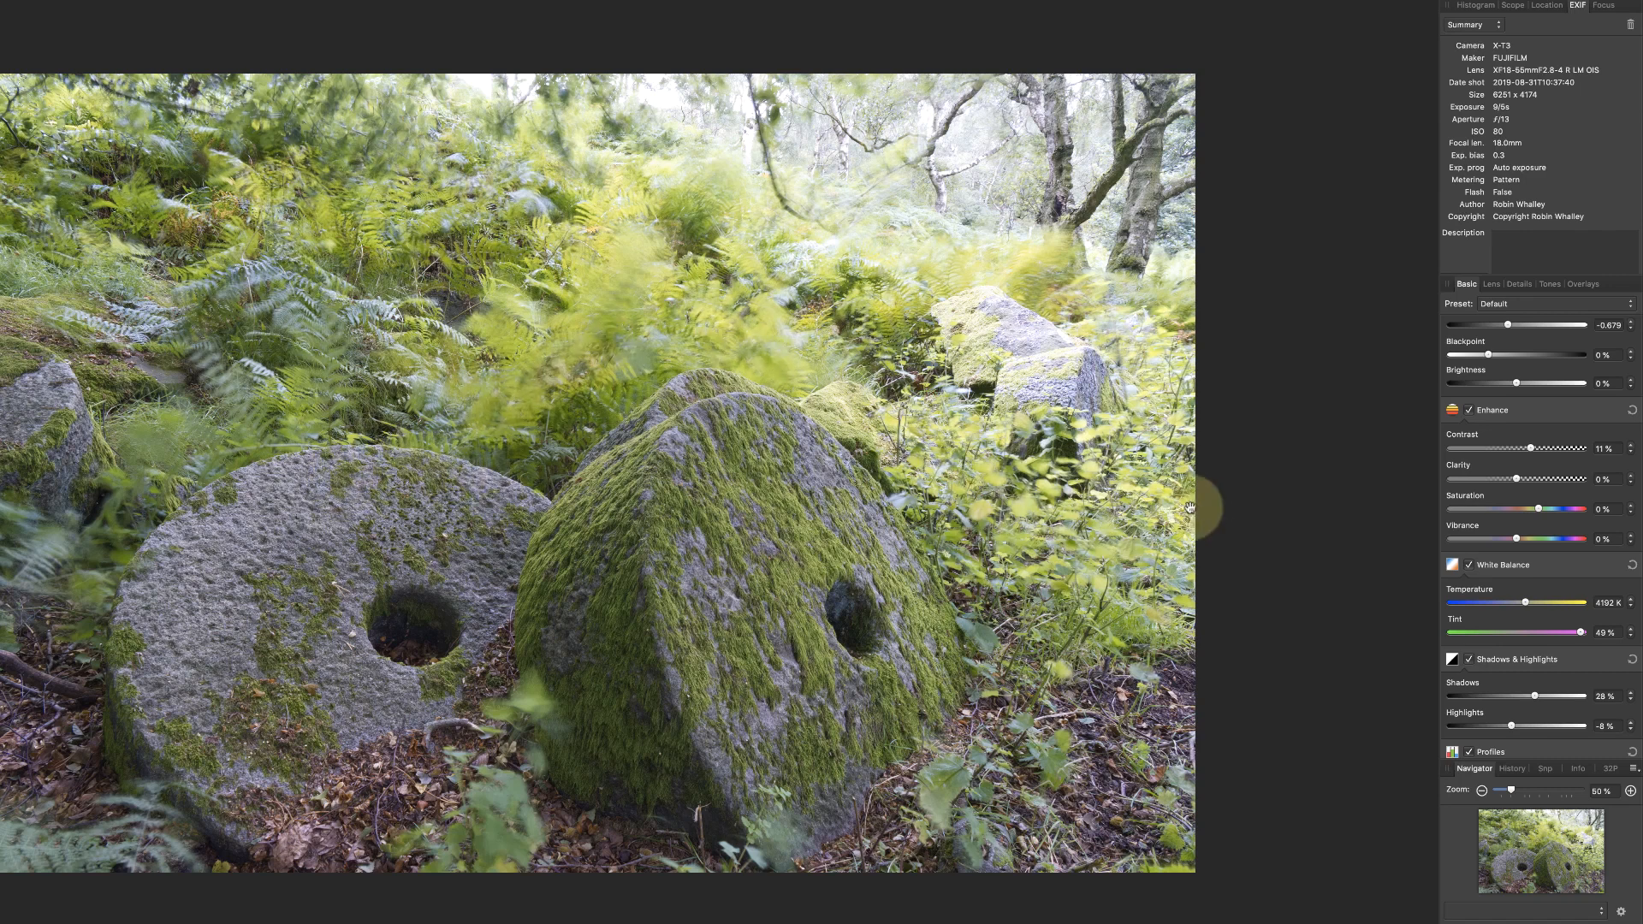
pyautogui.moveTo(1235, 508)
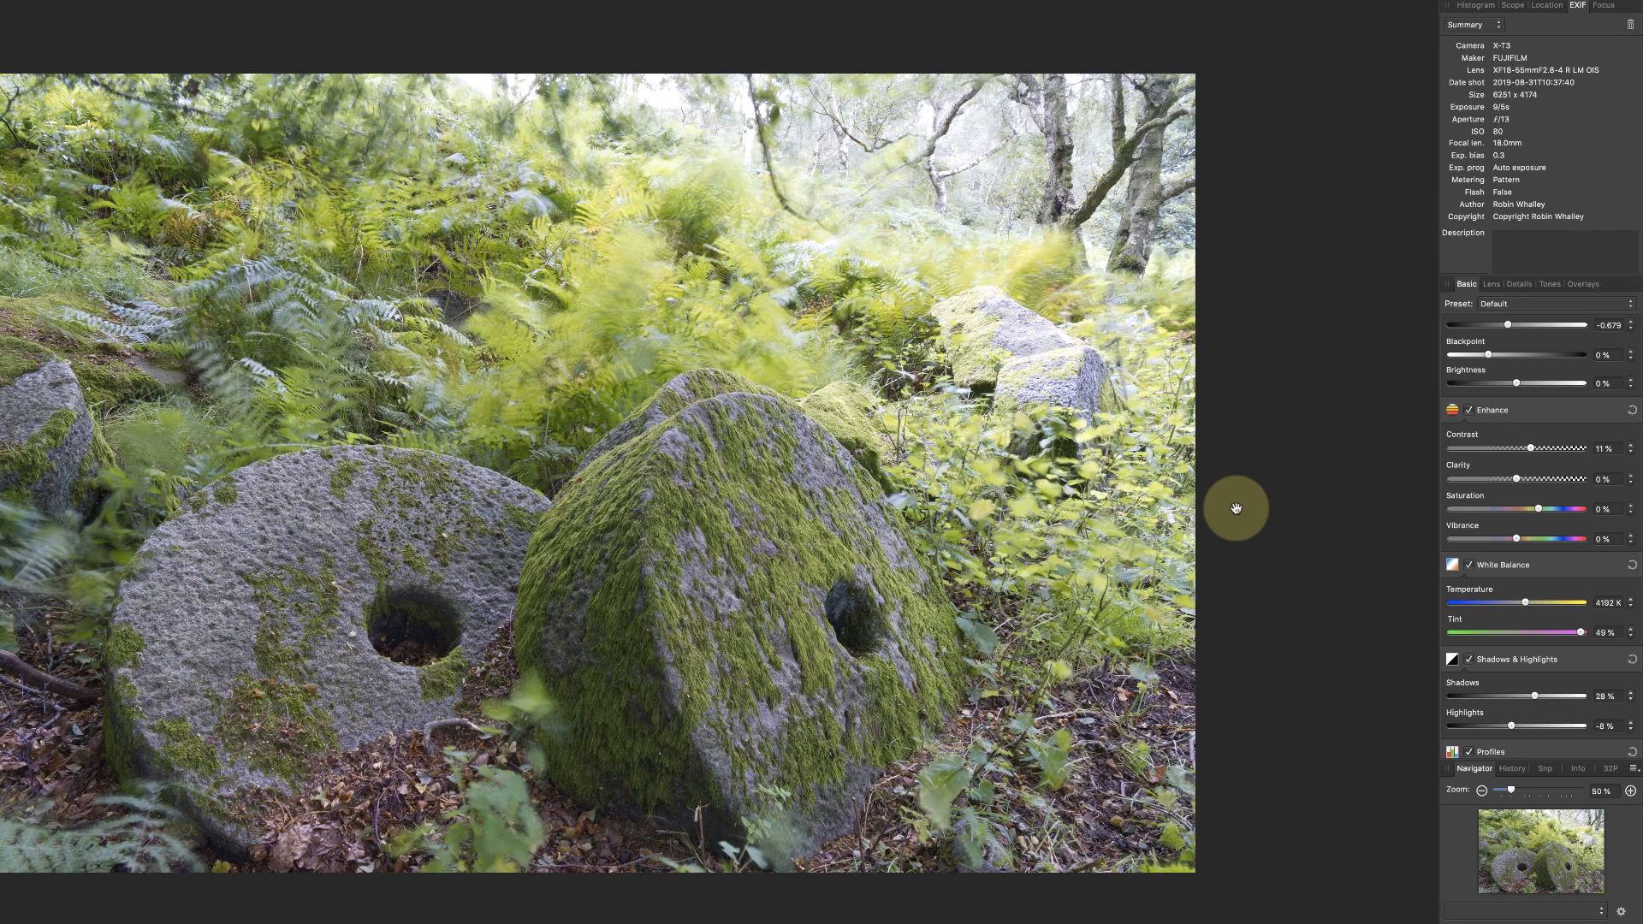
# - Enable Black & White in Tones with Green 21%, Blue 60%, Cyan 88%, Yellow 97%
pyautogui.click(1577, 284)
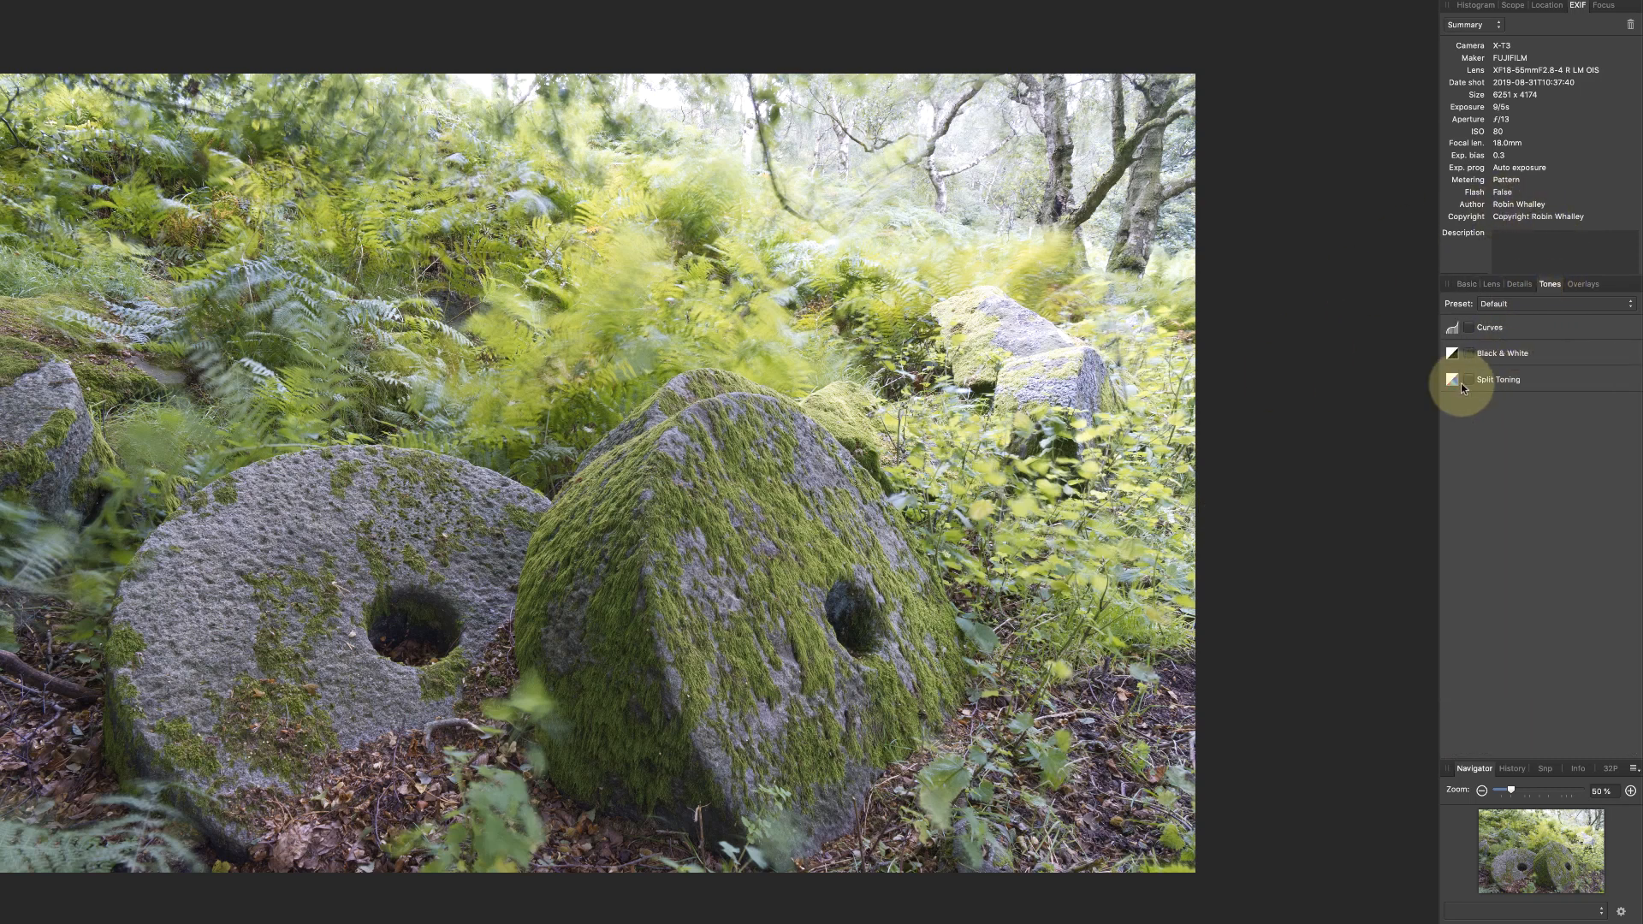
pyautogui.click(1452, 352)
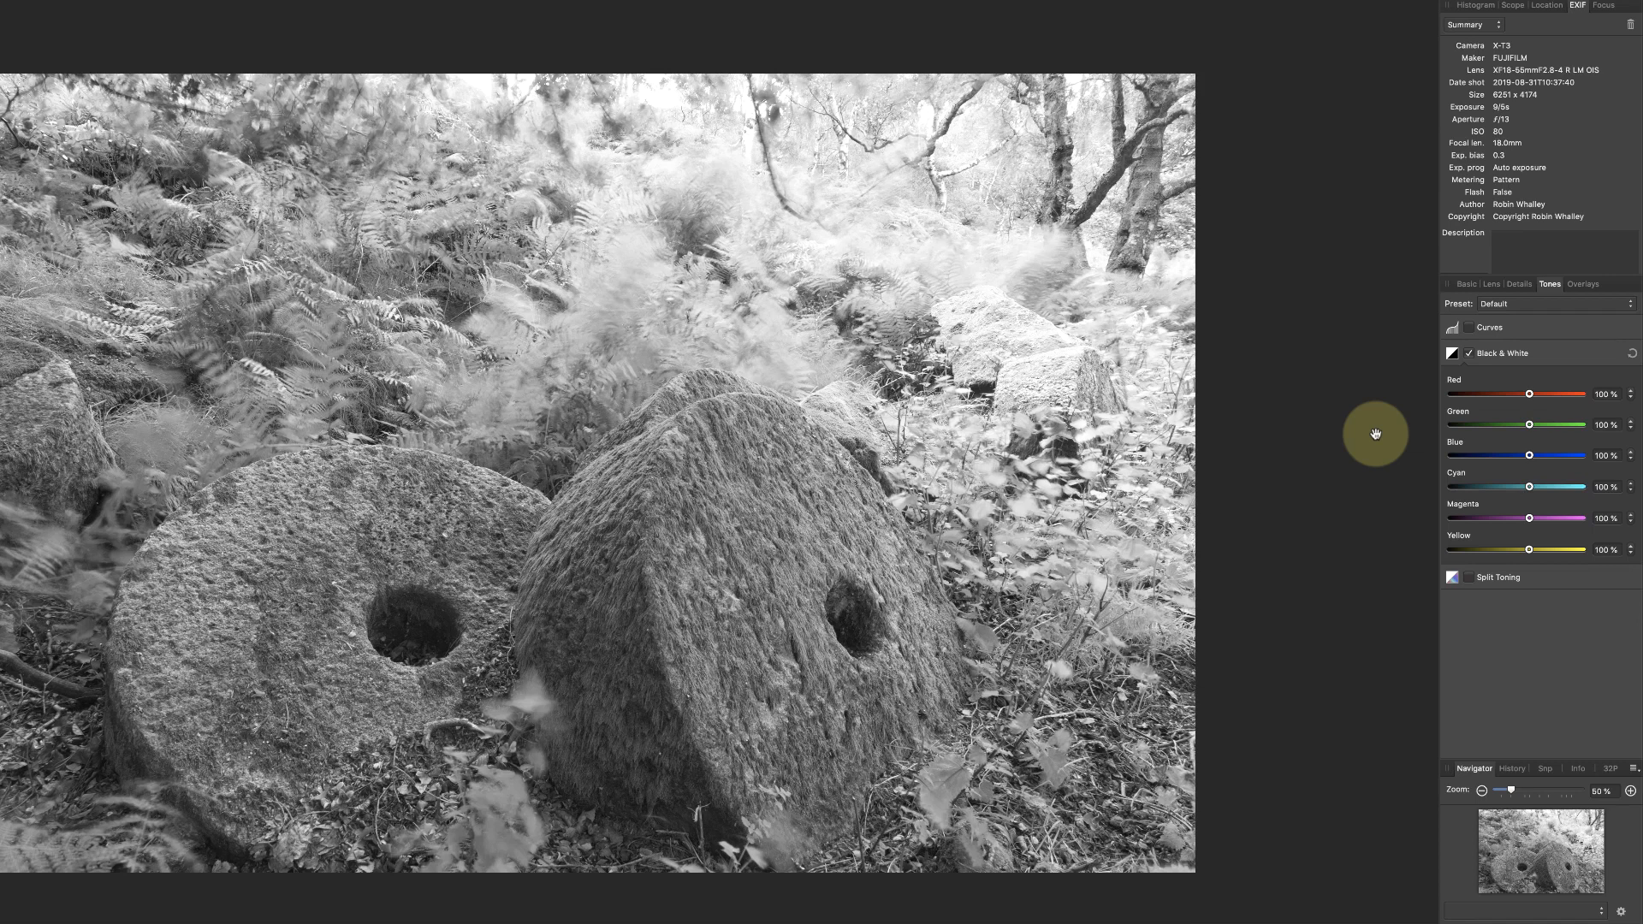
pyautogui.moveTo(1319, 417)
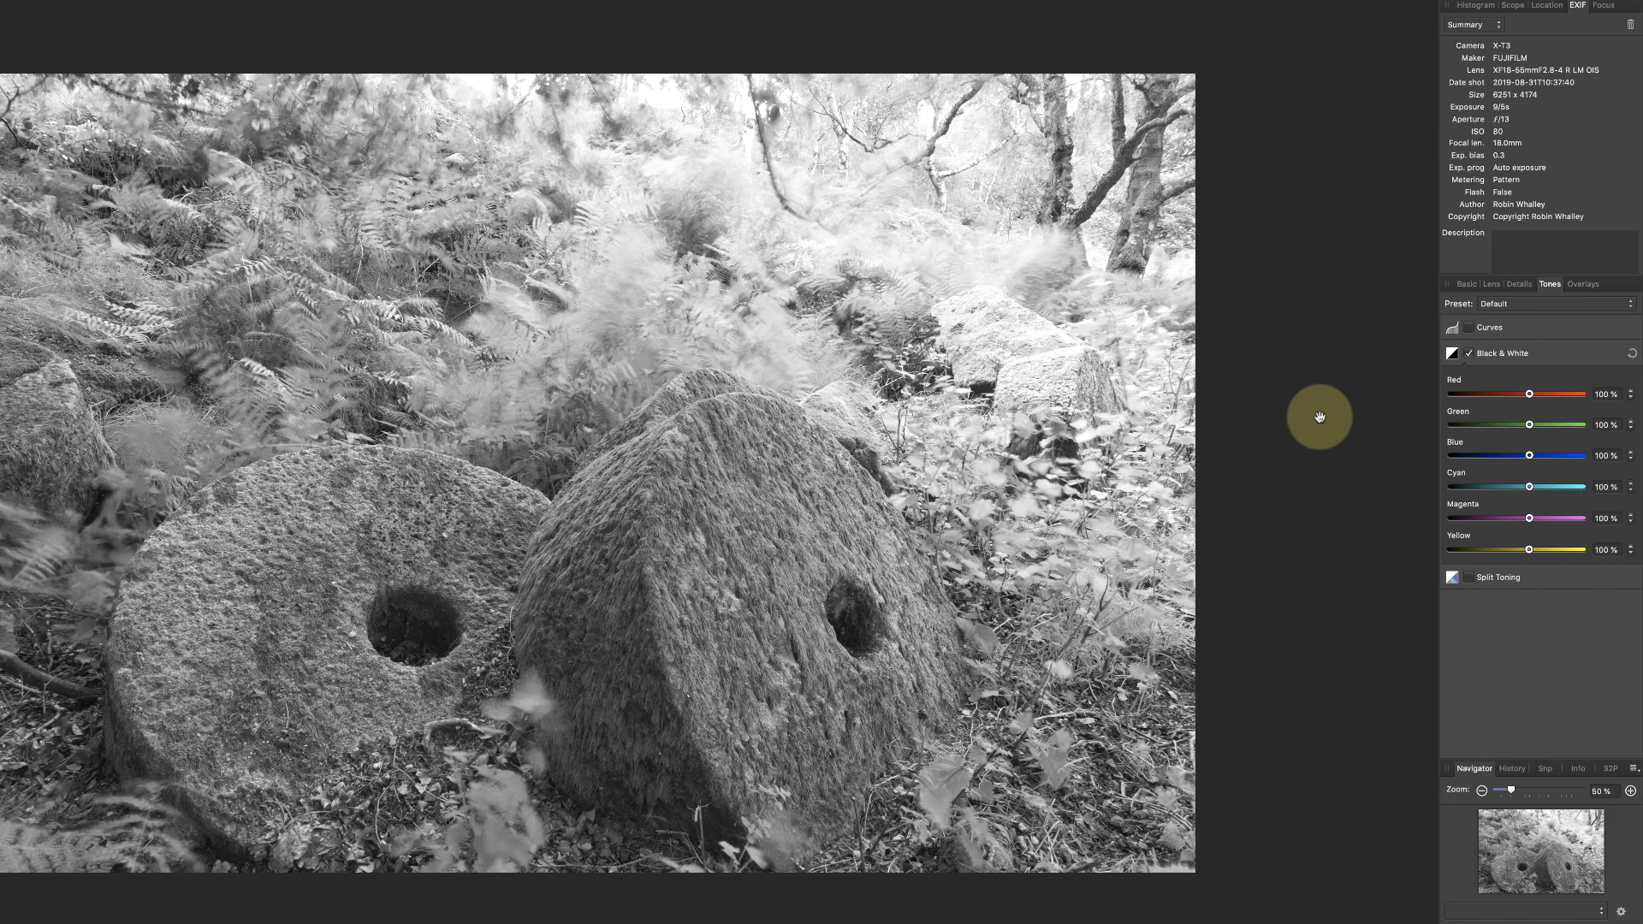
pyautogui.moveTo(1530, 456)
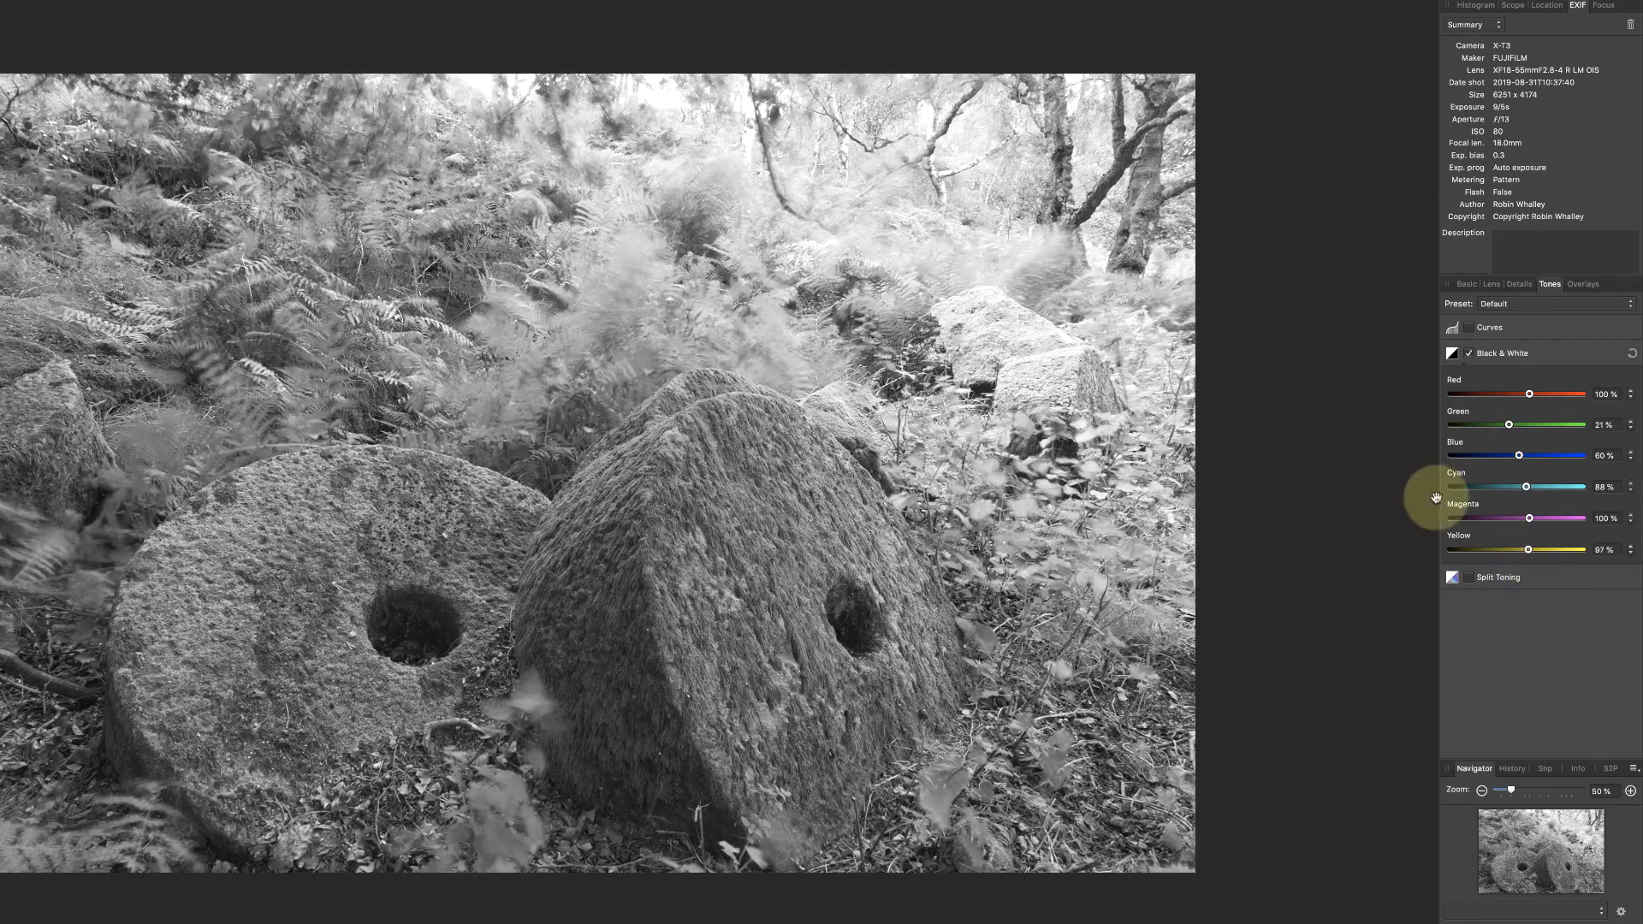
pyautogui.moveTo(1420, 486)
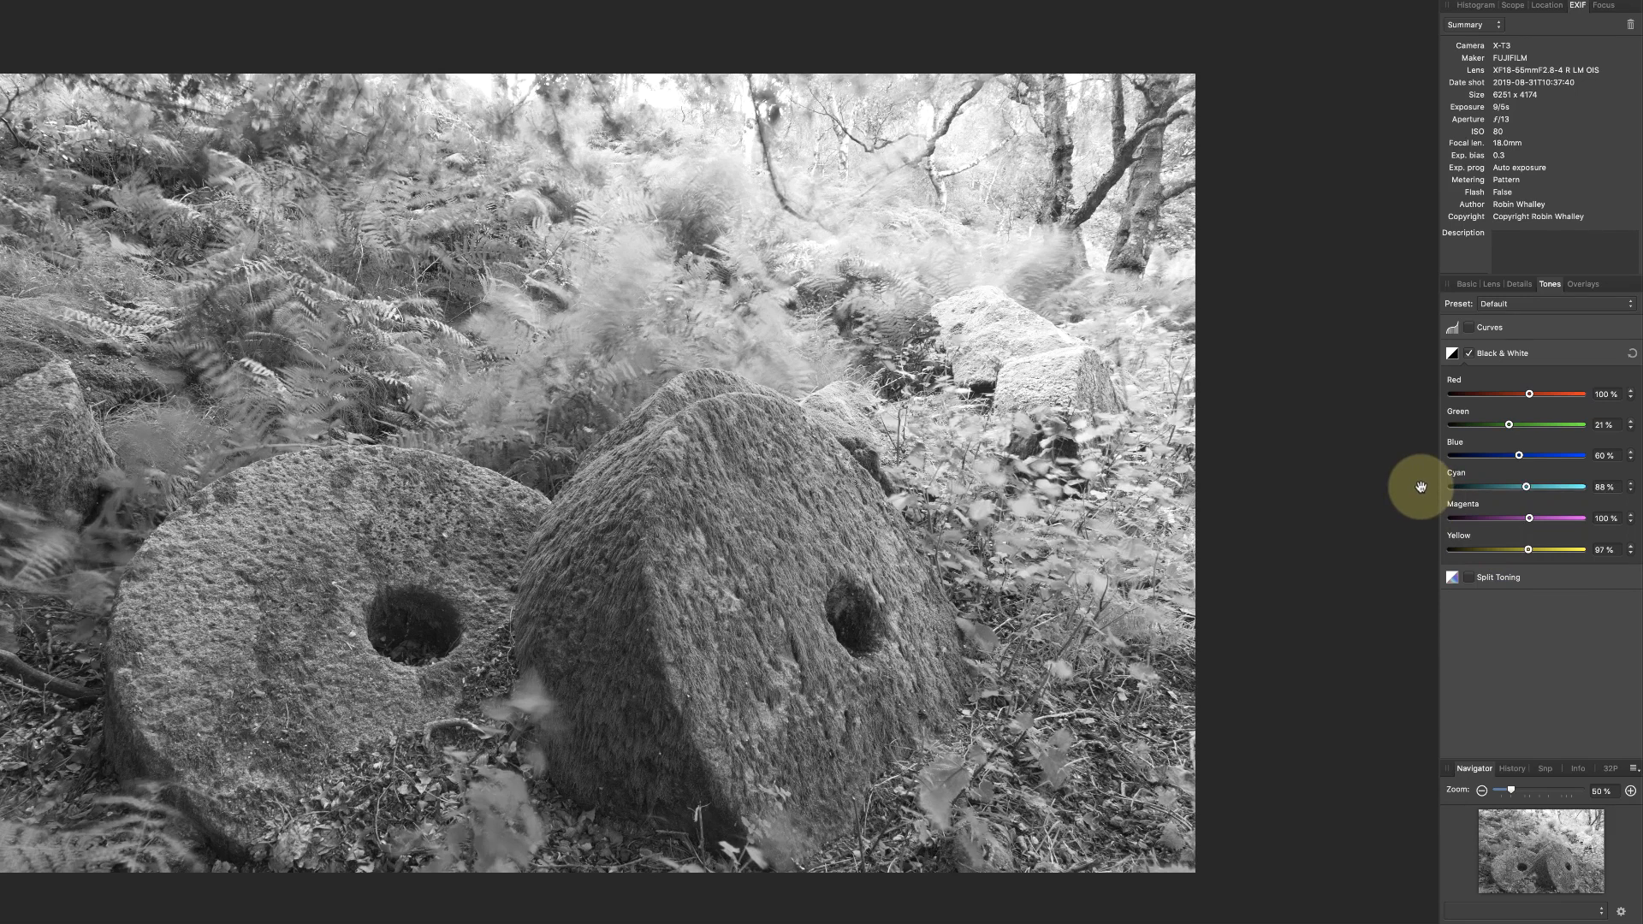
pyautogui.moveTo(1479, 401)
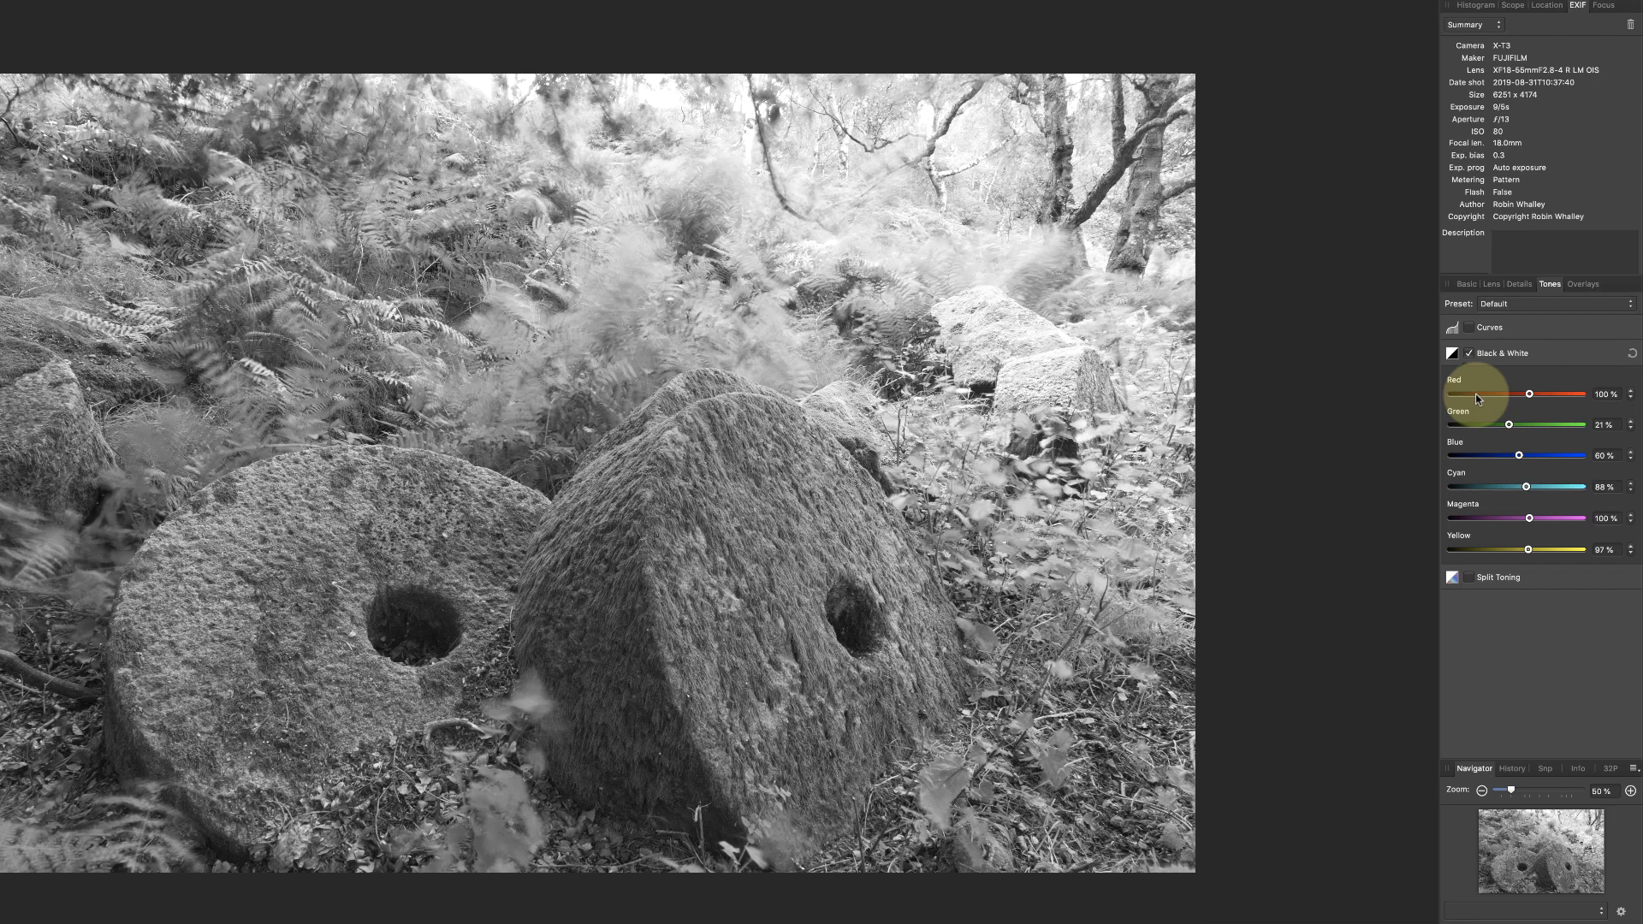
# - Untick Black & White and enable Curves with a slight S-shaped Master curve
pyautogui.click(1451, 352)
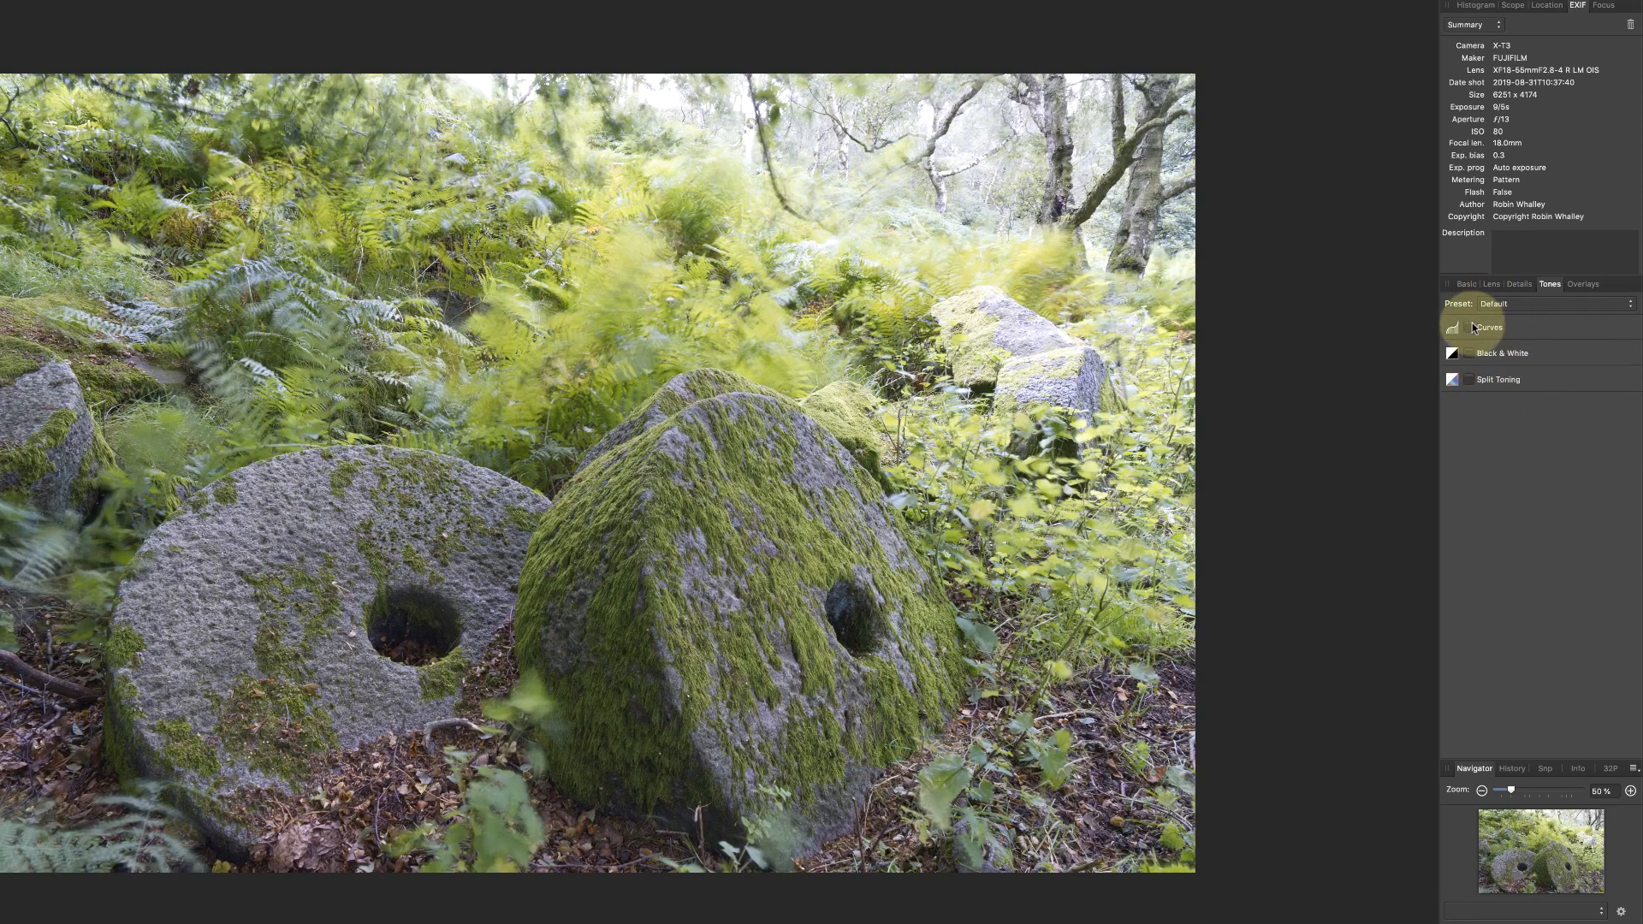
pyautogui.click(1470, 327)
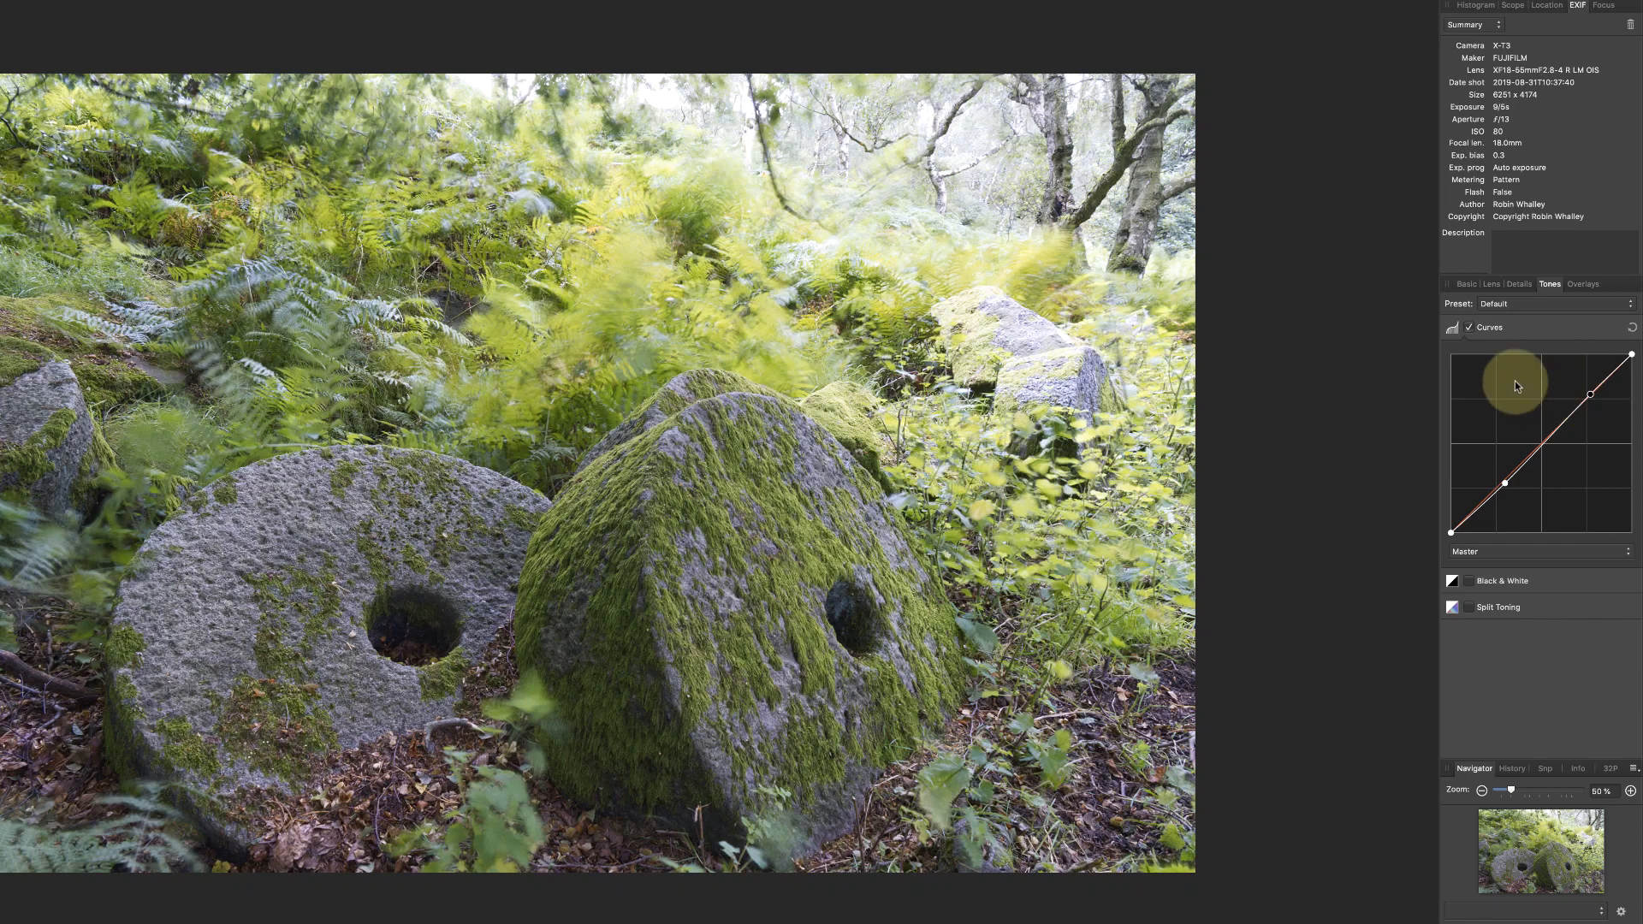
pyautogui.click(1466, 282)
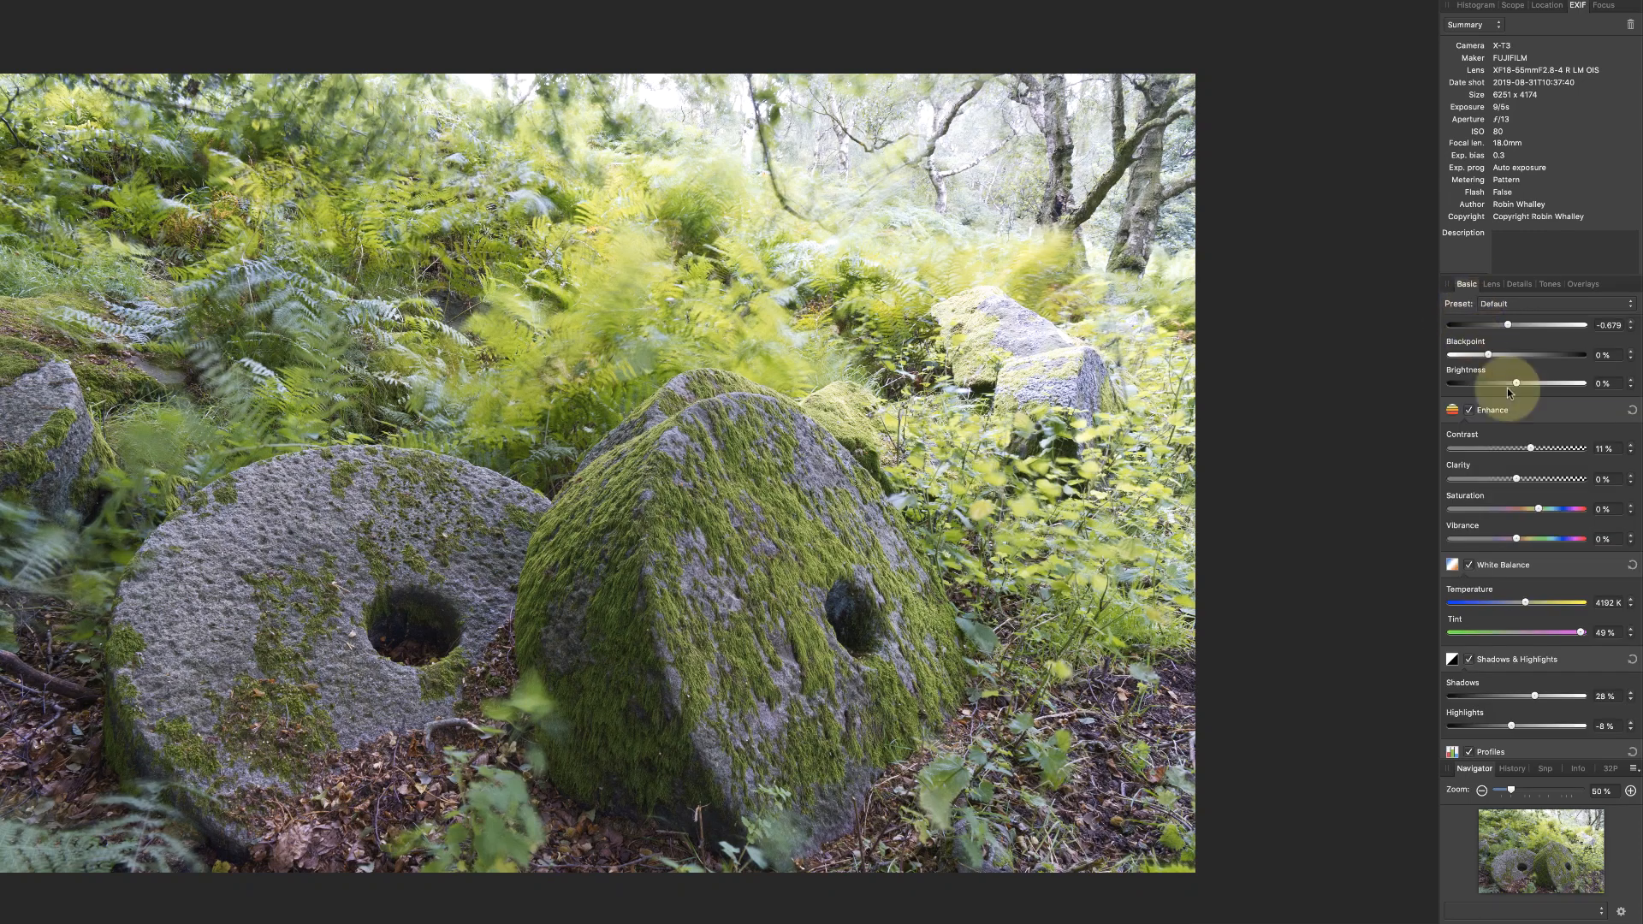
pyautogui.click(1548, 284)
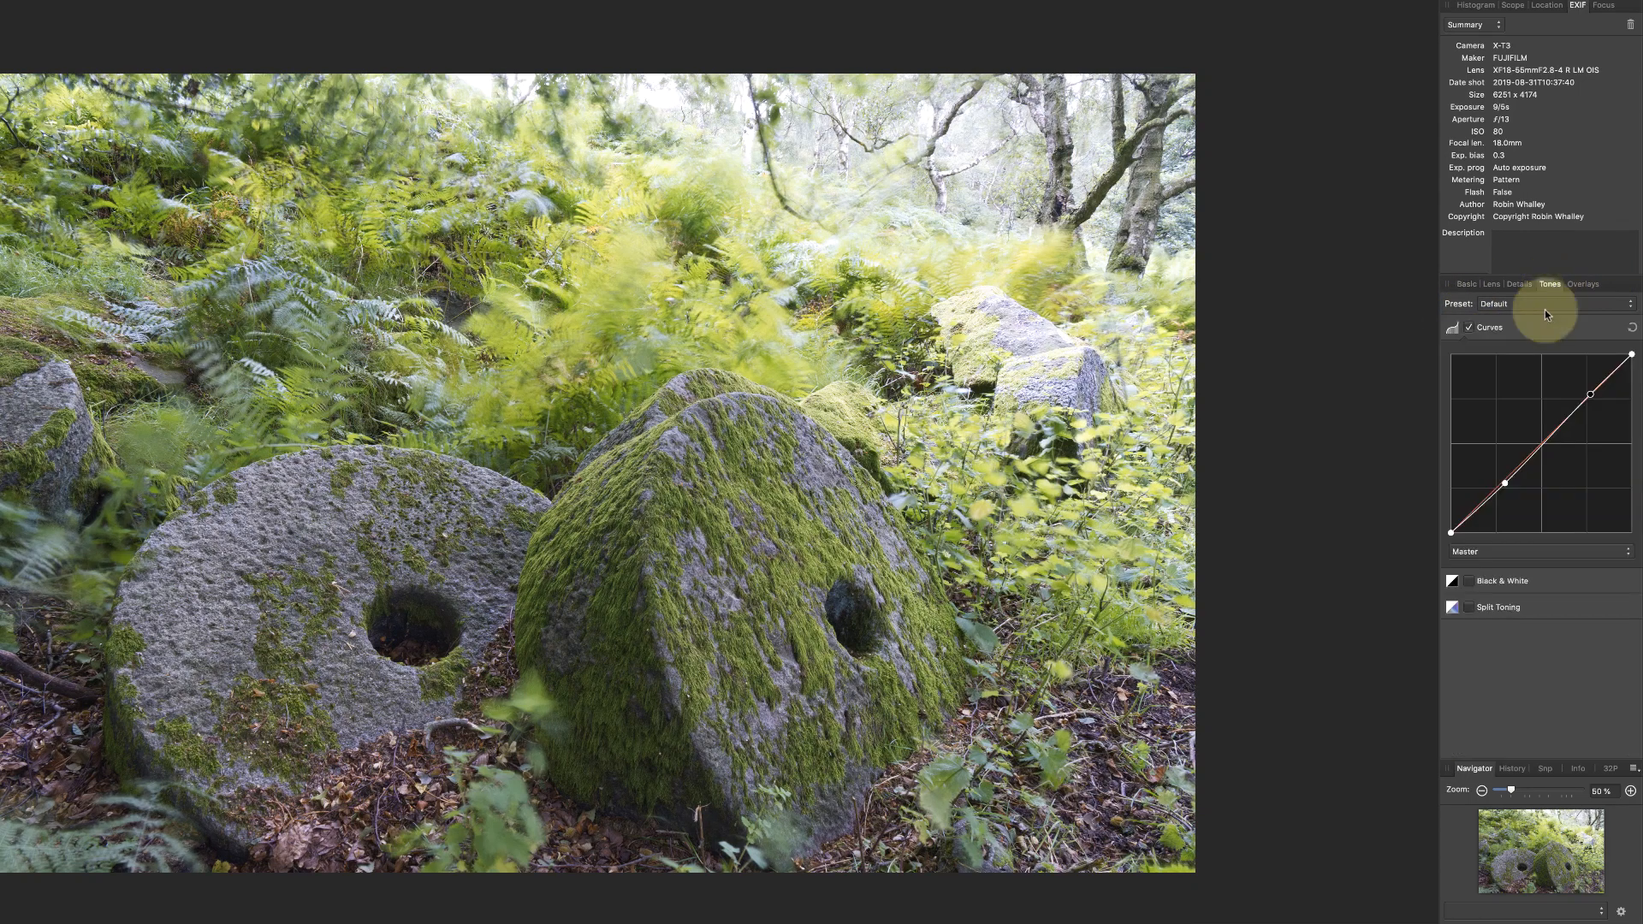
pyautogui.moveTo(1552, 330)
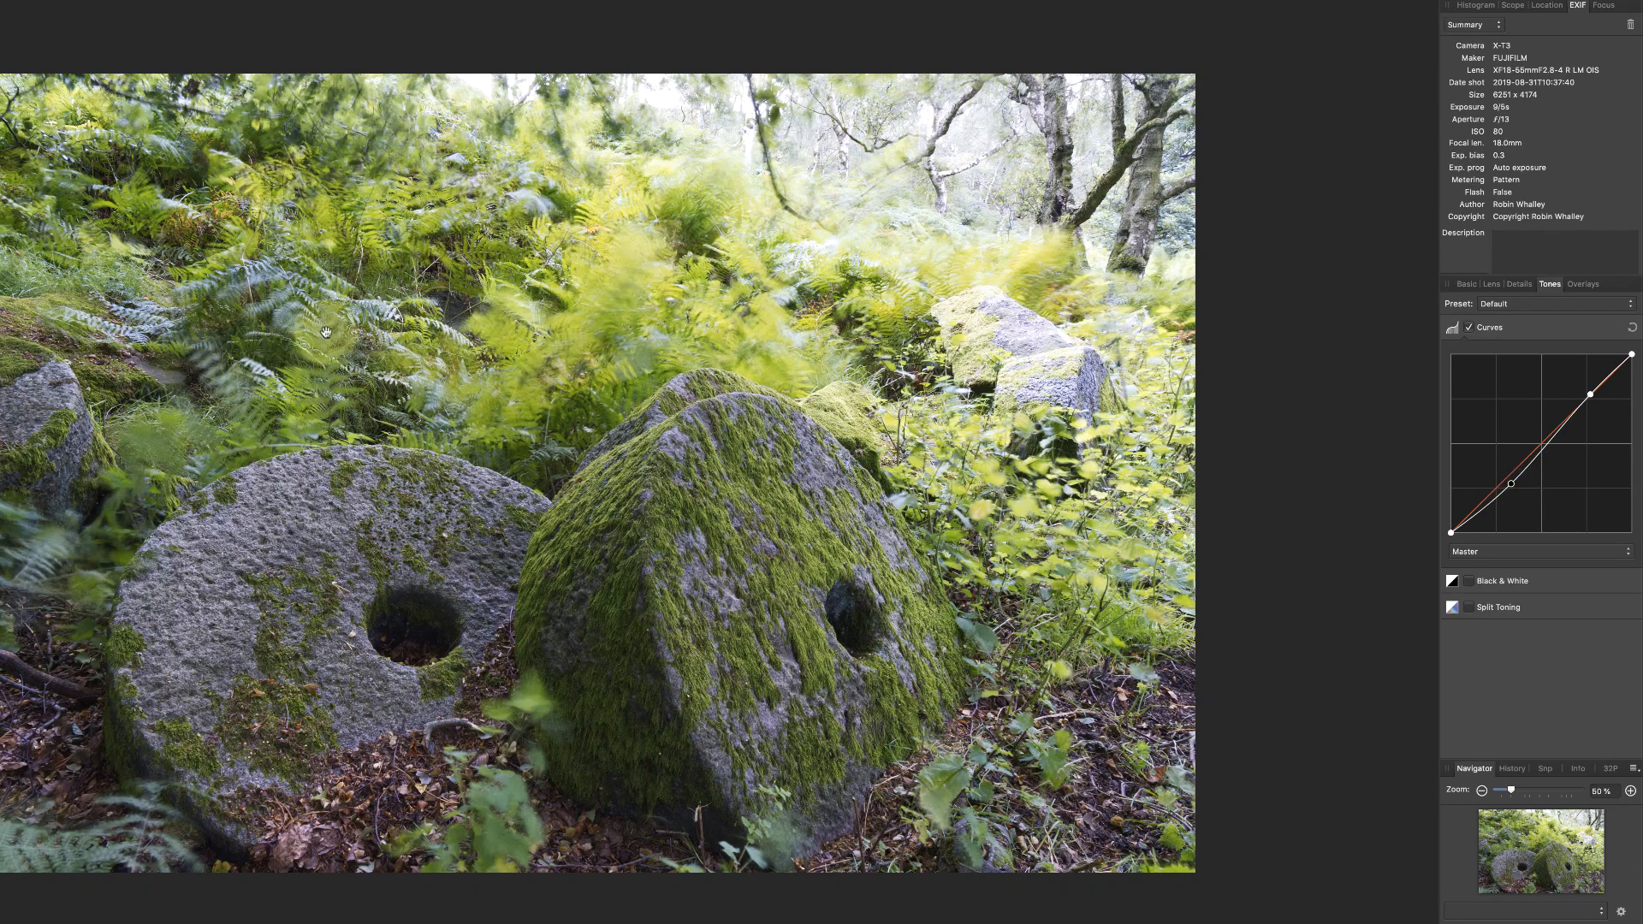
pyautogui.moveTo(844, 218)
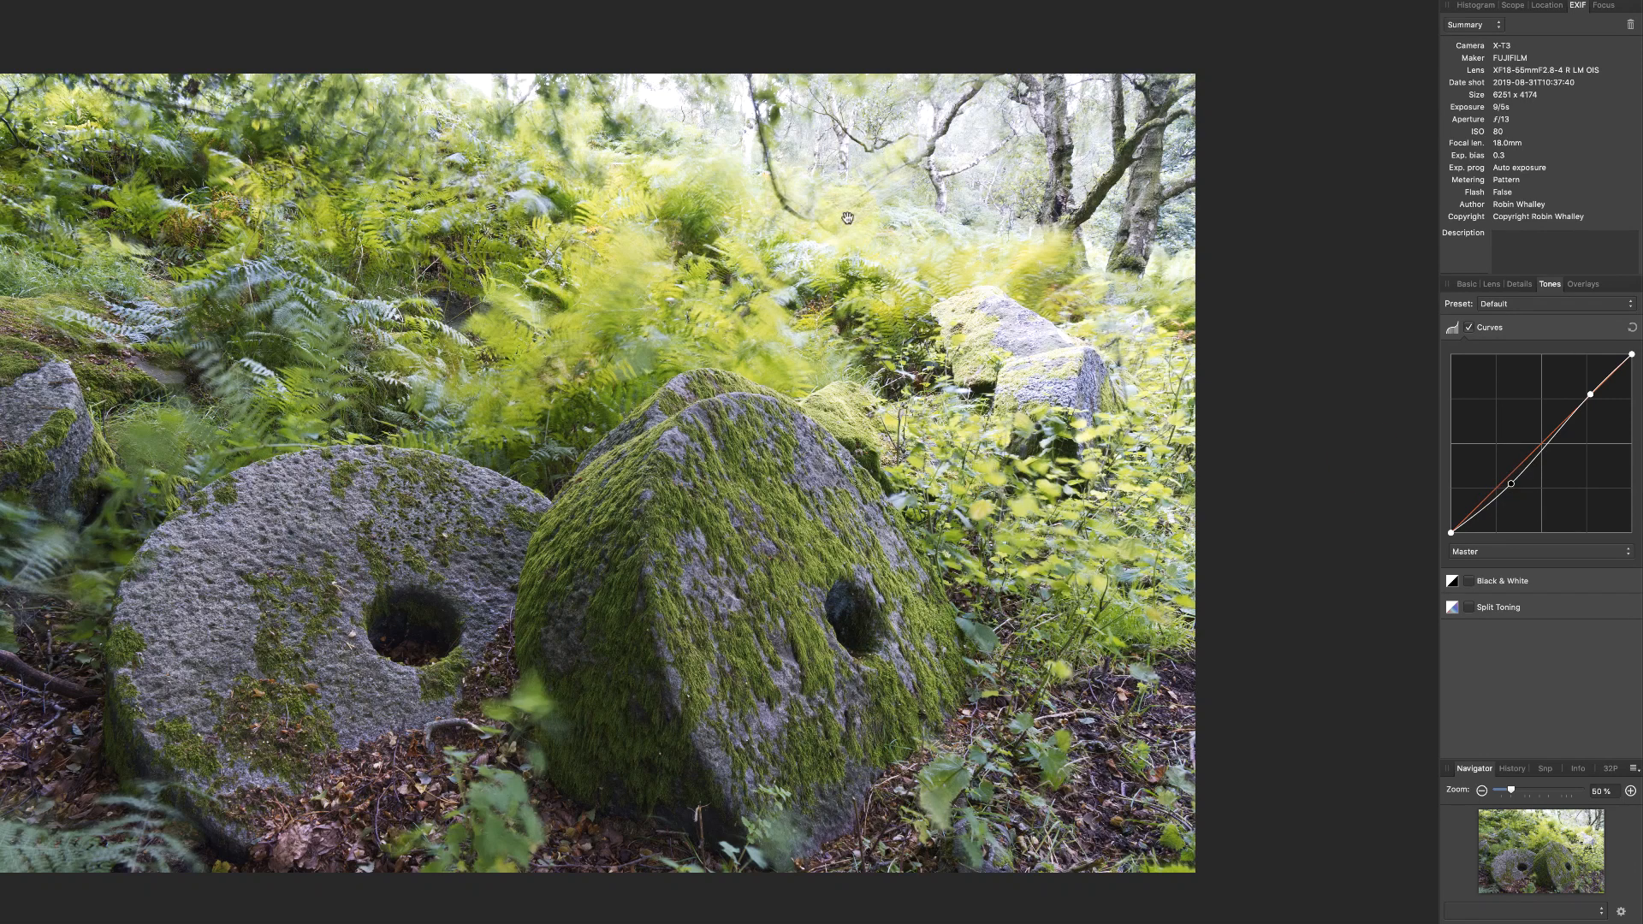
pyautogui.moveTo(1406, 460)
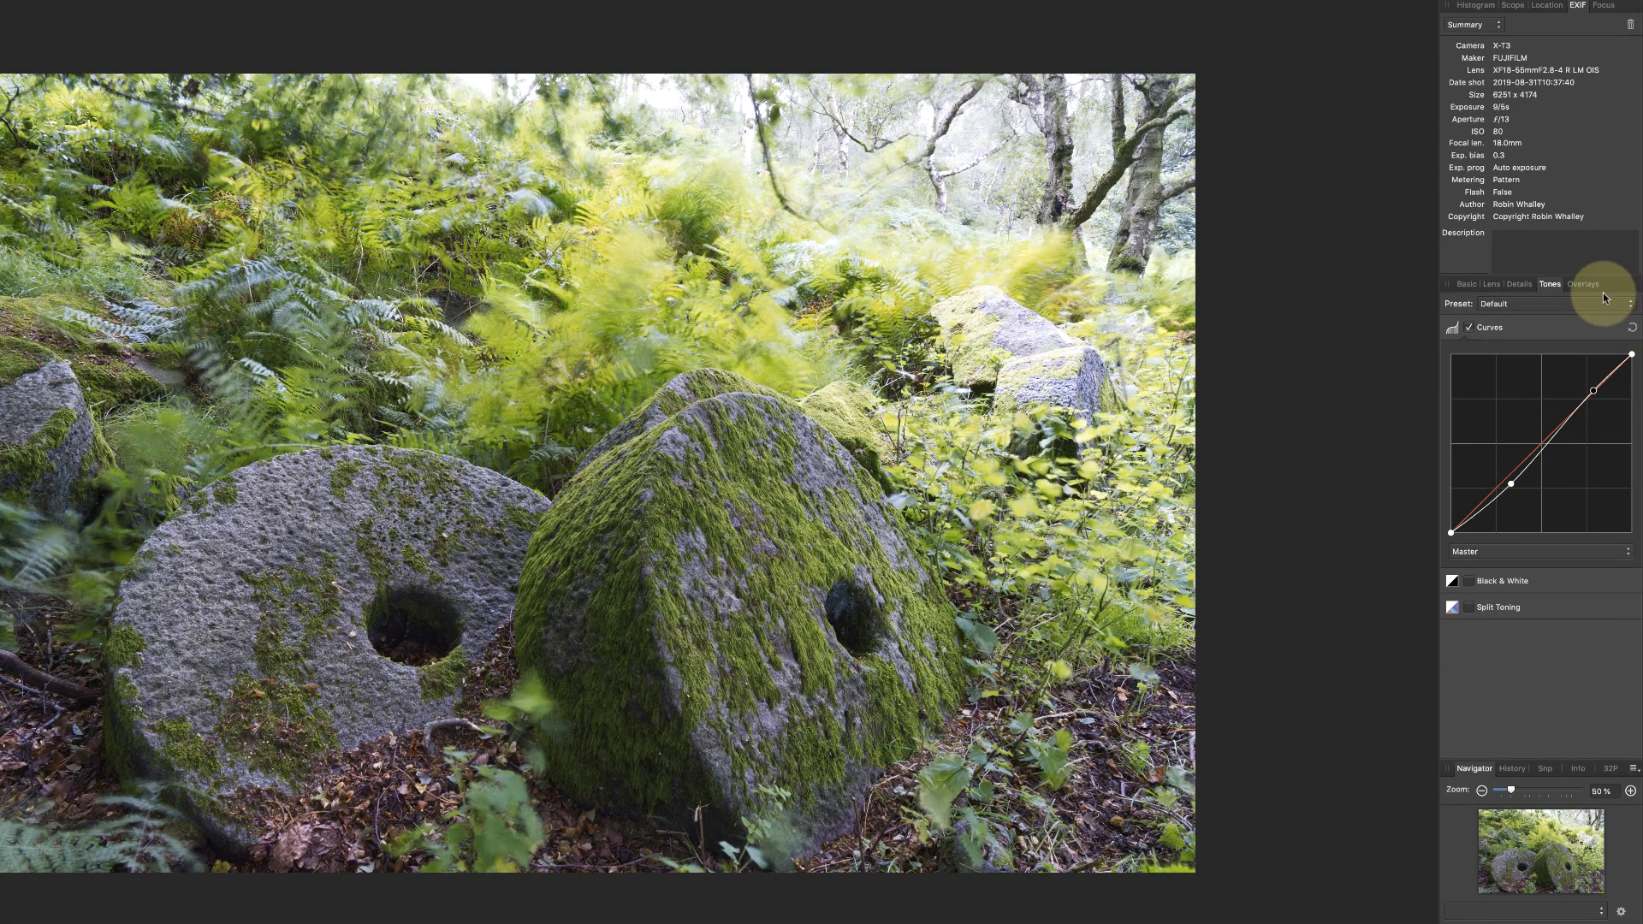
# - Draw a linear gradient overlay toward the top-right with Shadows 12% and Highlights about 15%
pyautogui.click(1582, 284)
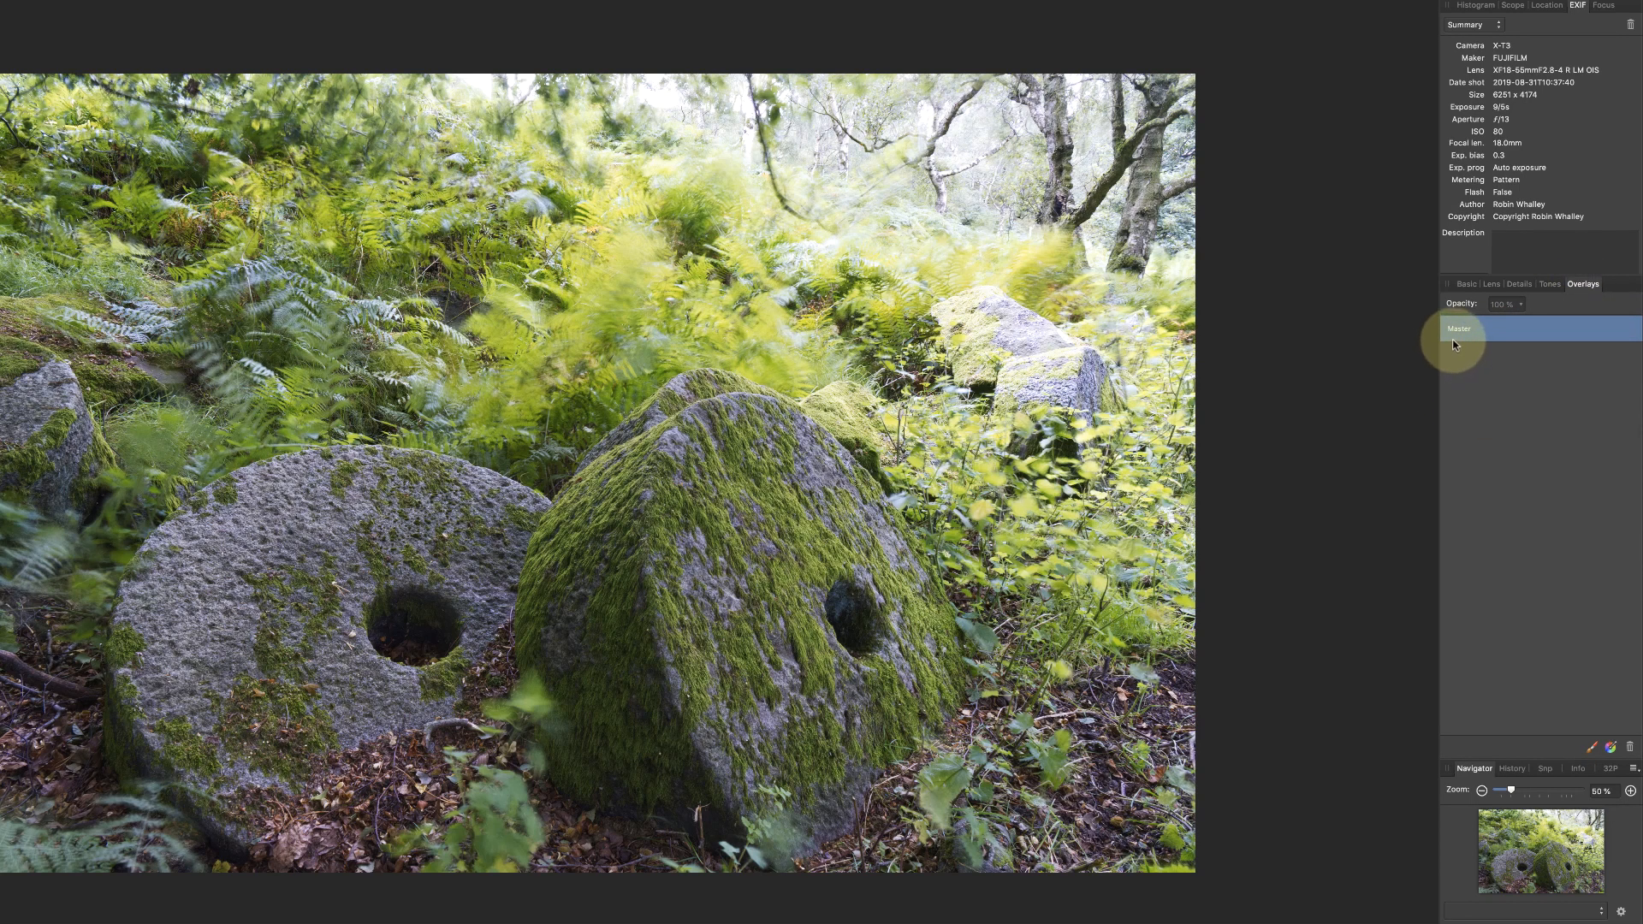
pyautogui.moveTo(1422, 352)
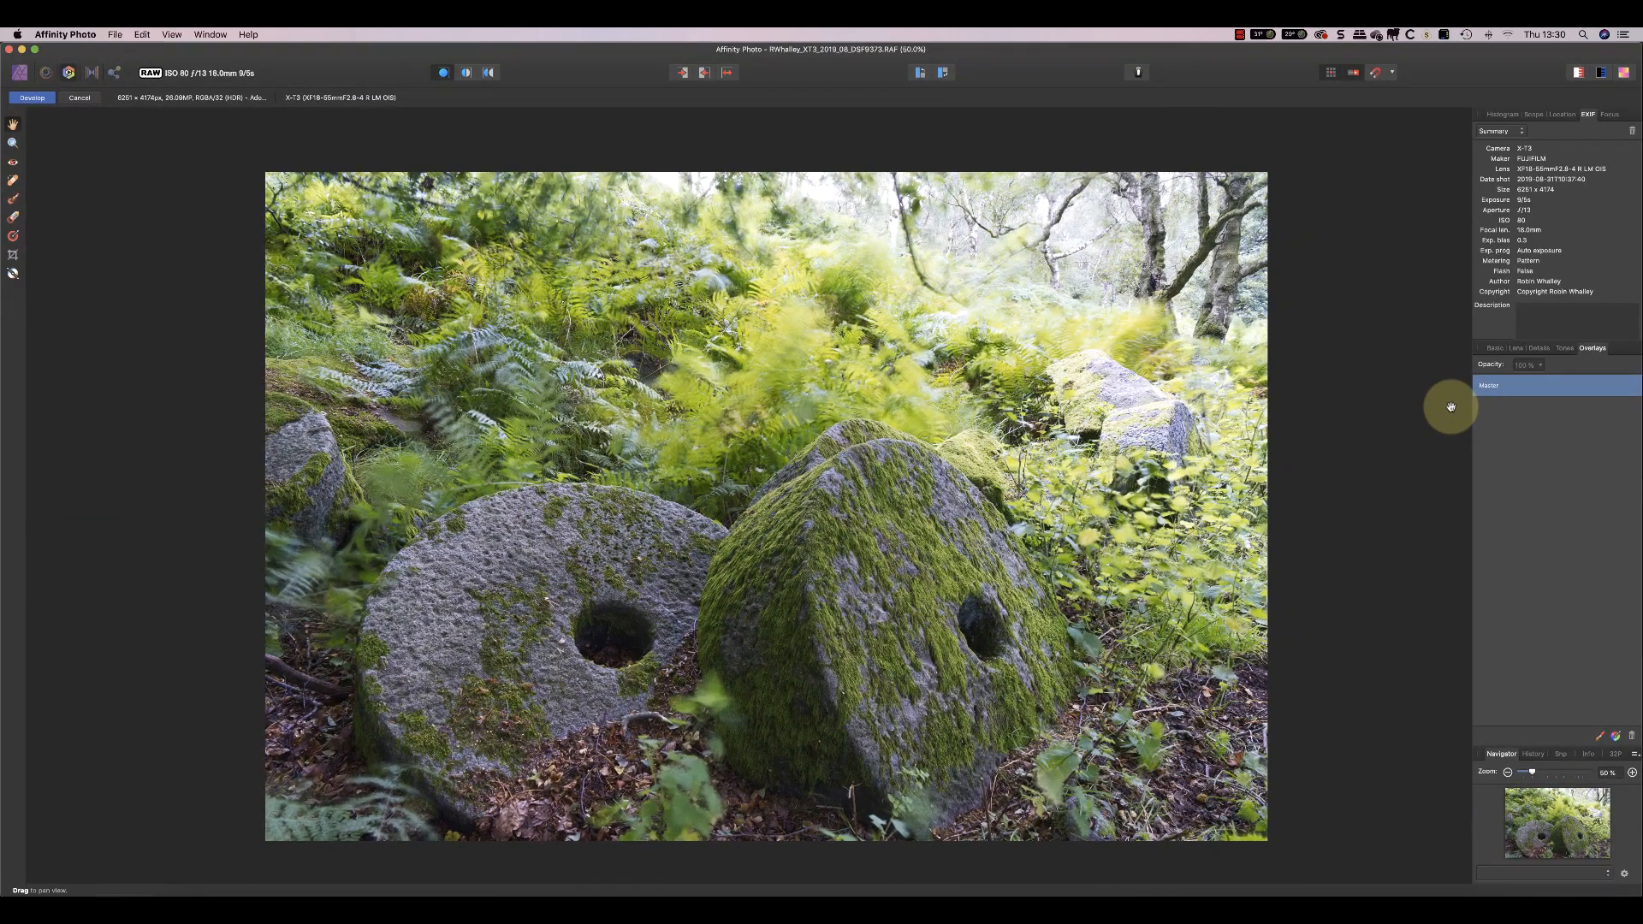
pyautogui.moveTo(16, 270)
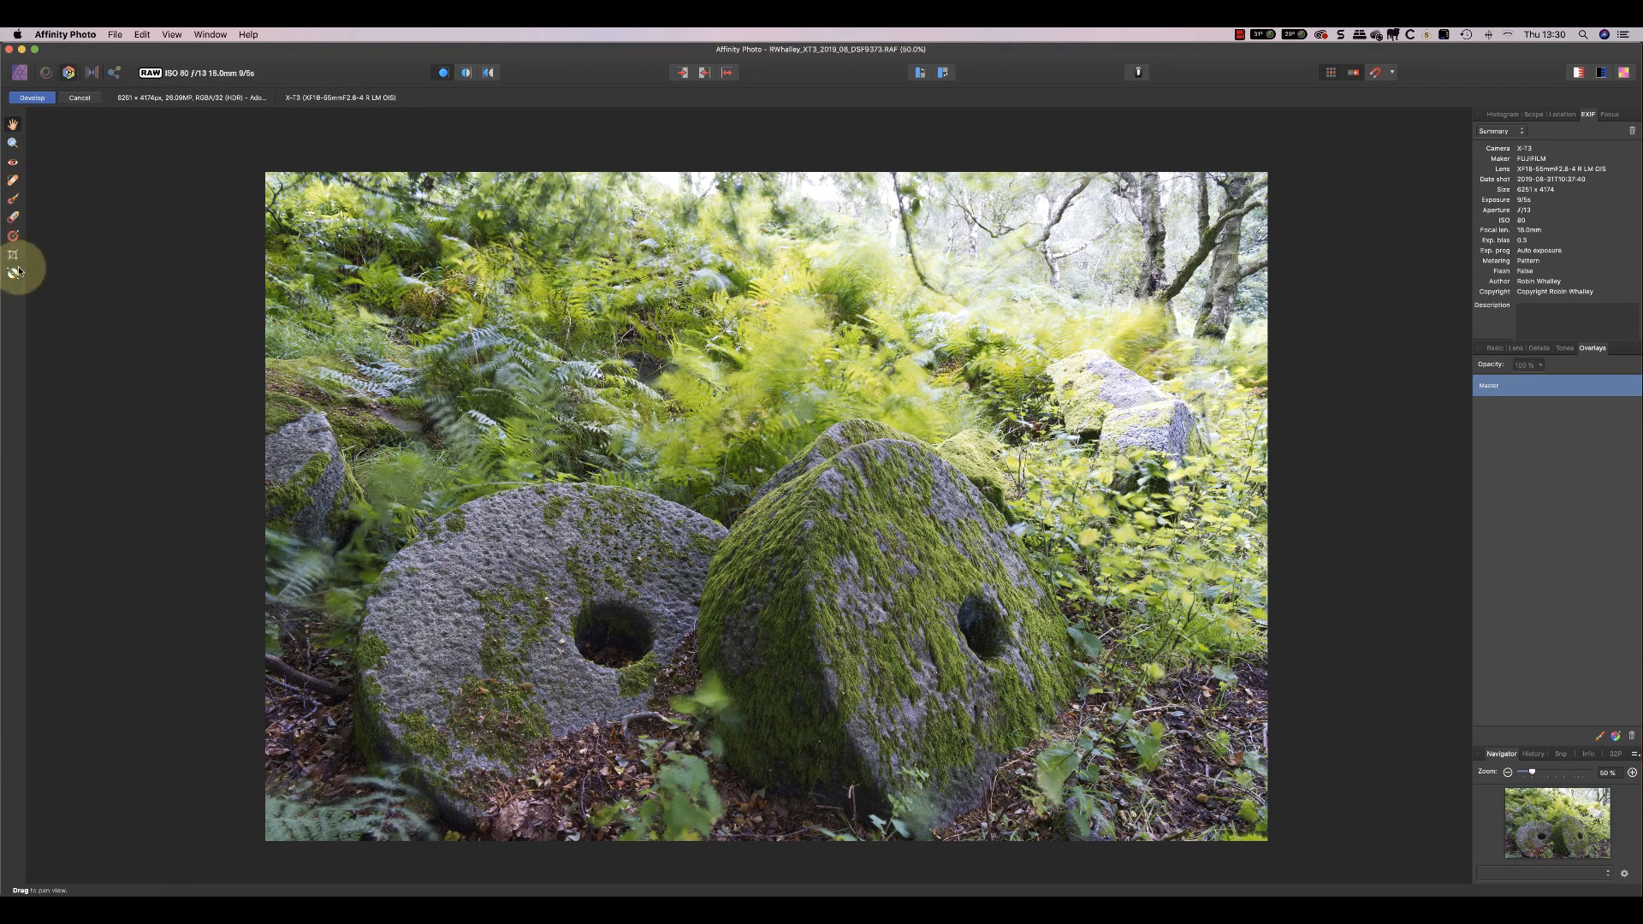
pyautogui.click(14, 272)
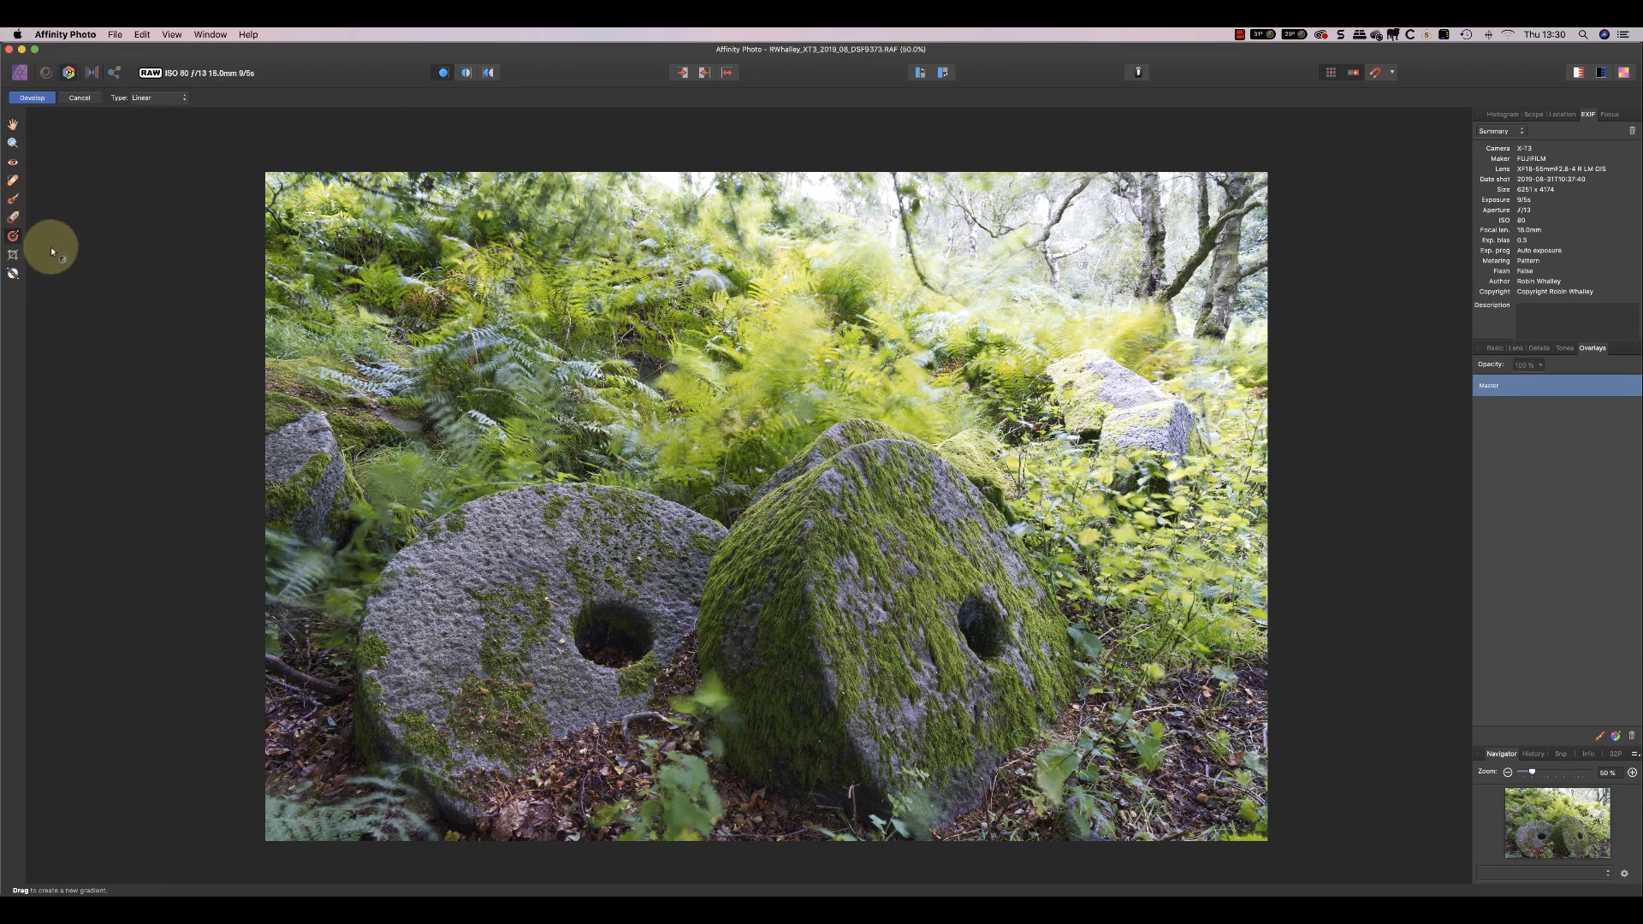
pyautogui.moveTo(960, 303)
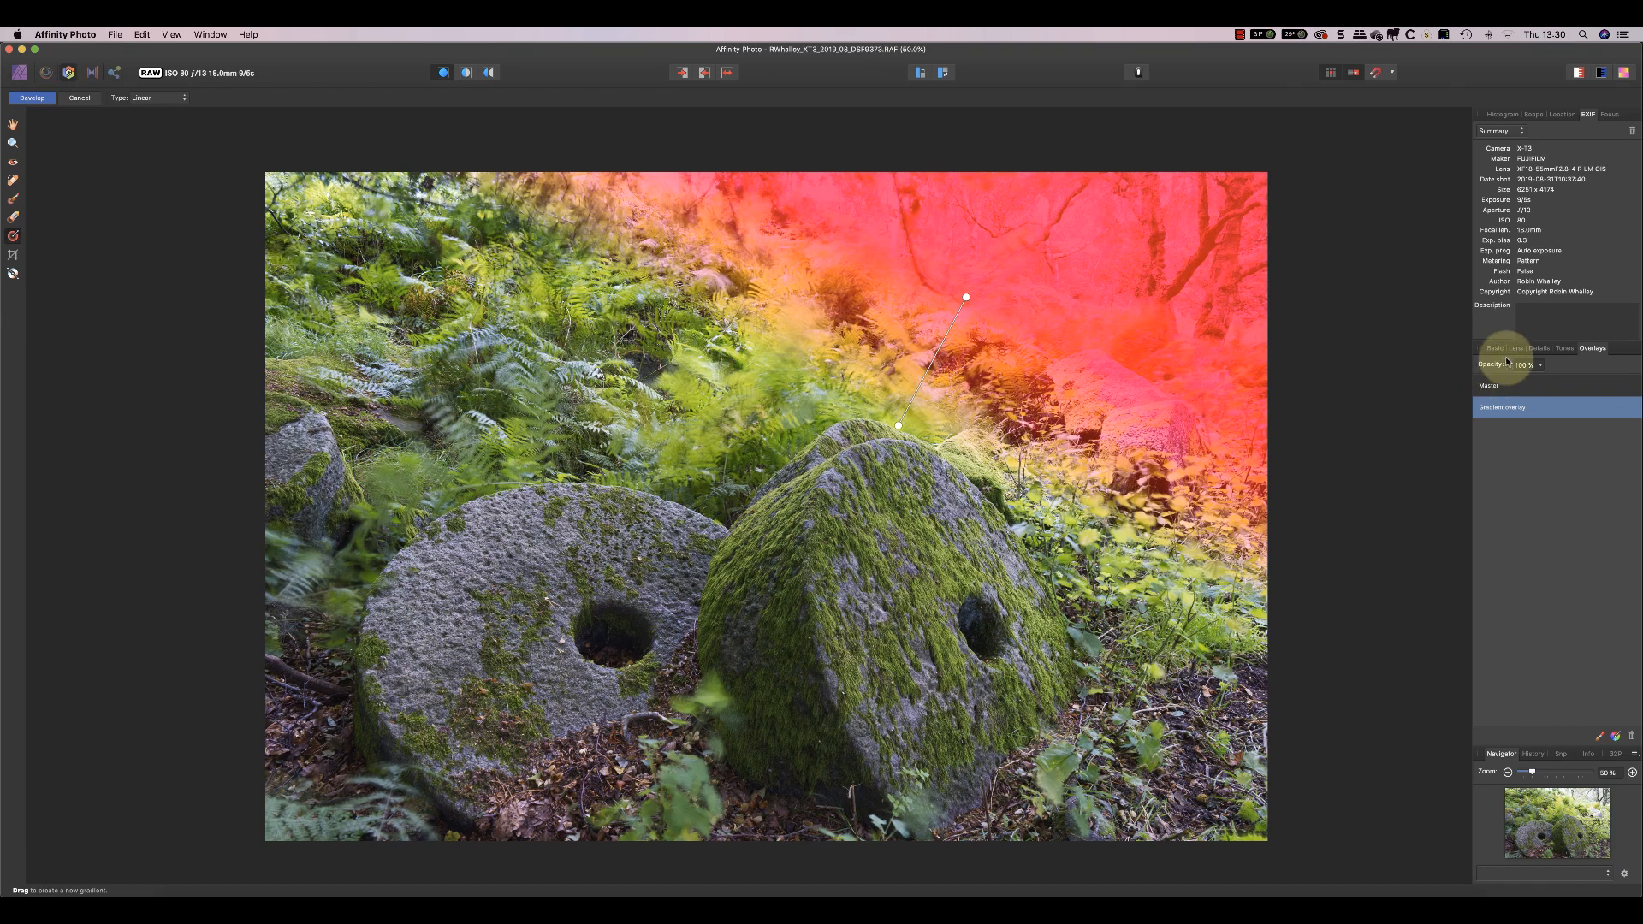
pyautogui.click(1493, 347)
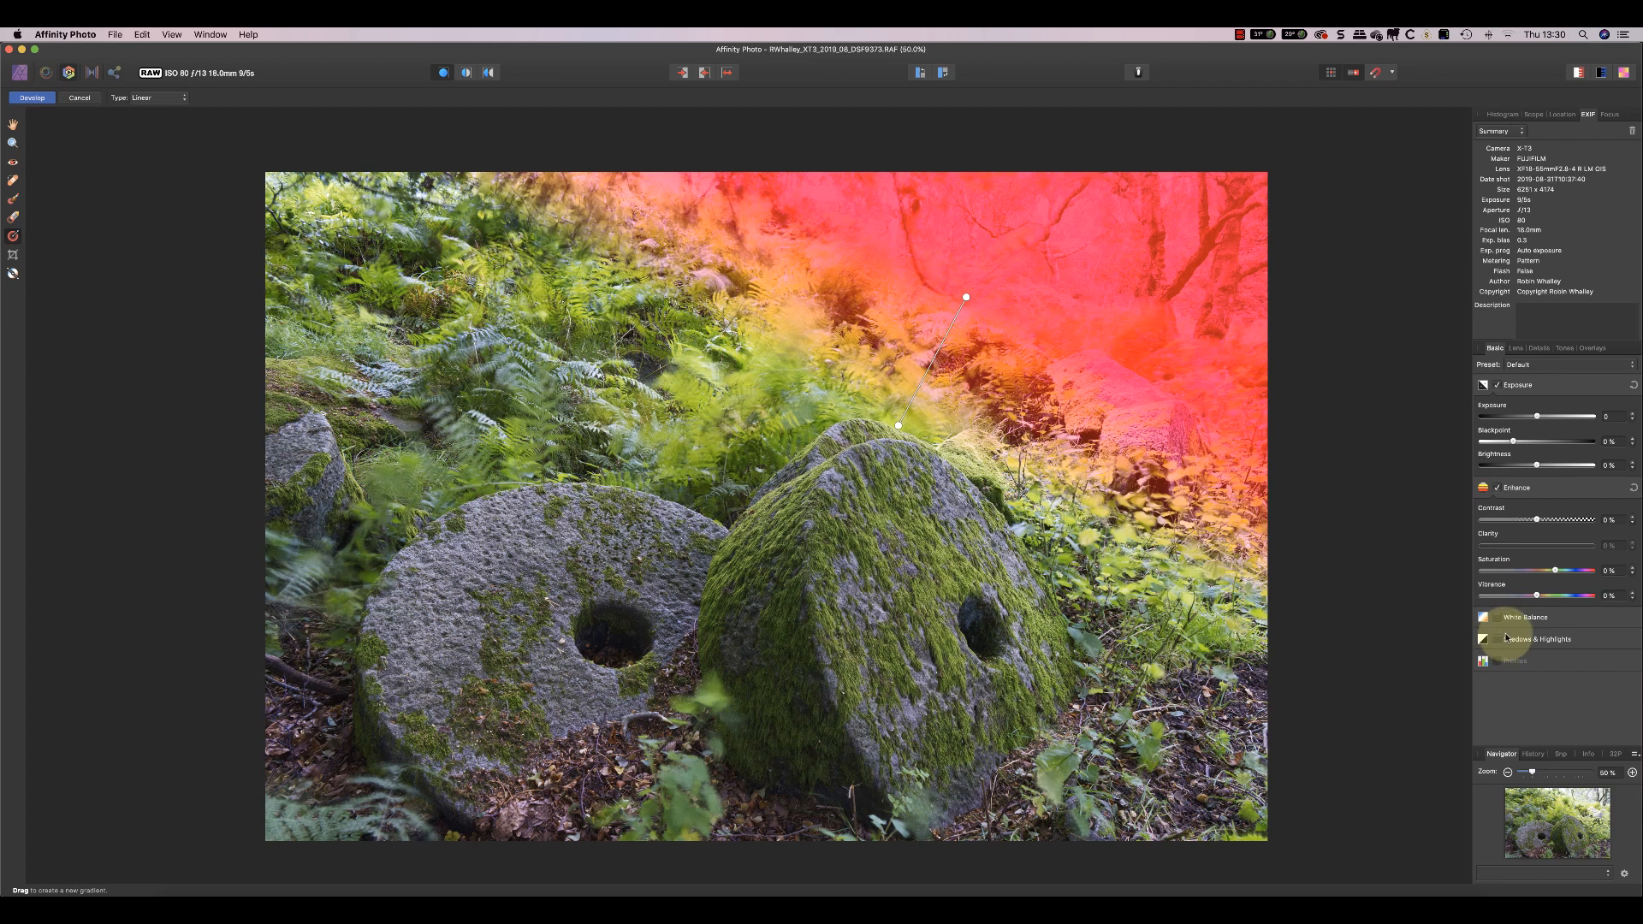
pyautogui.click(1538, 638)
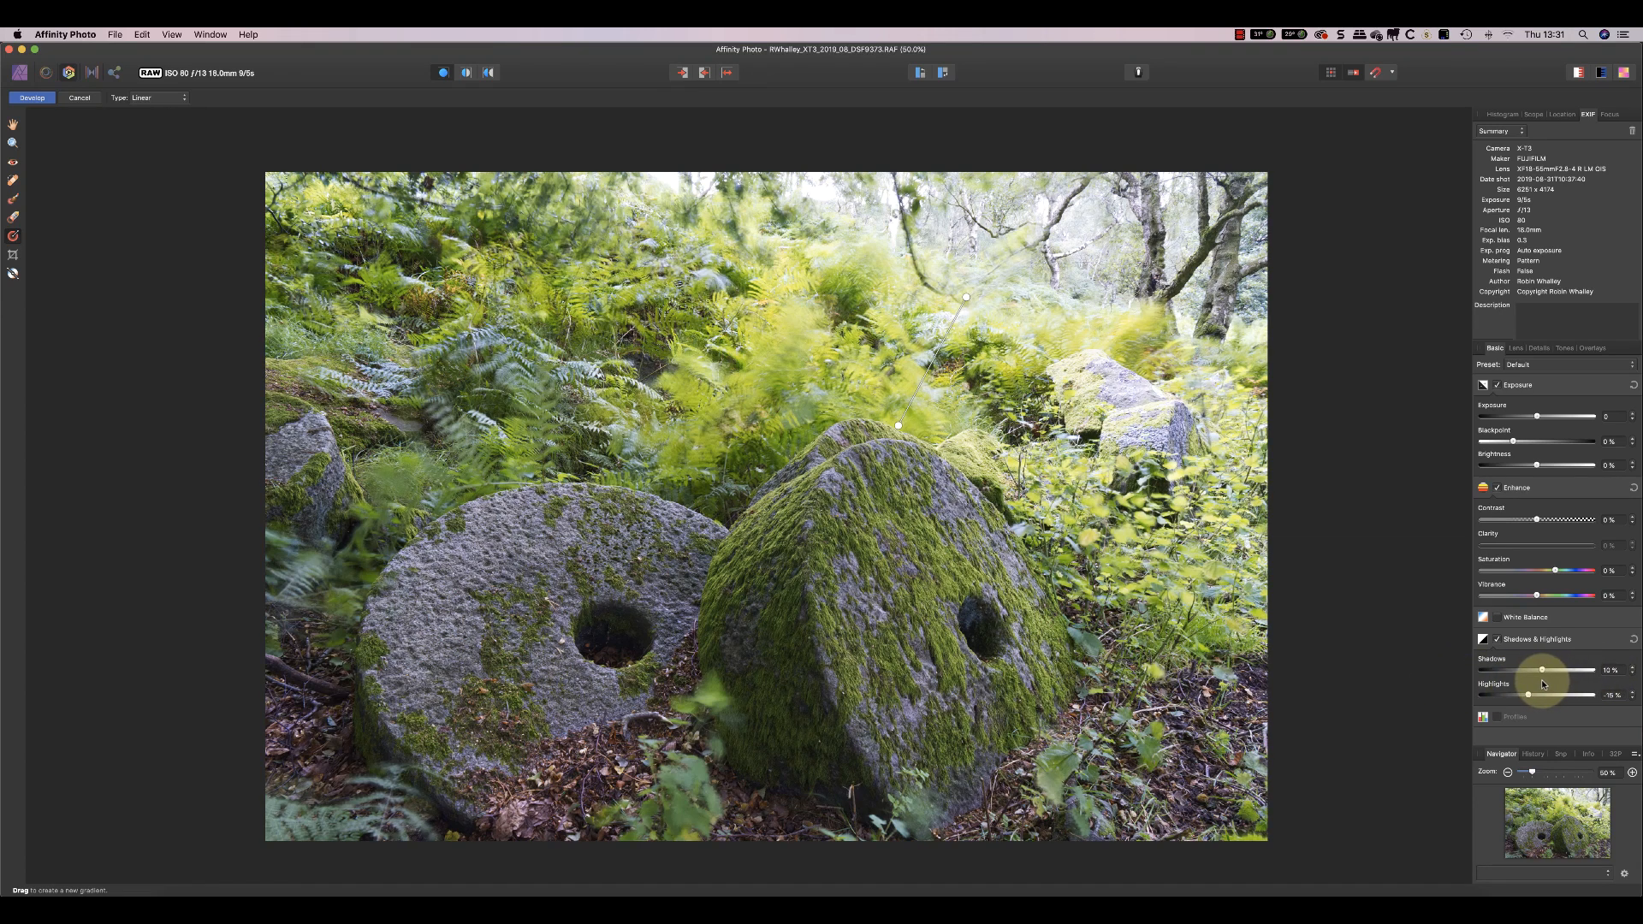
pyautogui.moveTo(1537, 464)
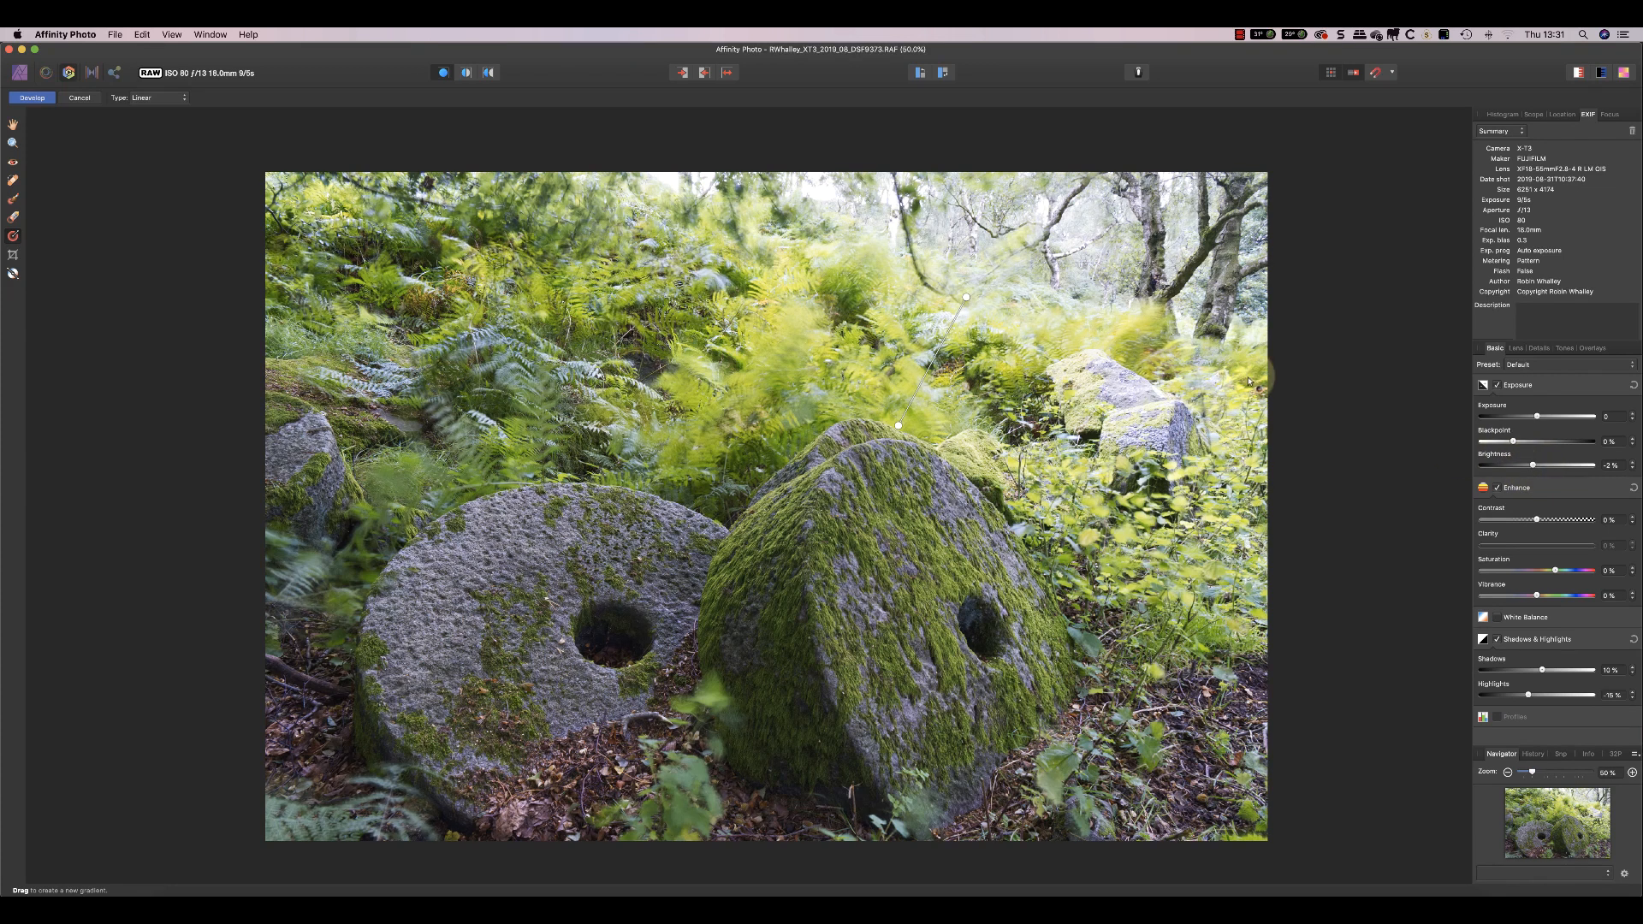
# - Draw a second linear gradient overlay from the bottom-left and bring up its Basic adjustments
pyautogui.click(1591, 347)
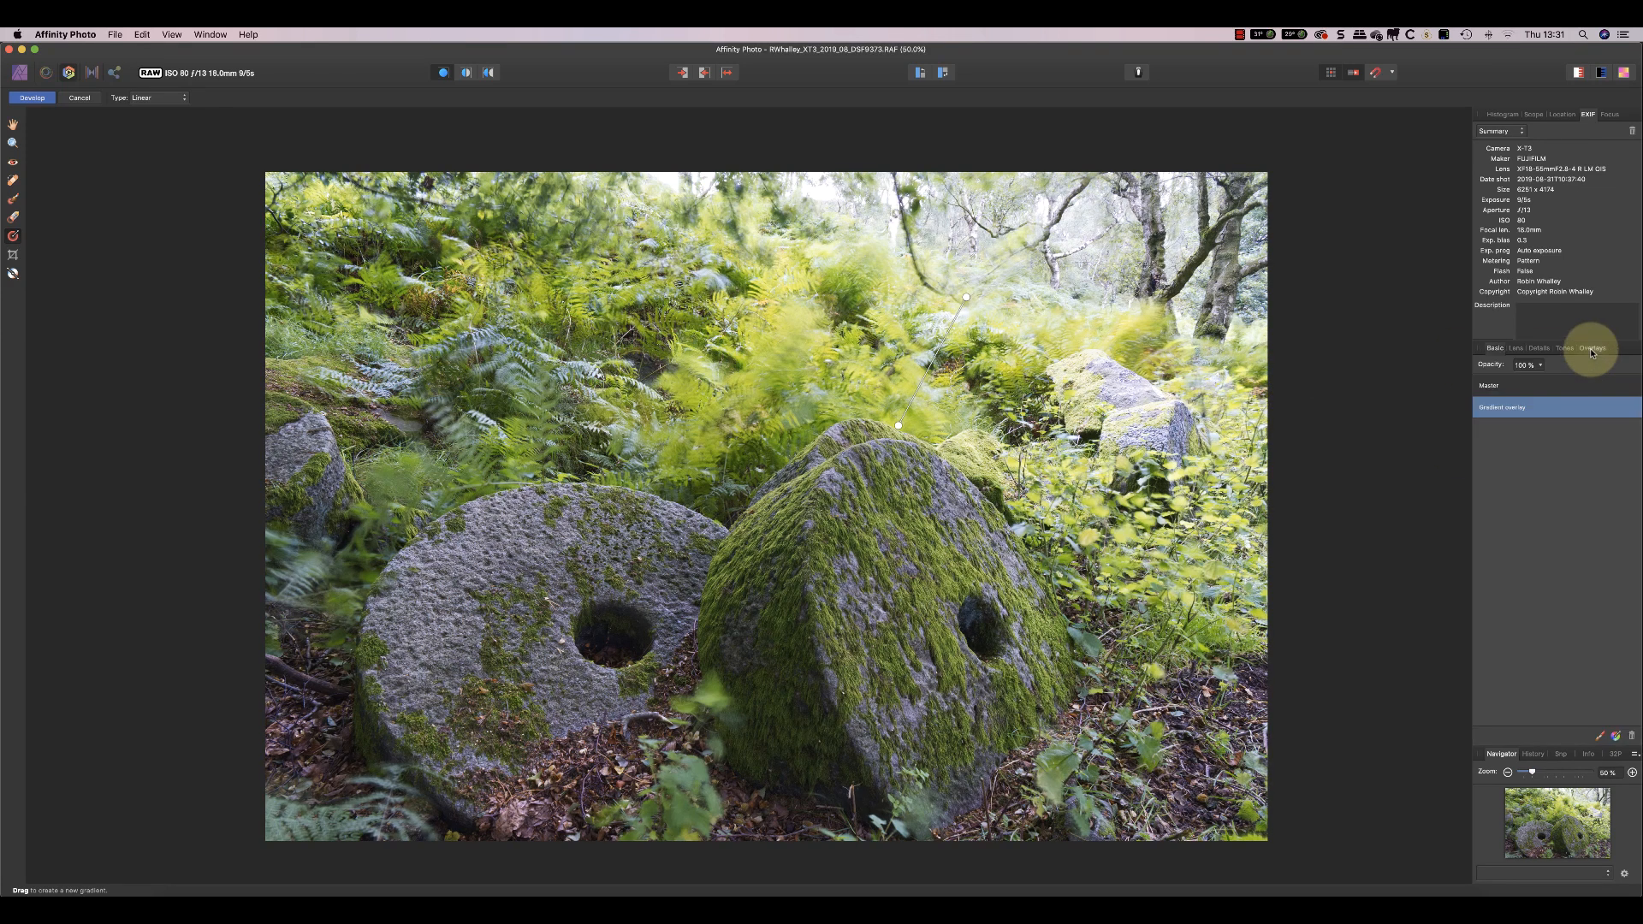
pyautogui.click(1591, 347)
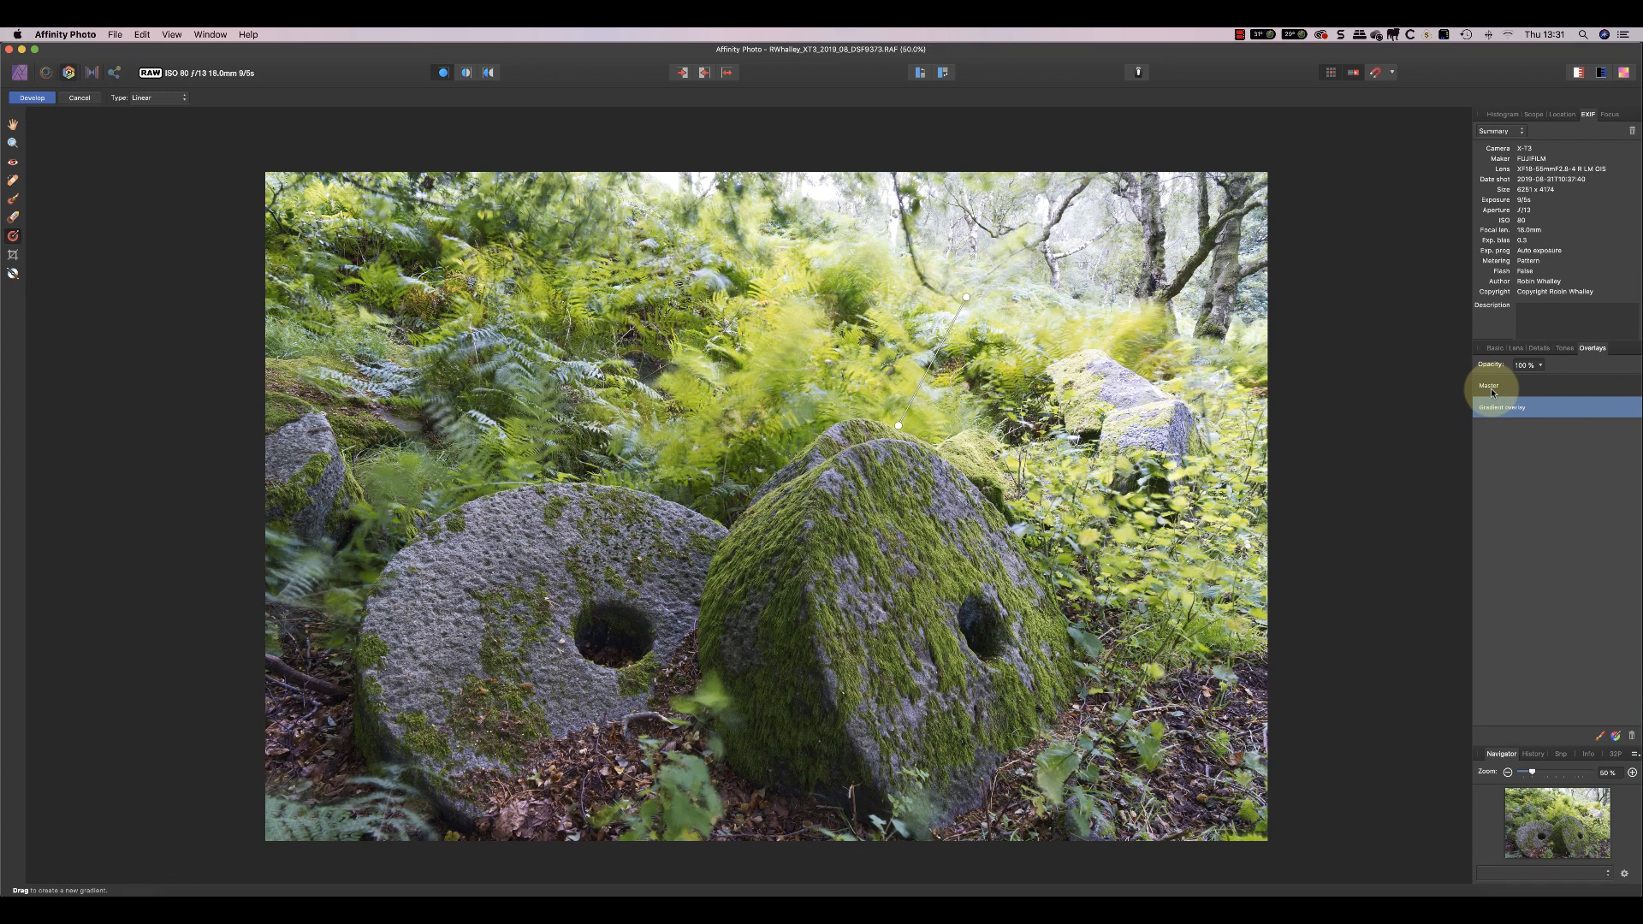
pyautogui.click(1519, 385)
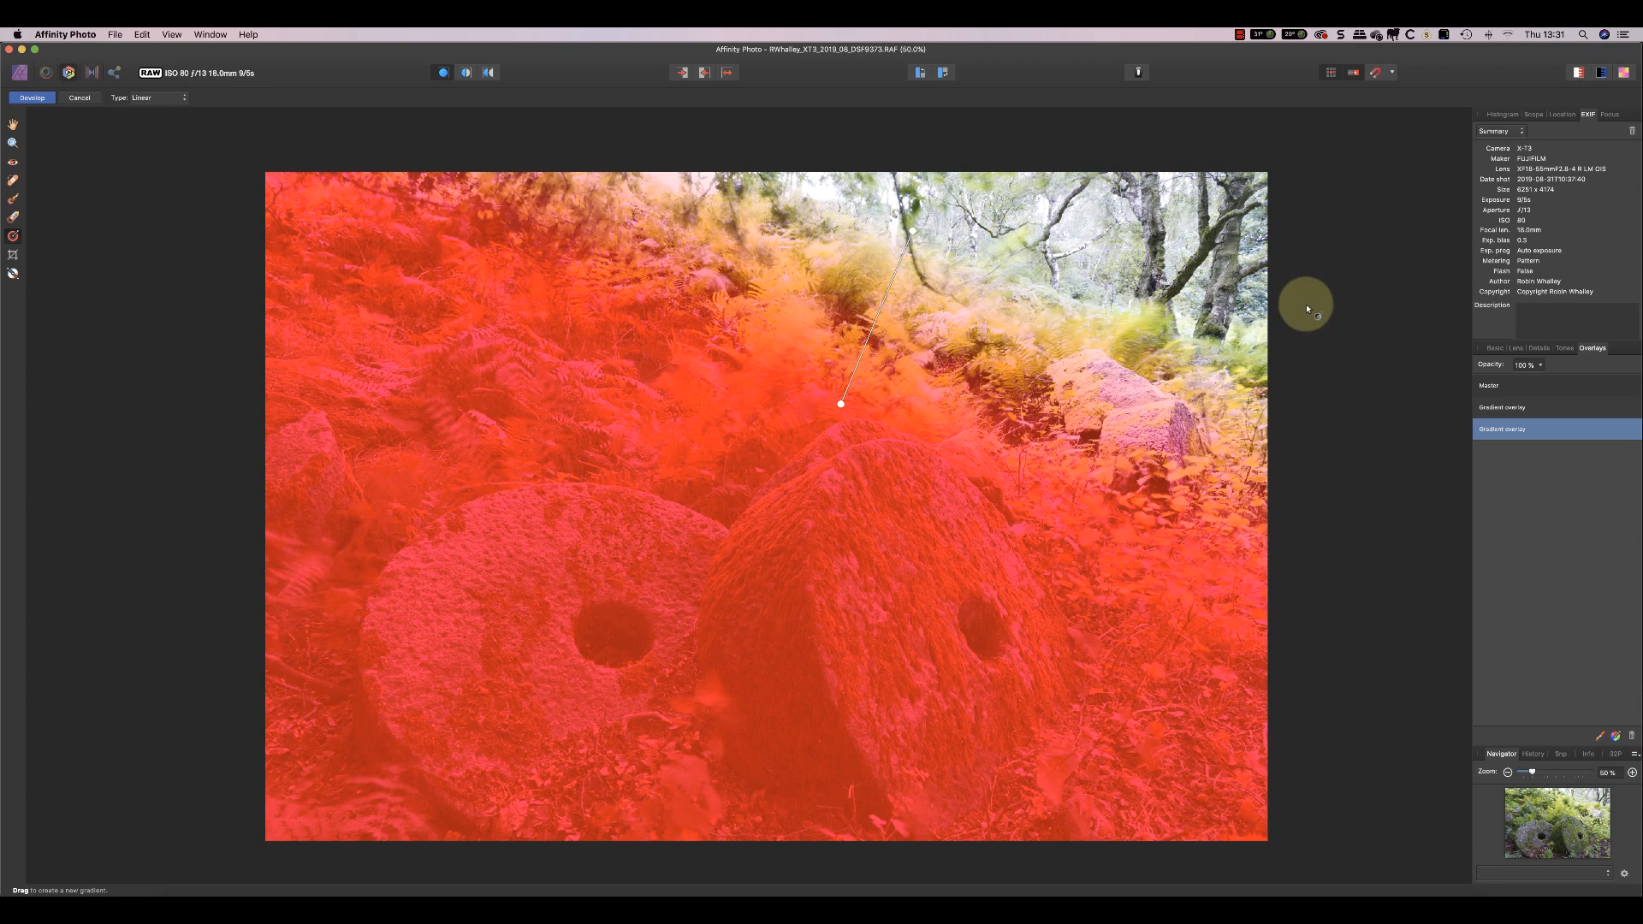
pyautogui.click(1494, 347)
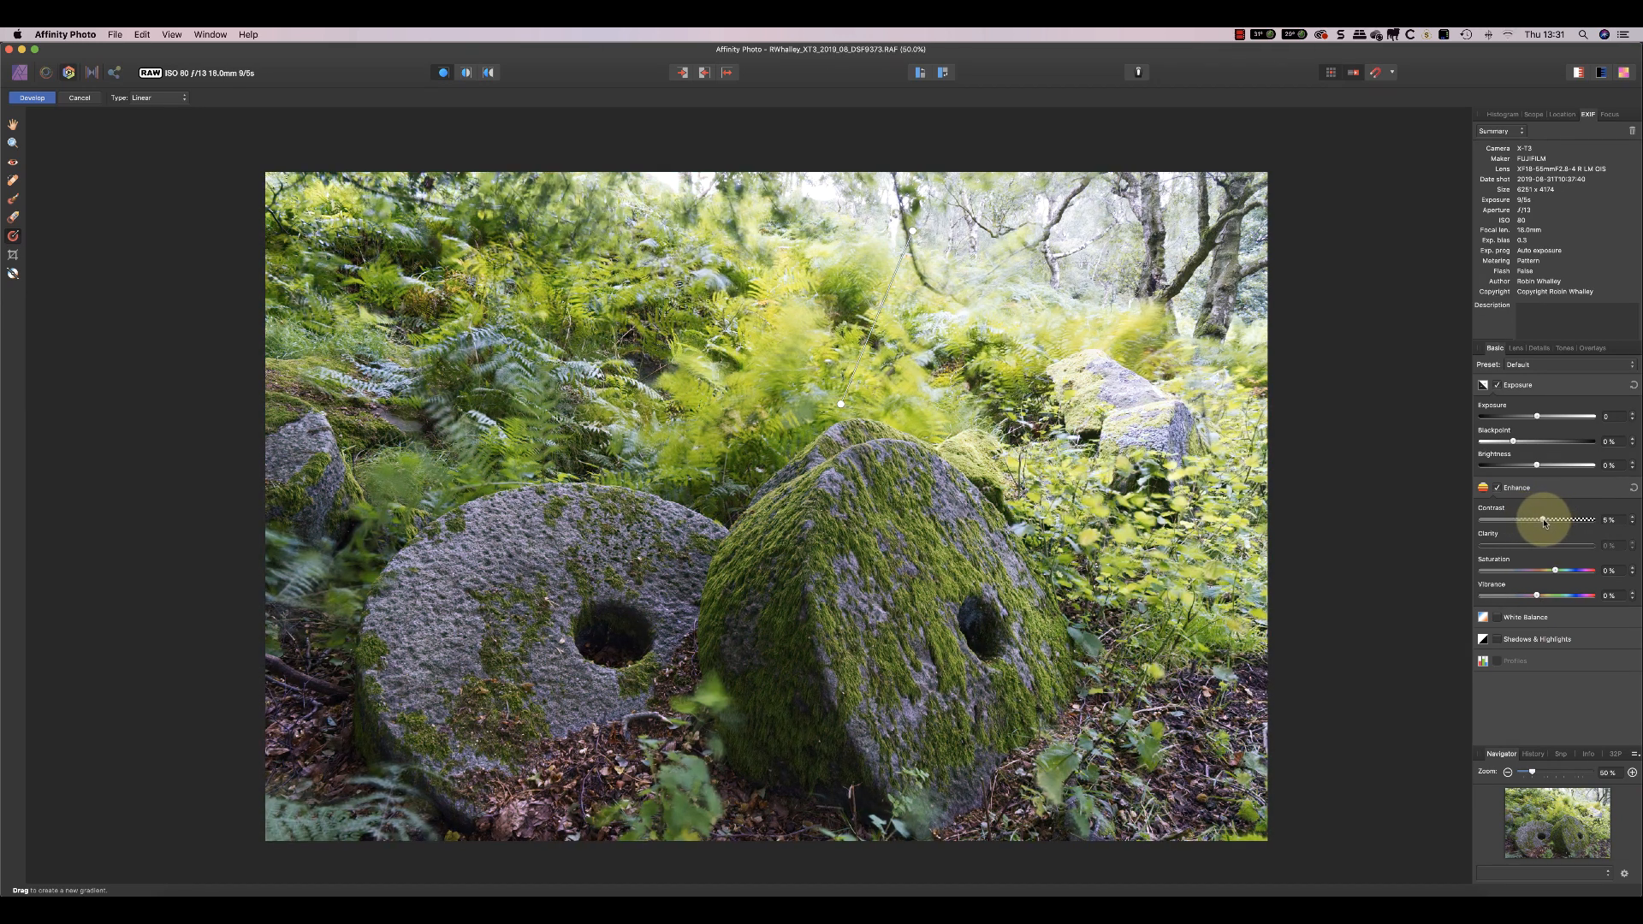
# - Raise the second overlay's contrast, clarity and shadows, adjusting its exposure and white balance
pyautogui.click(1536, 638)
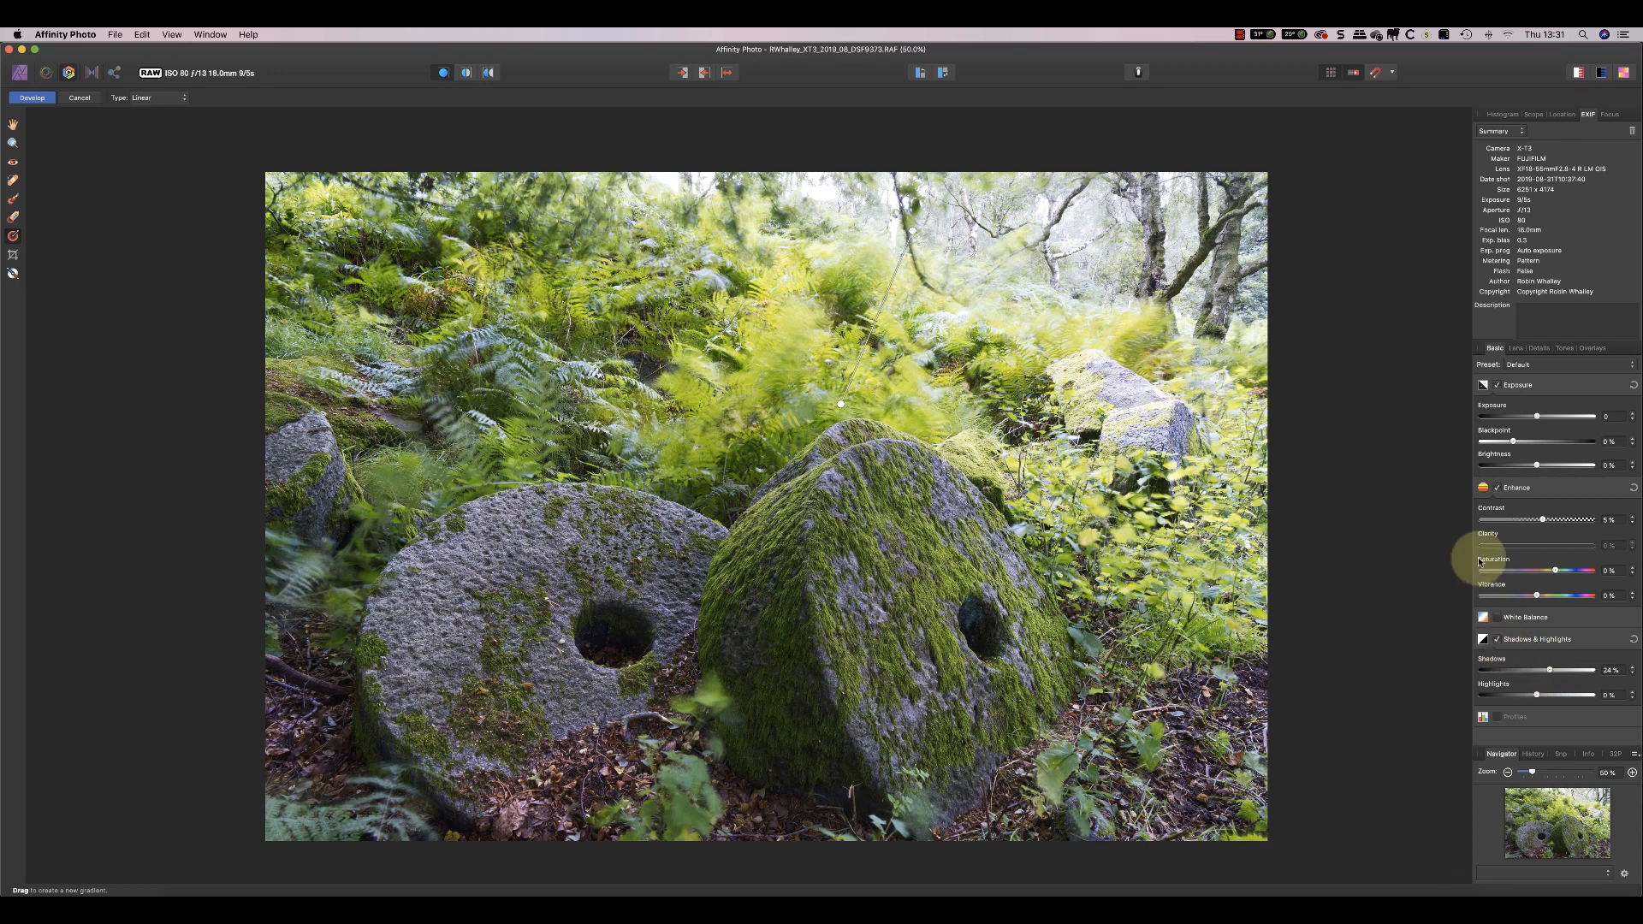
pyautogui.moveTo(1498, 542)
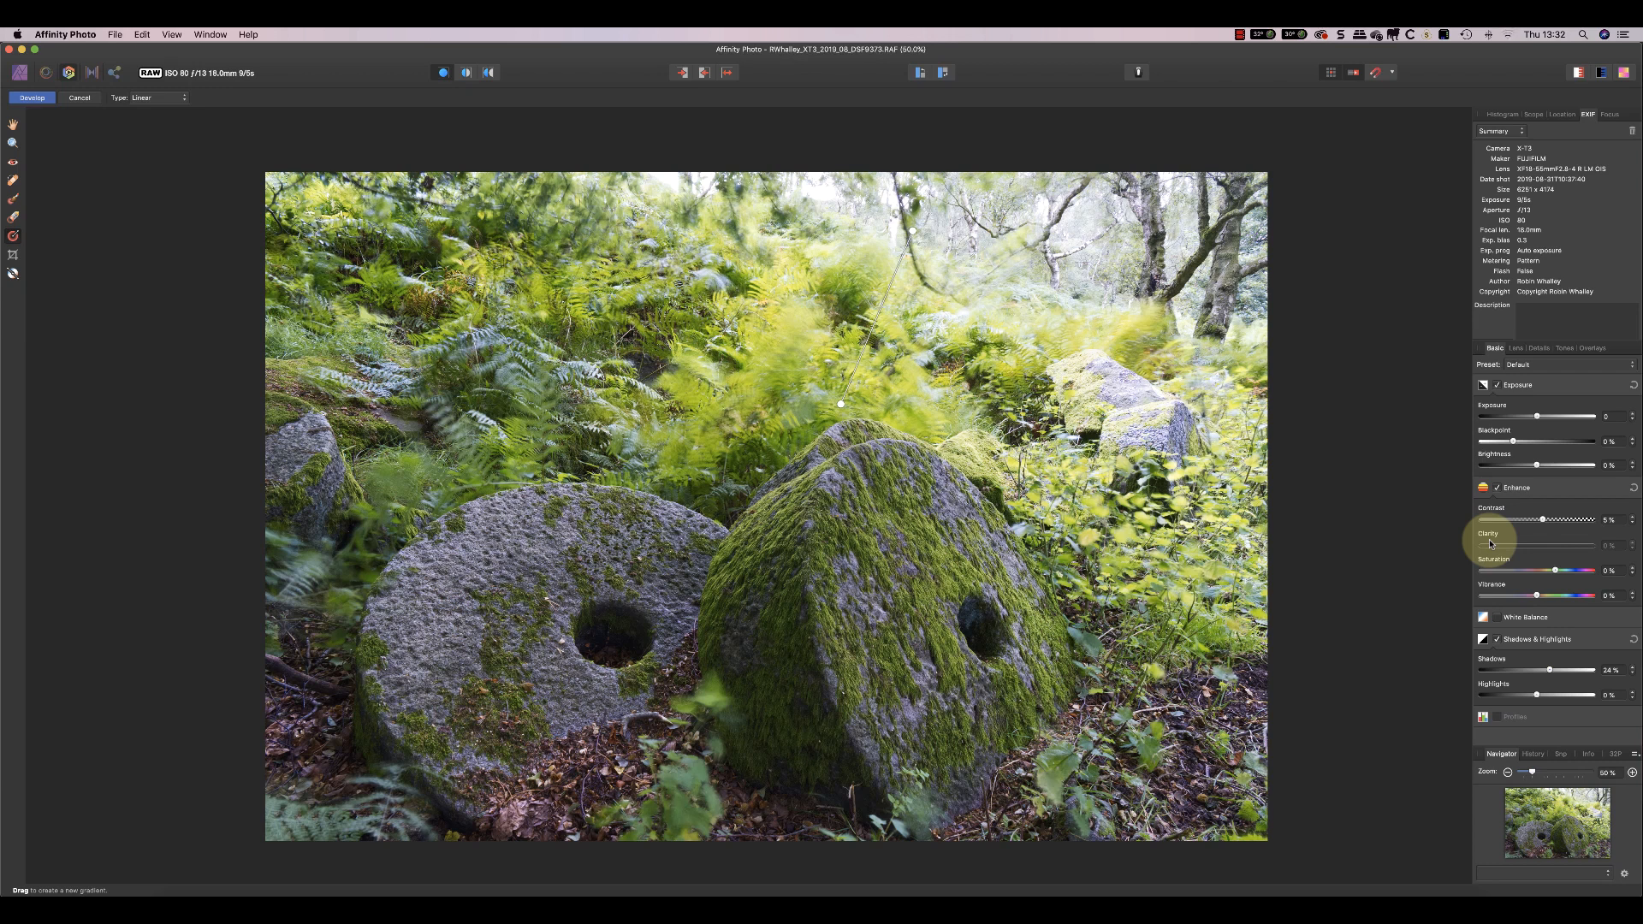
pyautogui.click(1592, 347)
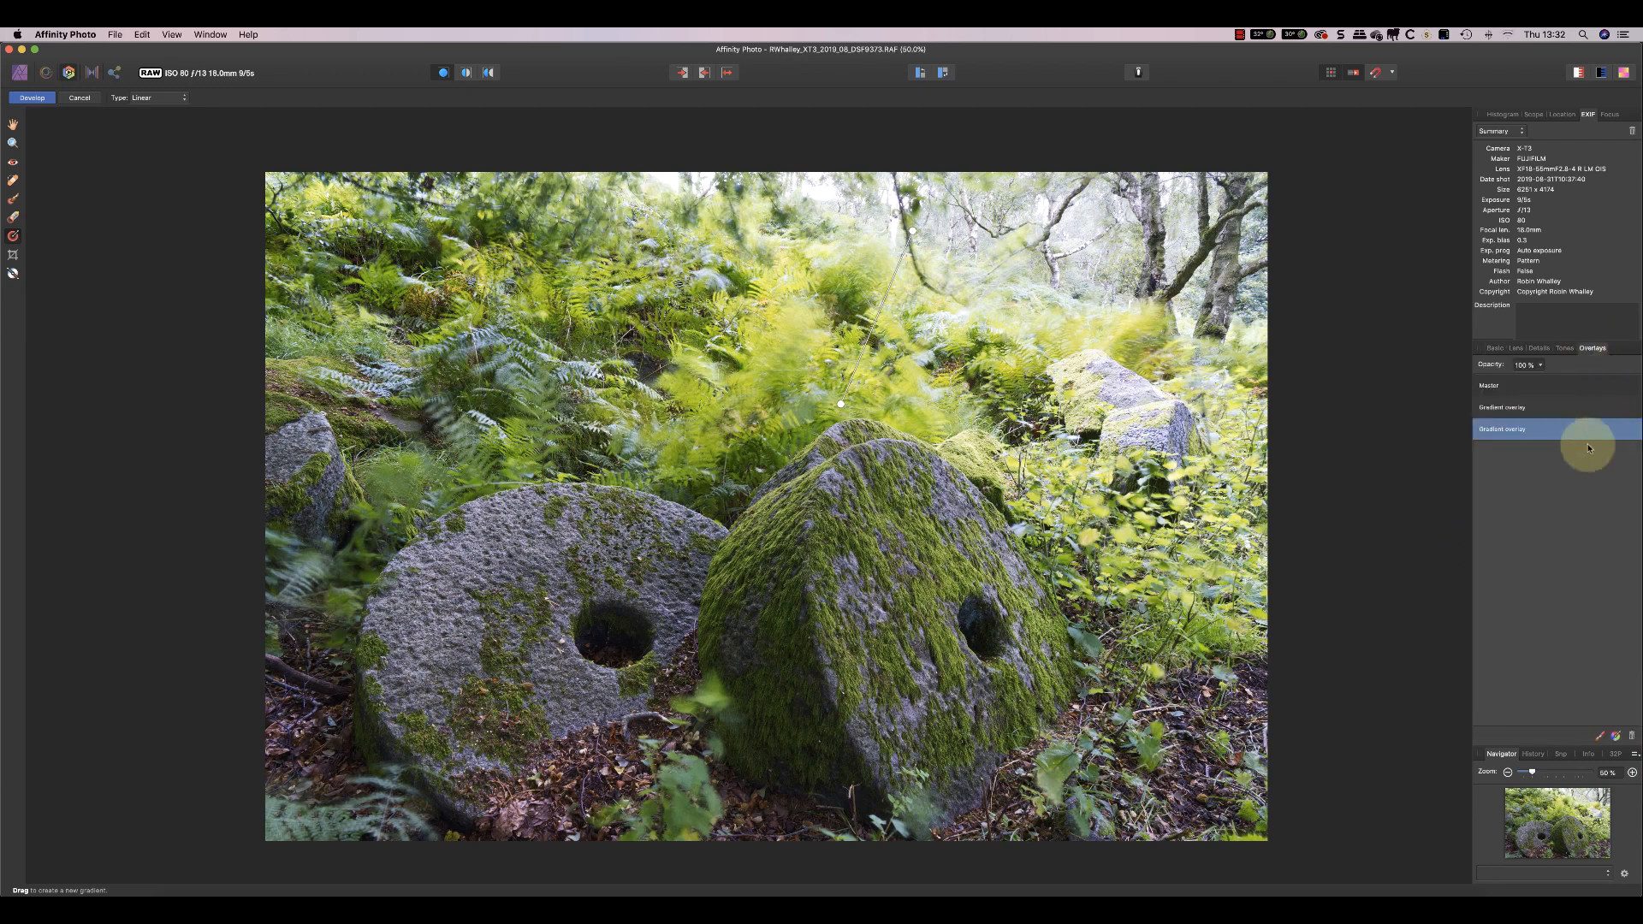
pyautogui.click(1494, 347)
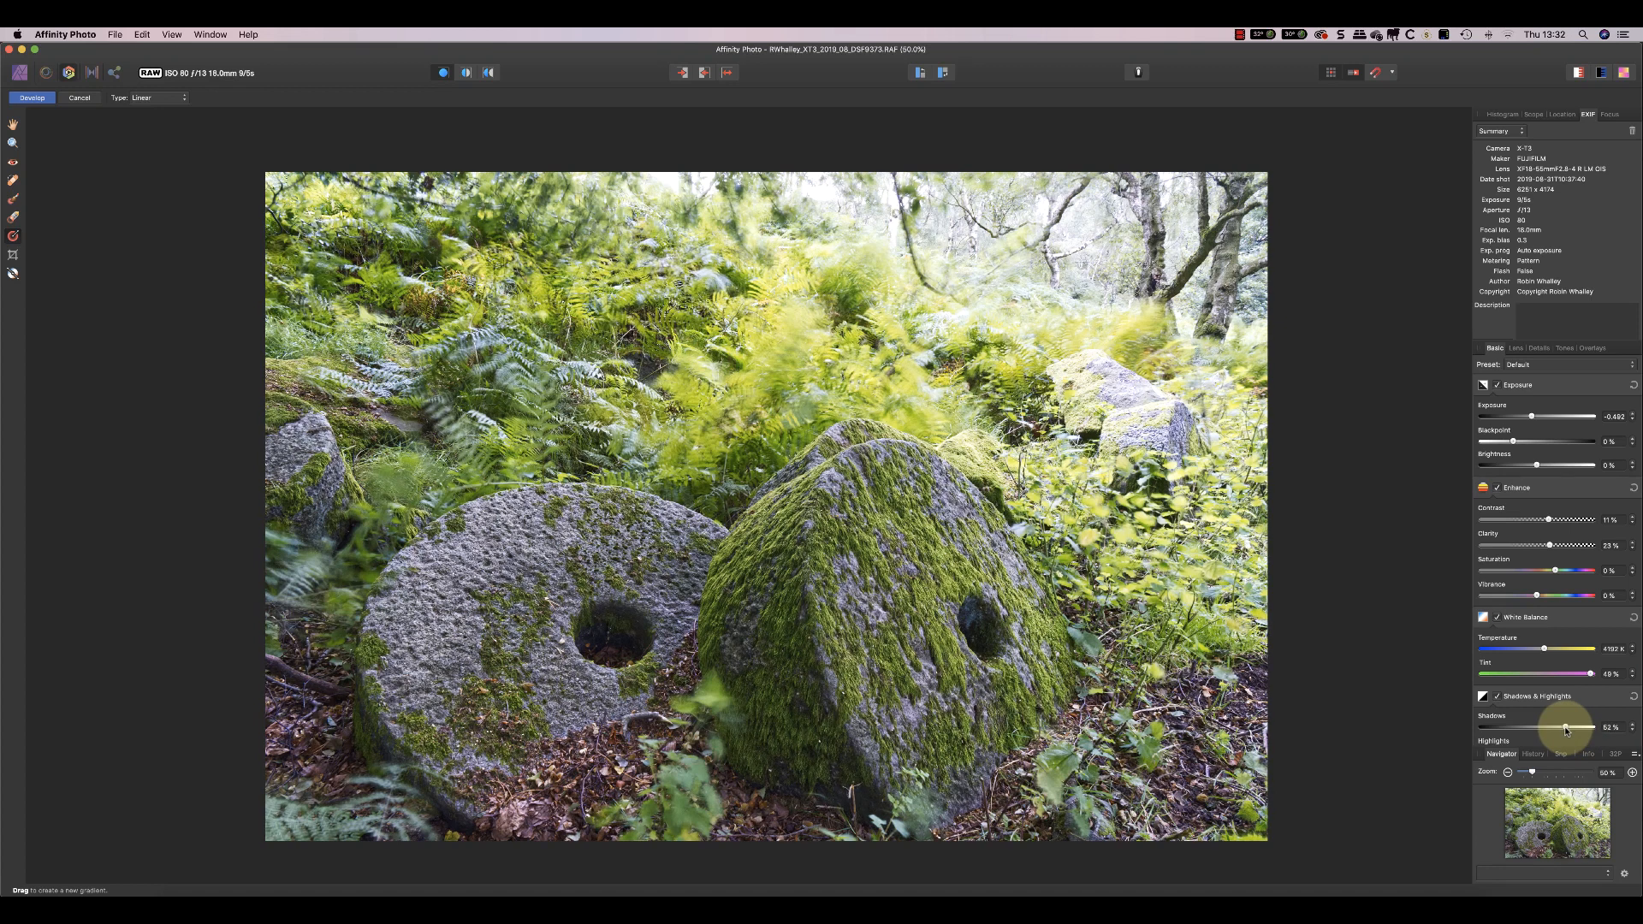
# - Draw an elliptical gradient overlay over the millstones and tweak its exposure, blackpoint and brightness
pyautogui.click(1591, 347)
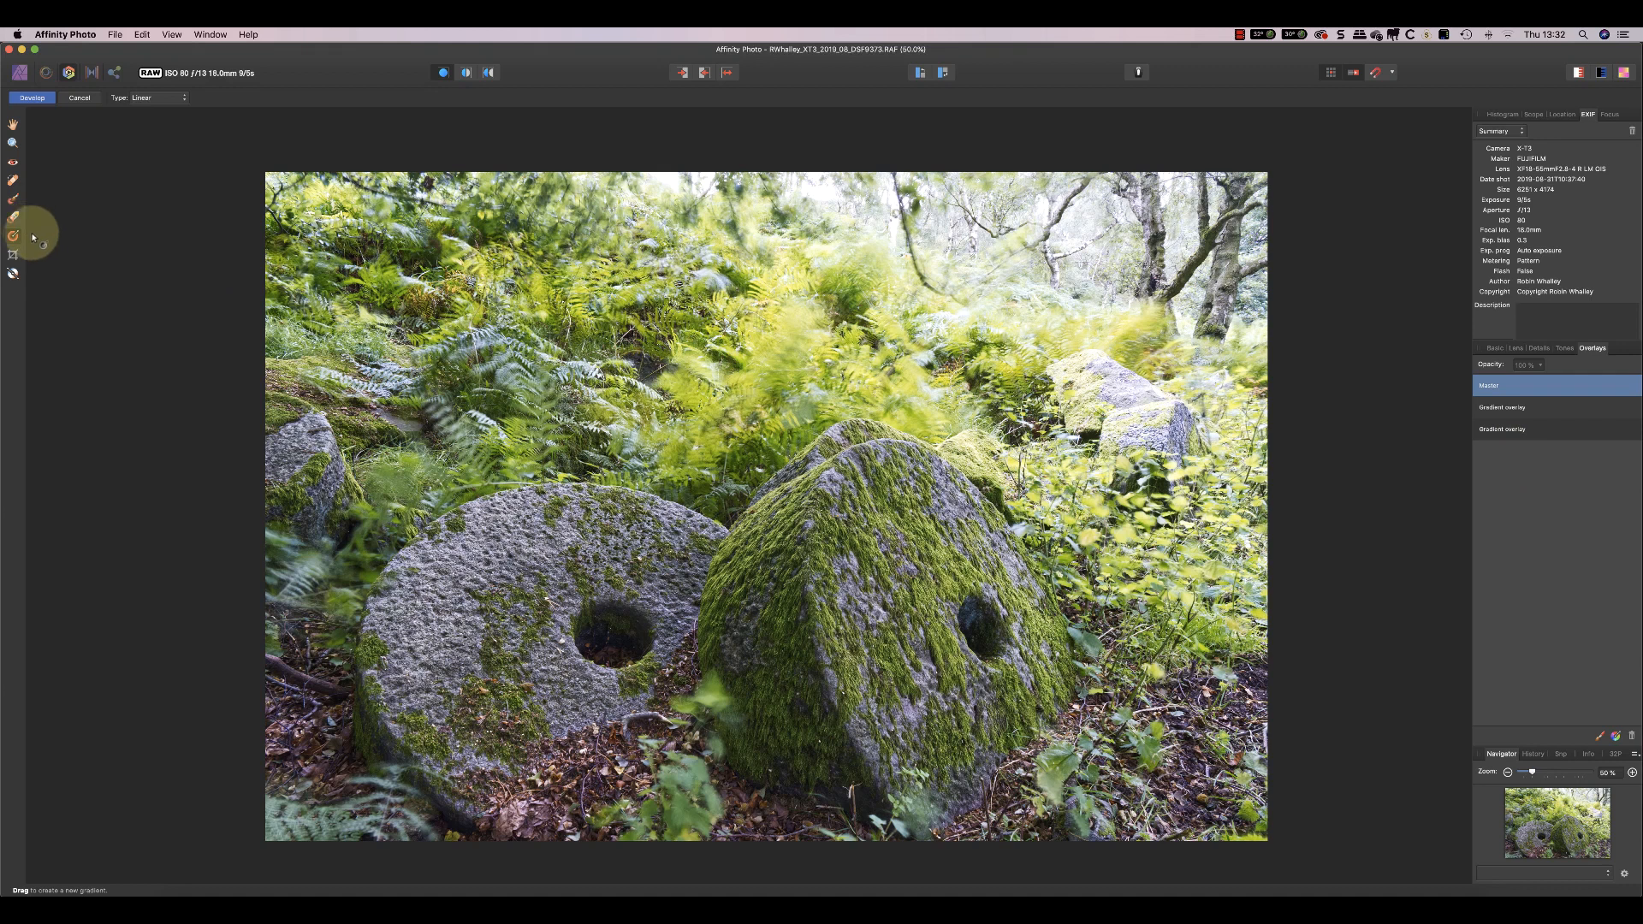
pyautogui.click(152, 96)
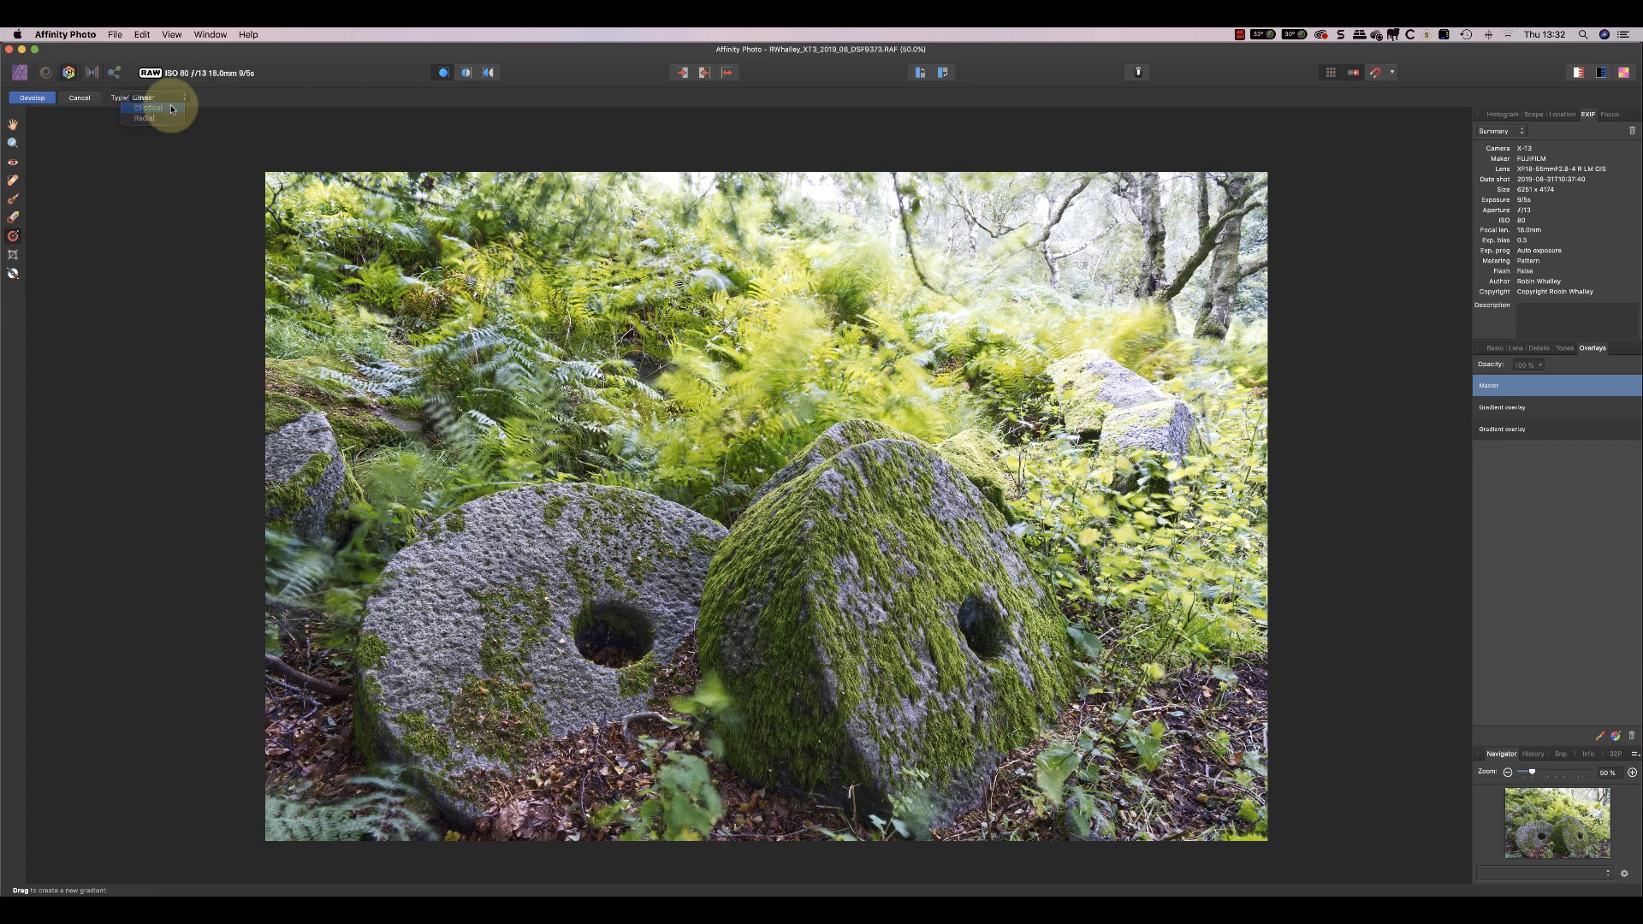
pyautogui.click(149, 106)
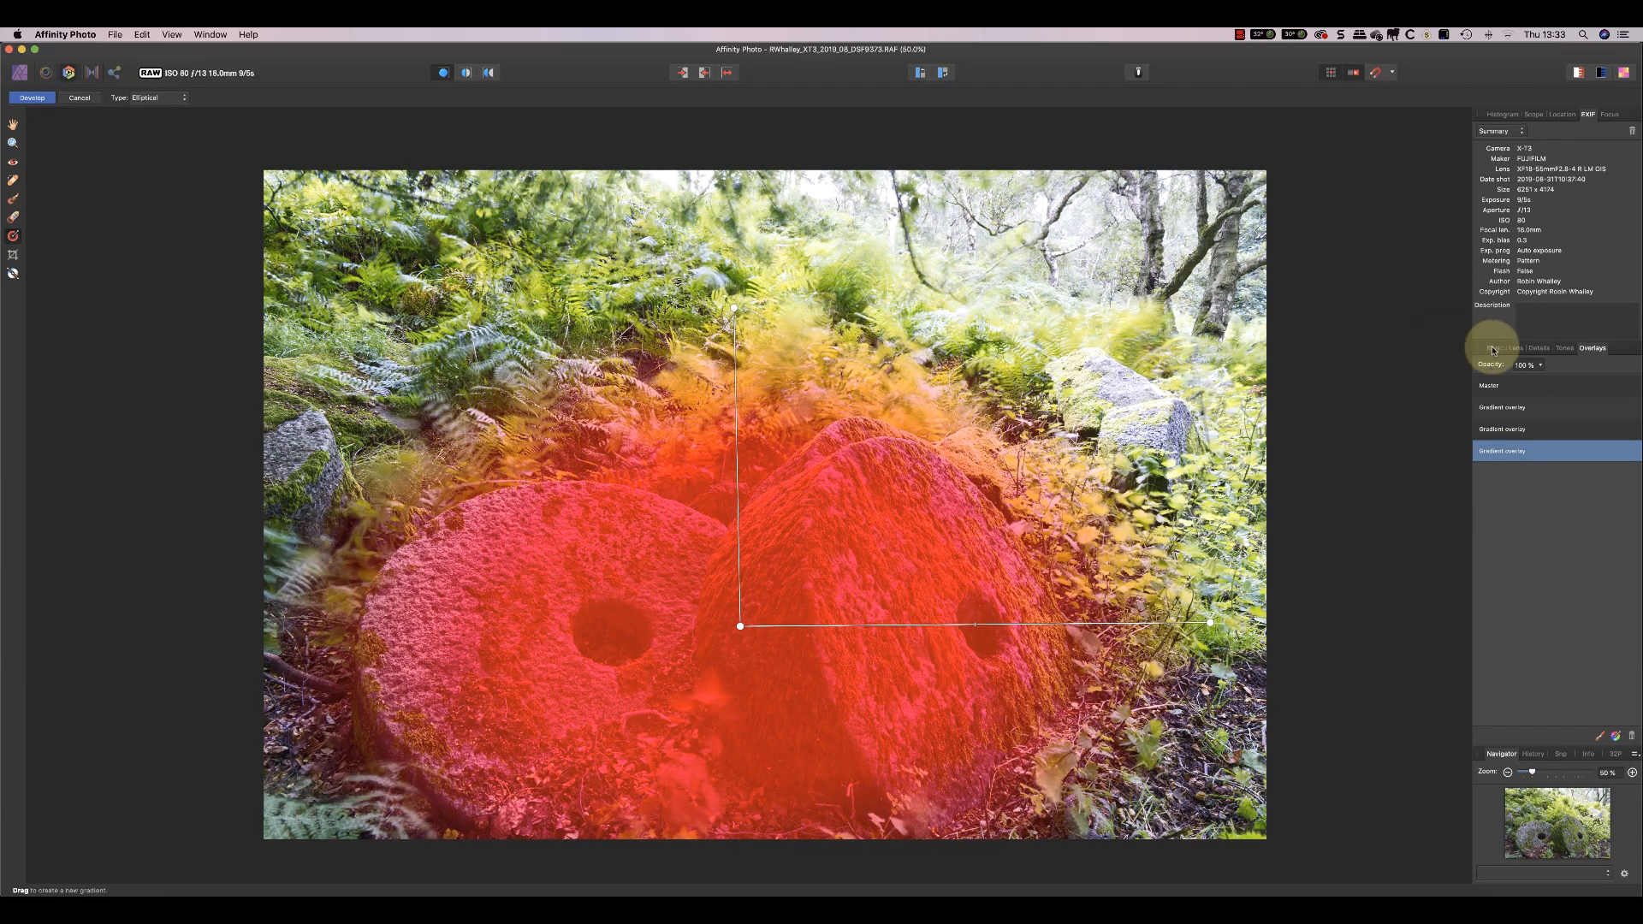
pyautogui.click(1494, 347)
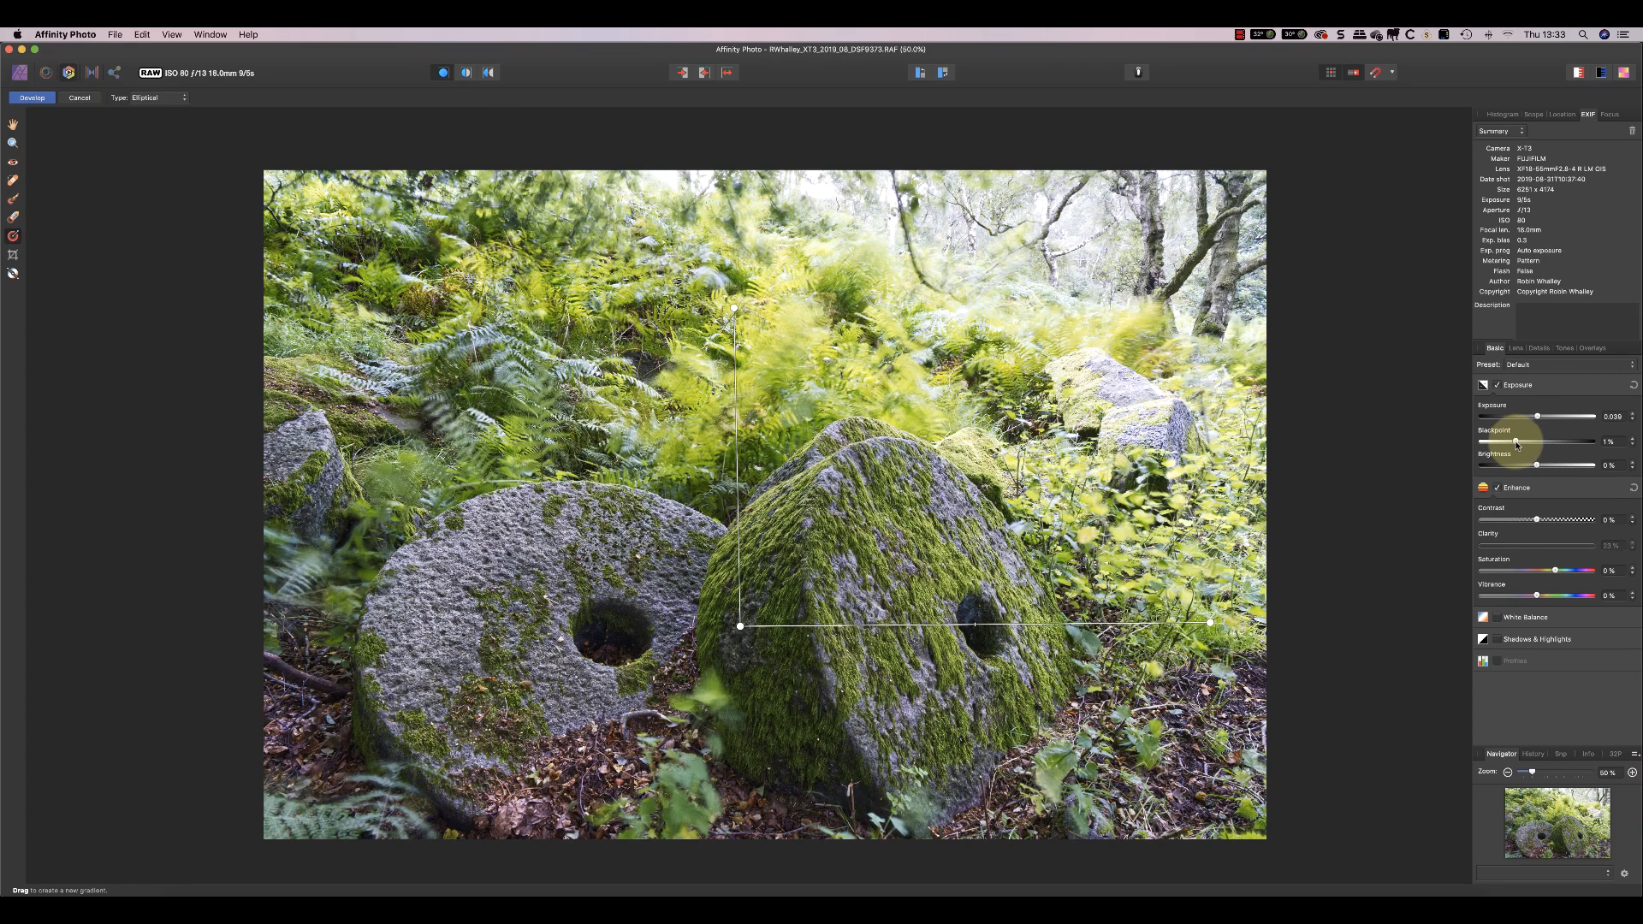
pyautogui.moveTo(1537, 465)
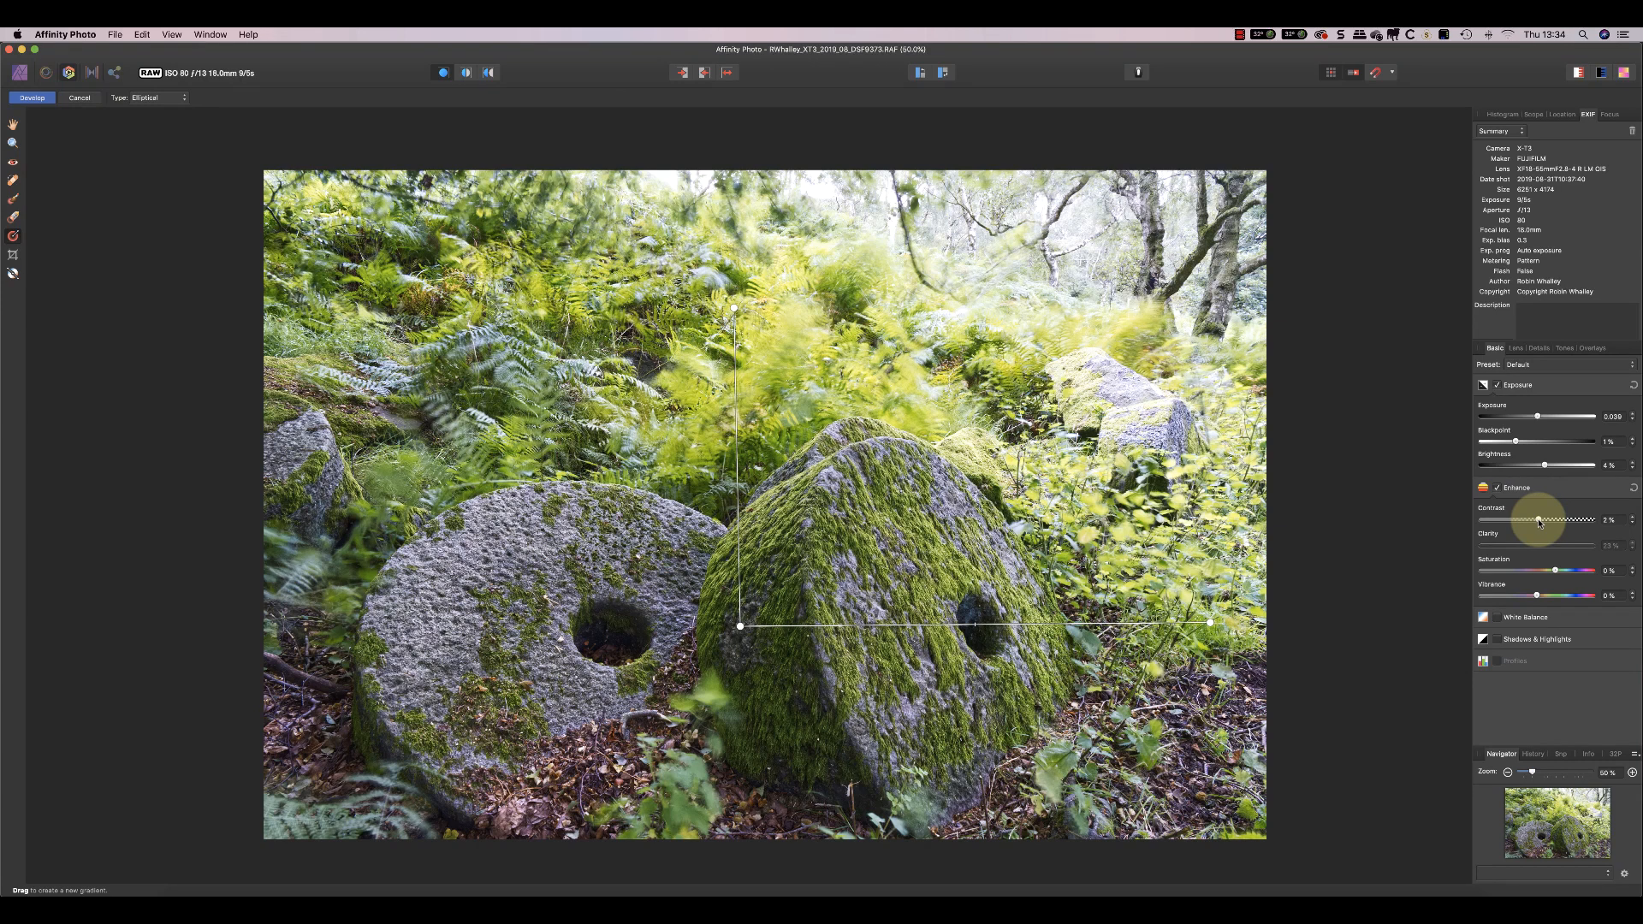
pyautogui.click(1592, 347)
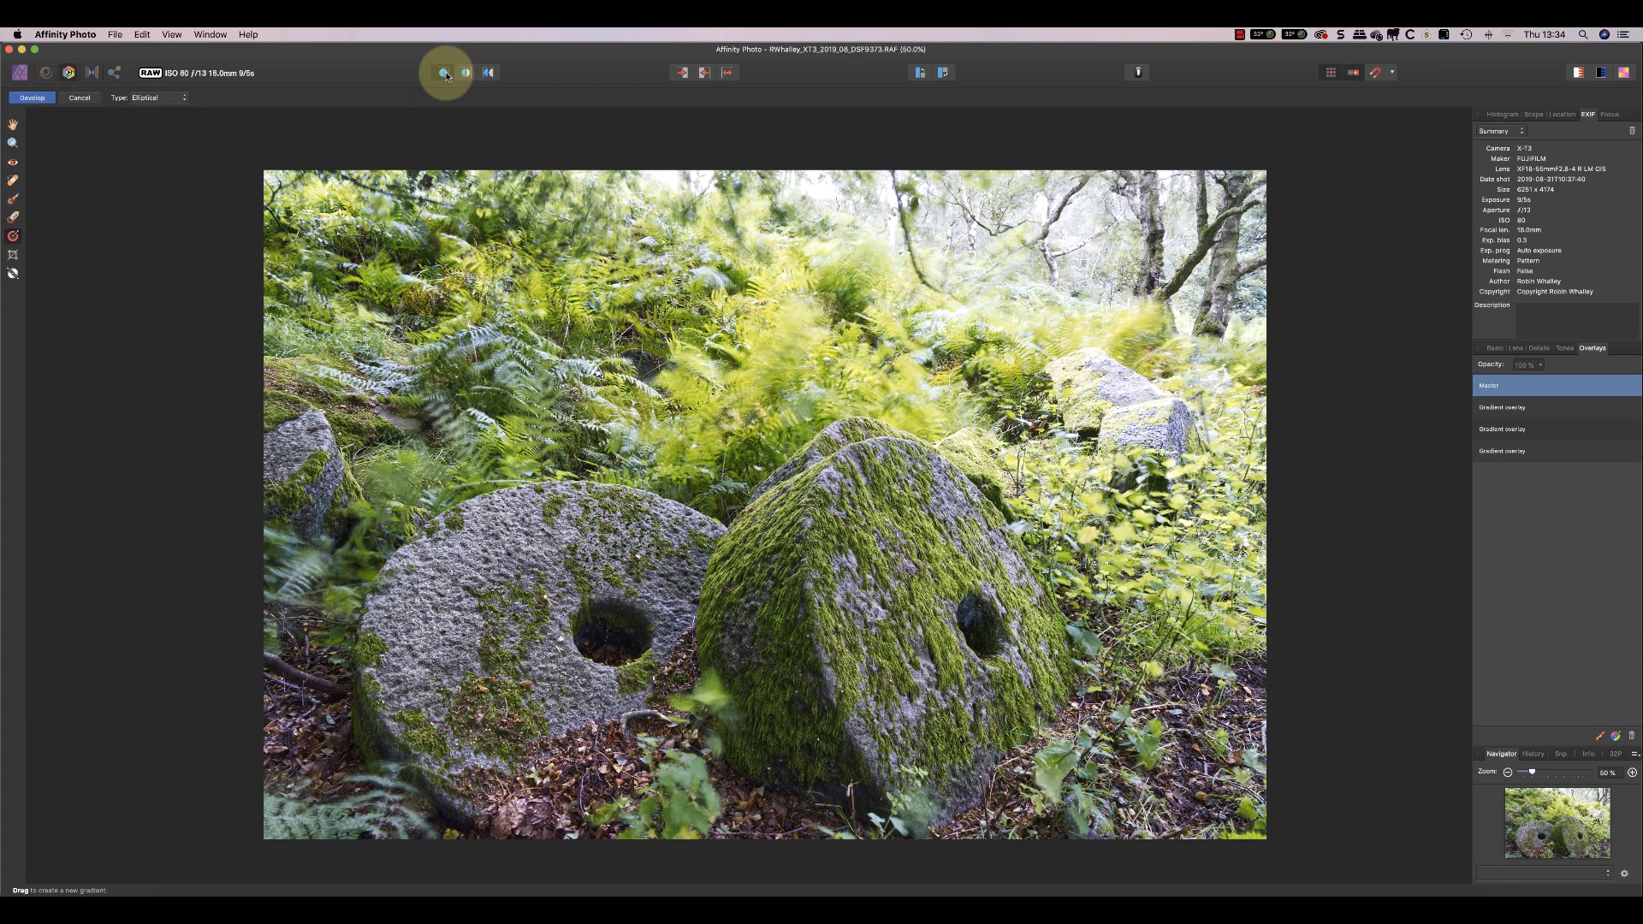
pyautogui.click(444, 72)
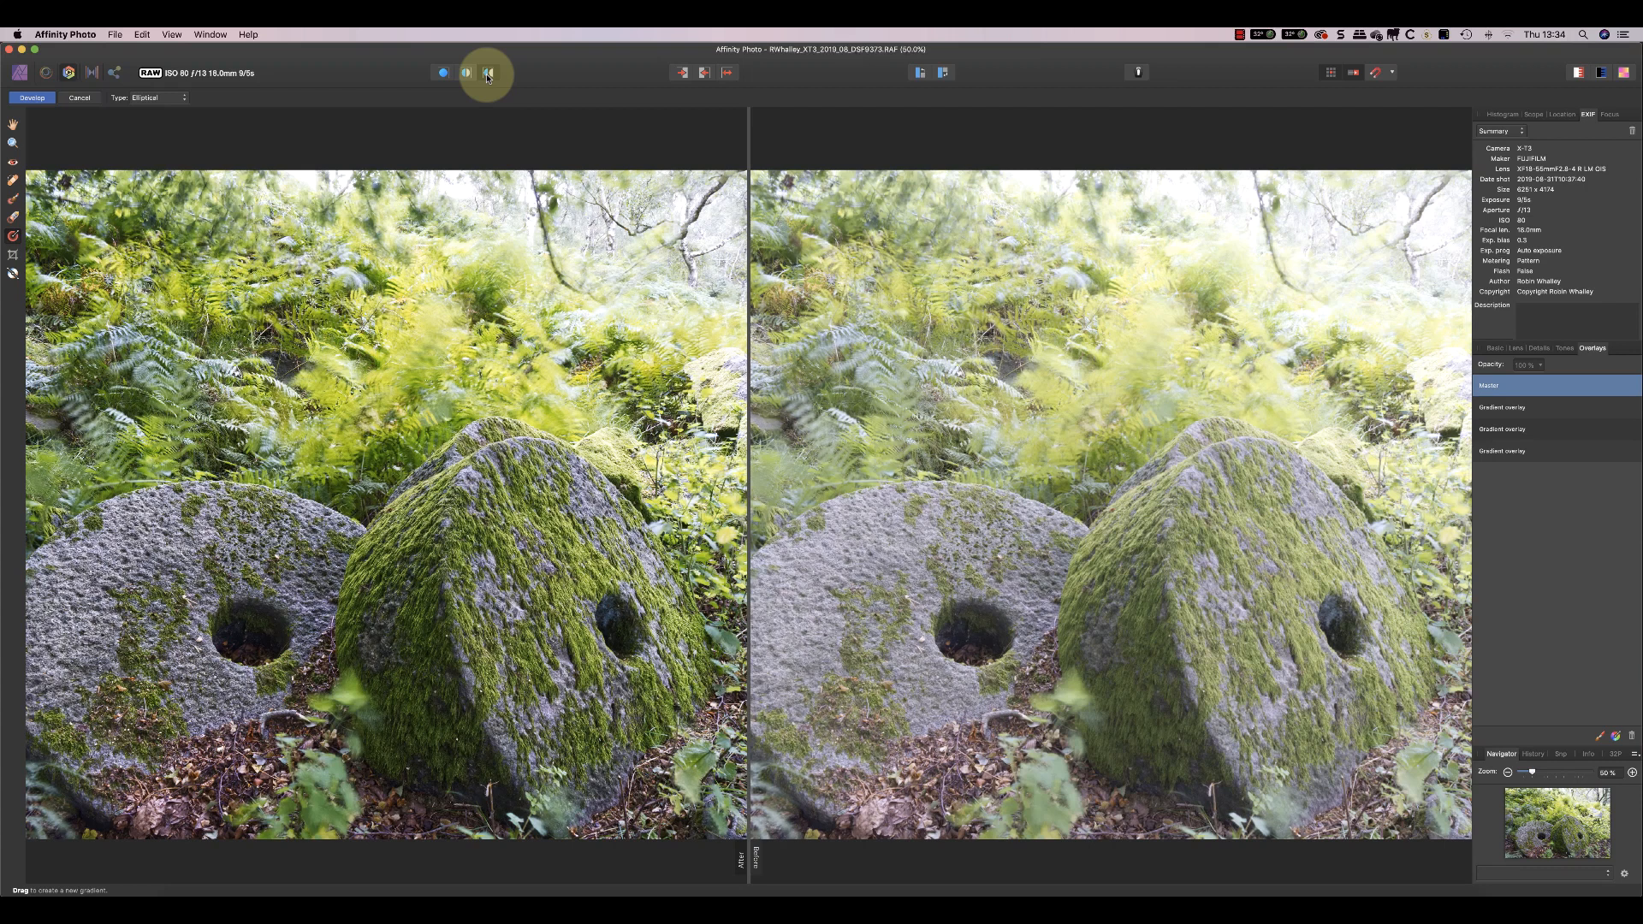
pyautogui.click(488, 71)
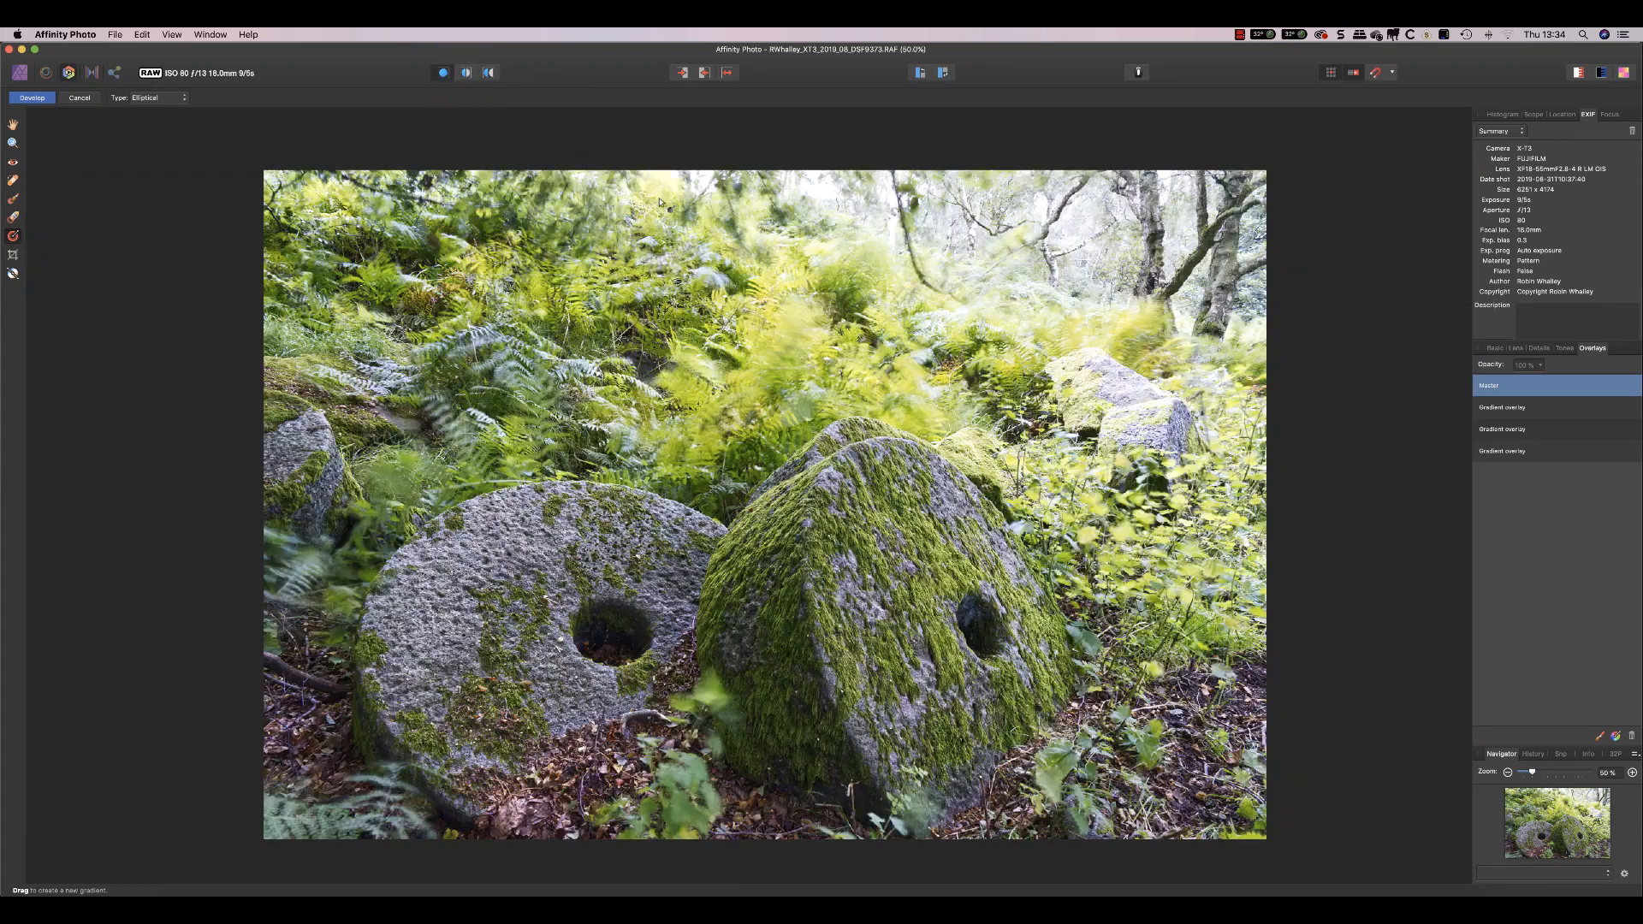